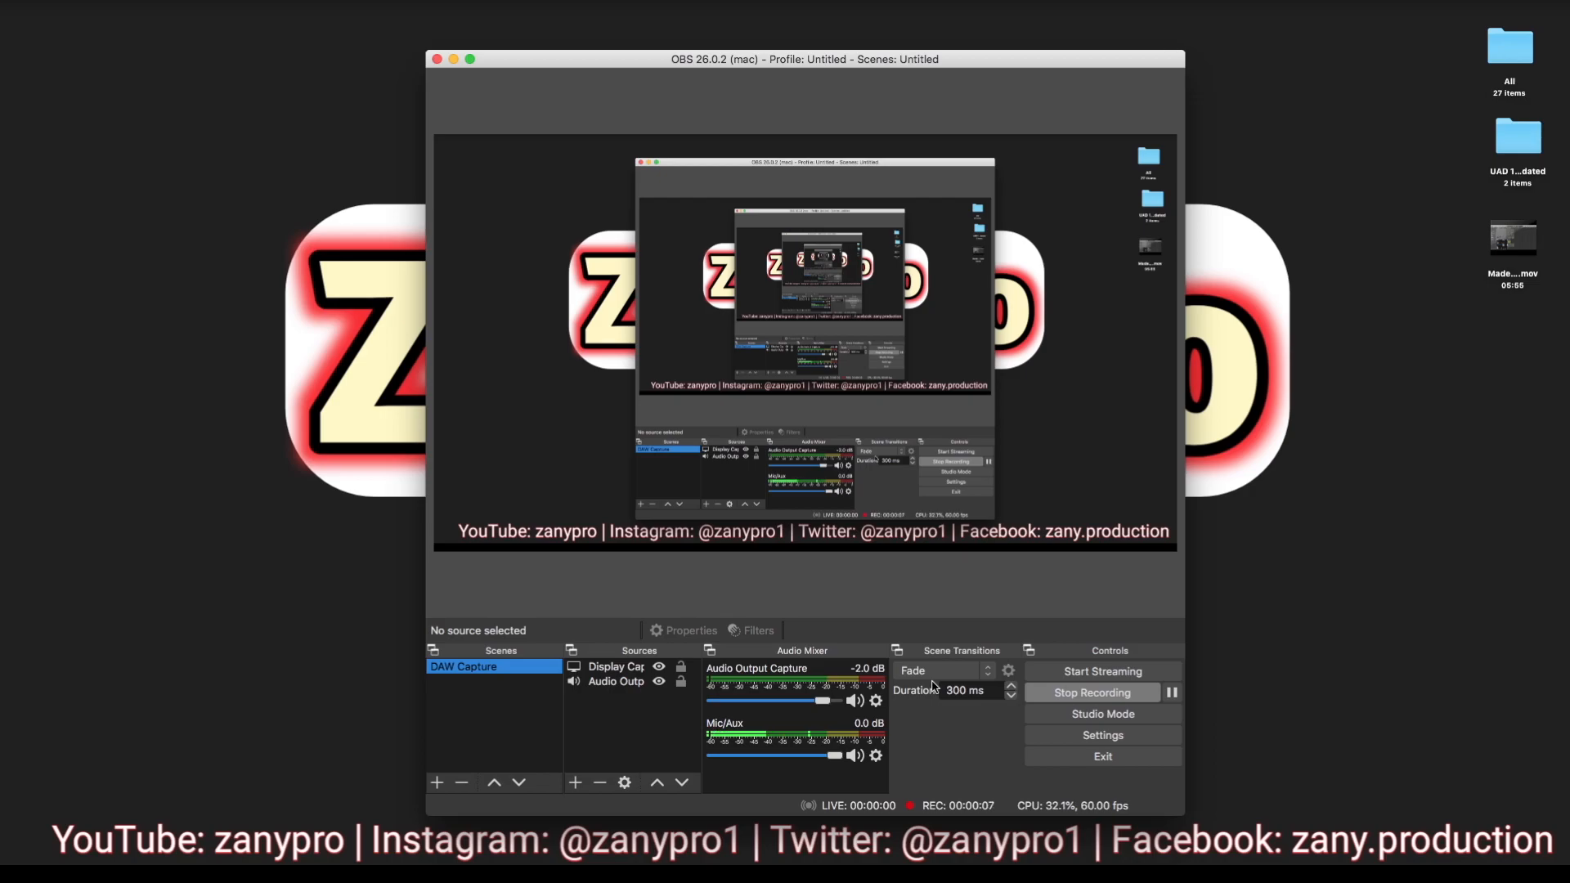
# Select the Display Capture source in the OBS preview before switching to the browser.
pyautogui.click(862, 484)
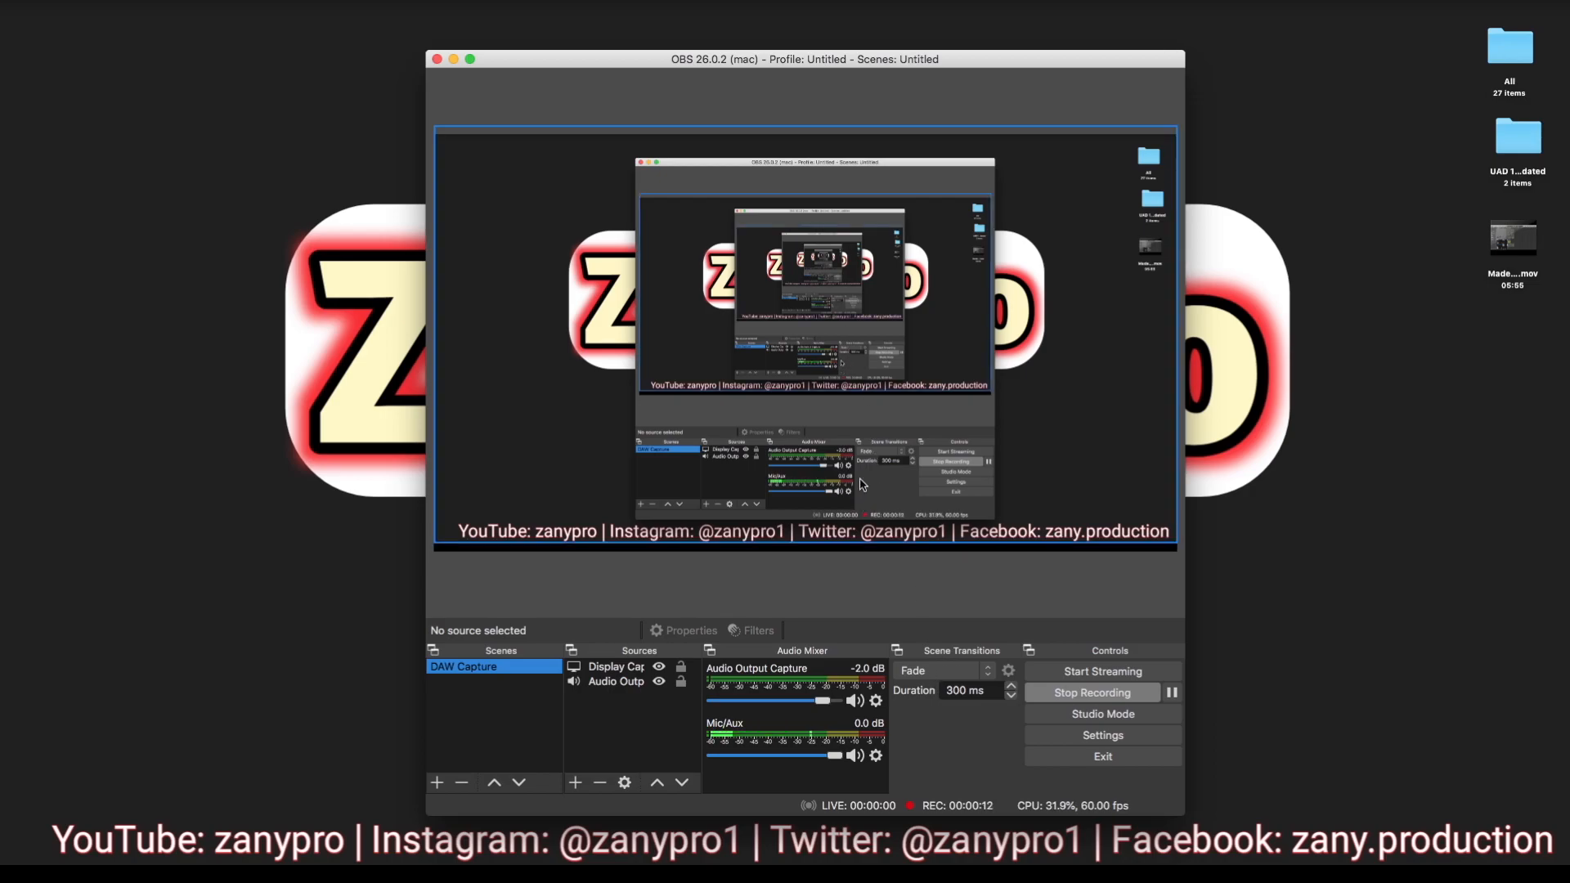
pyautogui.moveTo(33, 224)
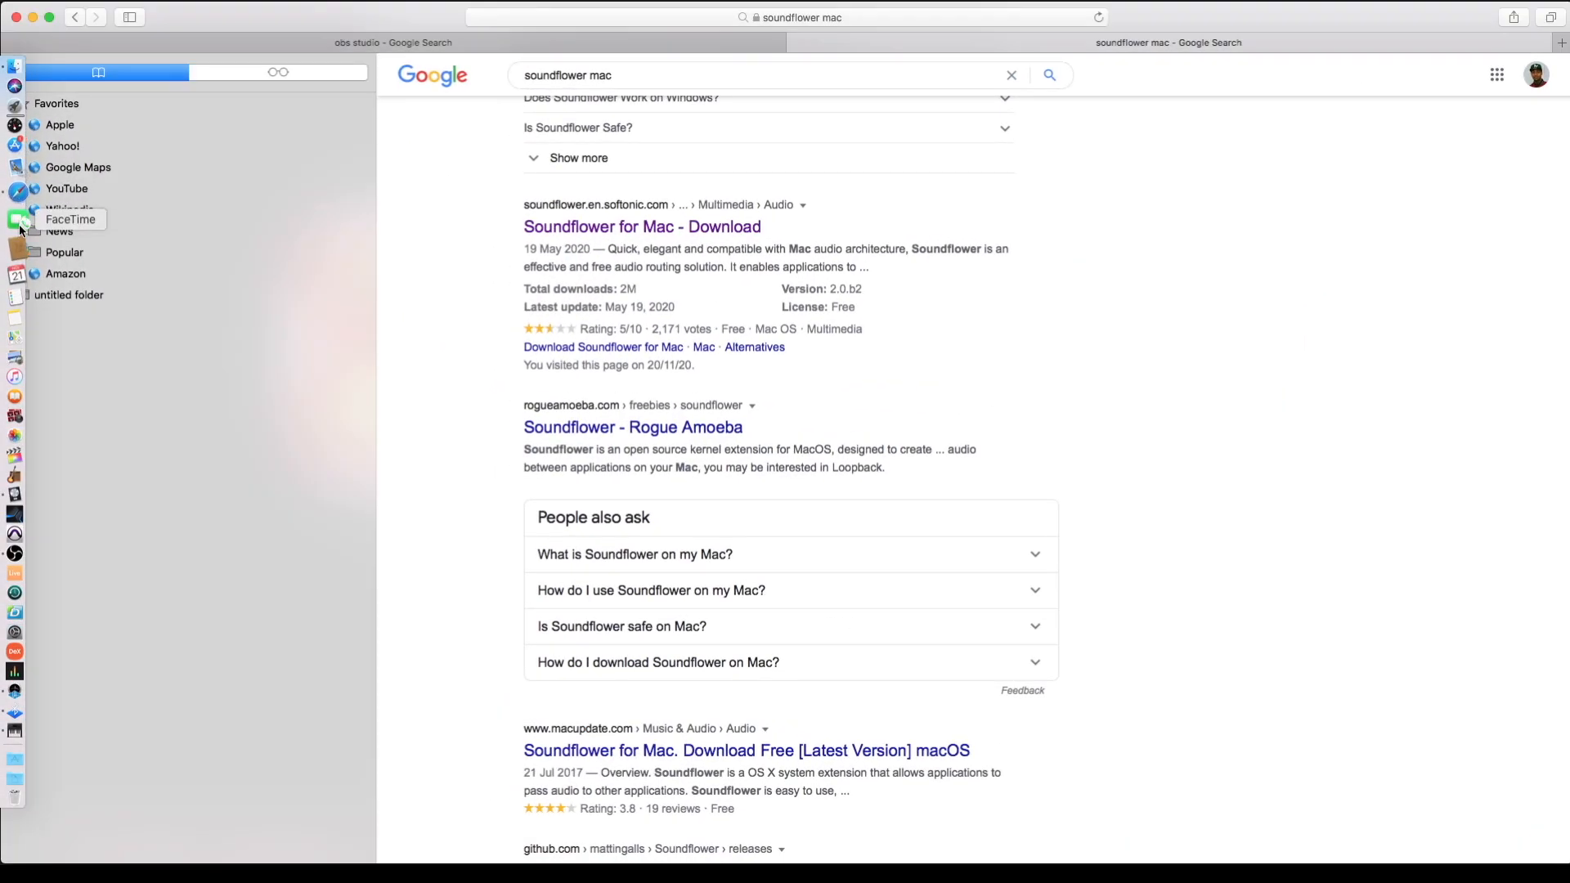
pyautogui.click(393, 43)
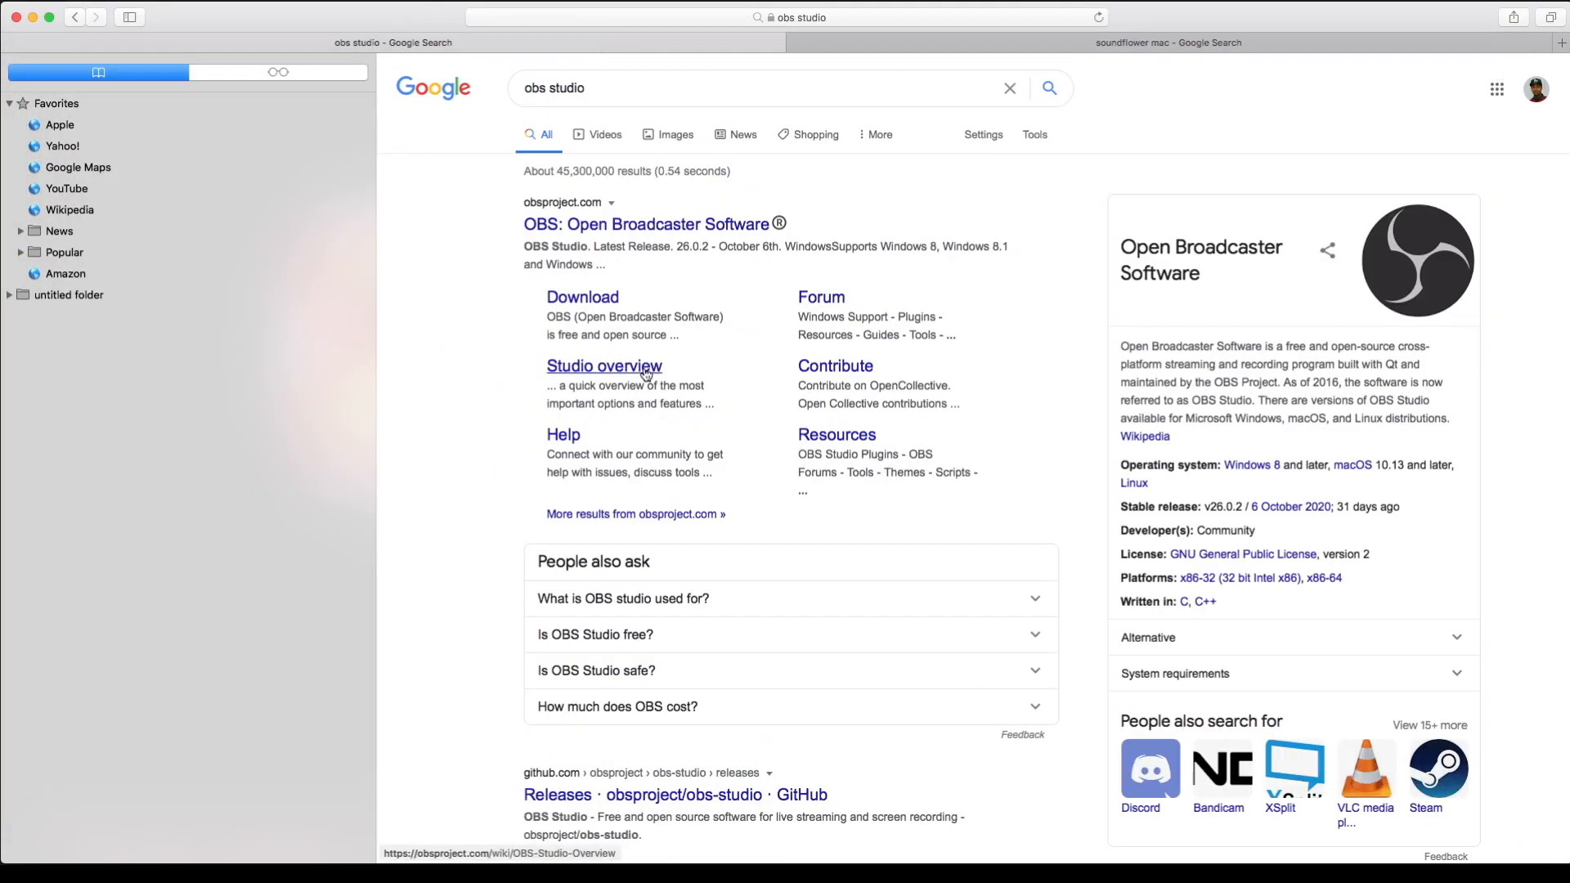
pyautogui.moveTo(729, 248)
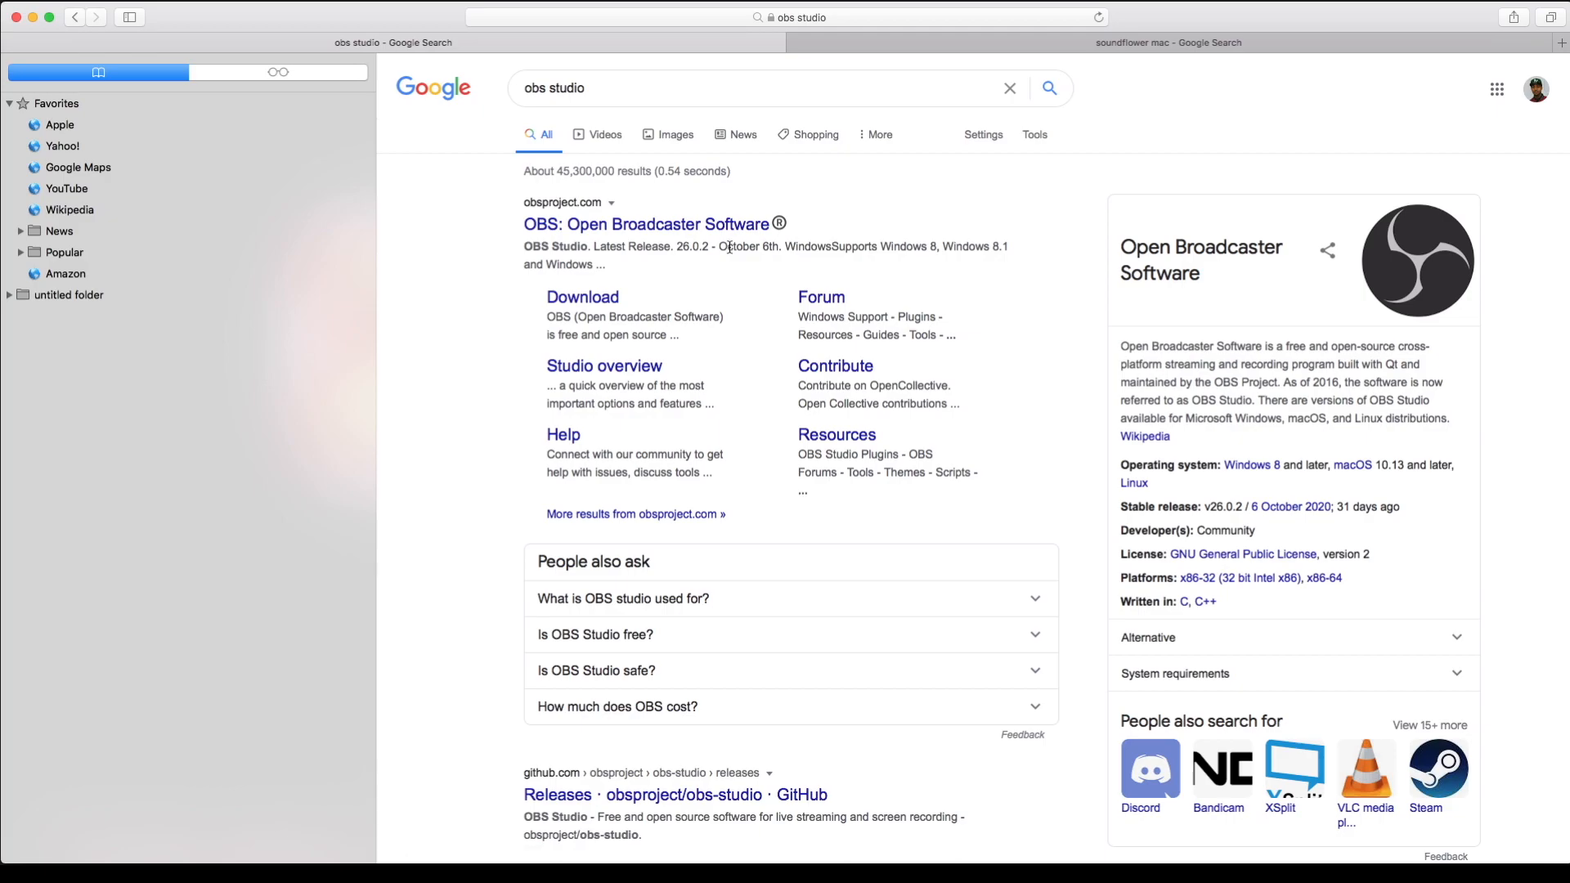
pyautogui.moveTo(608, 278)
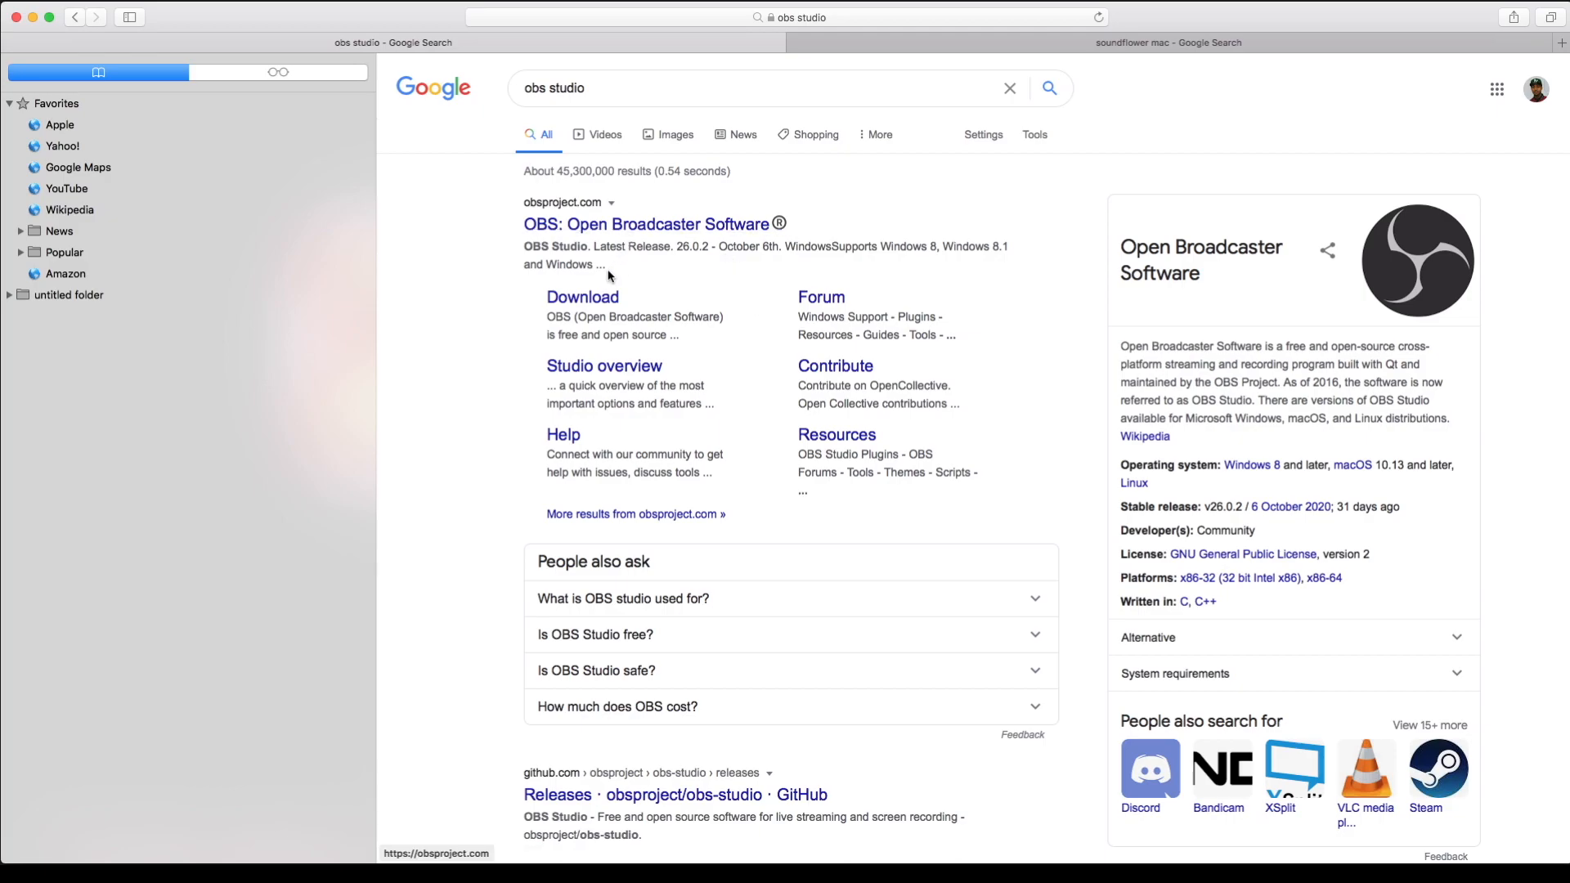
pyautogui.moveTo(802, 383)
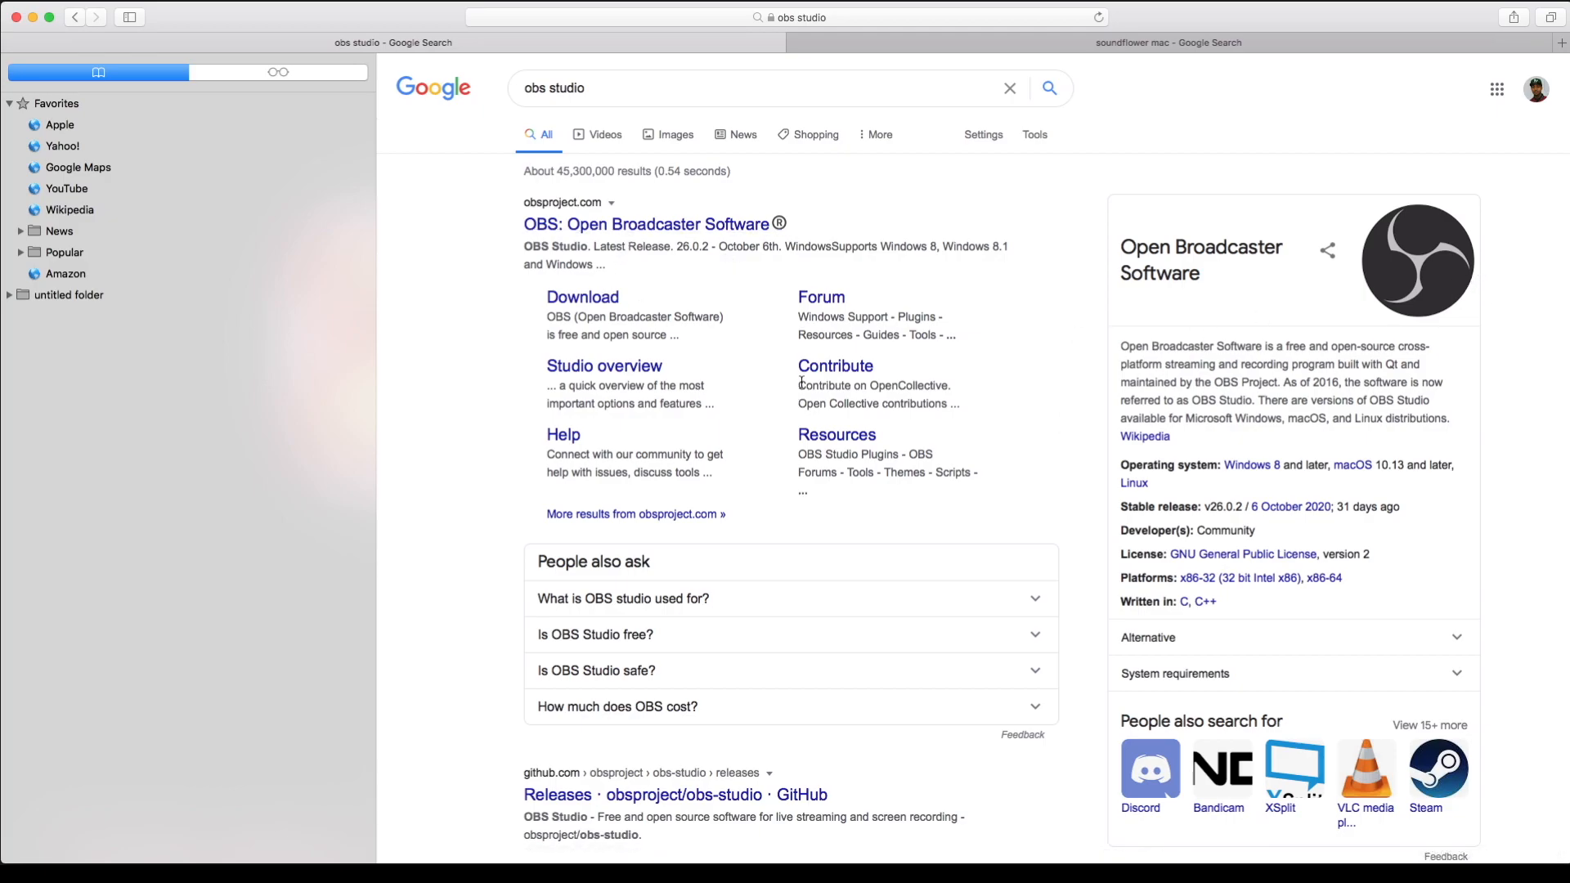
pyautogui.click(1168, 42)
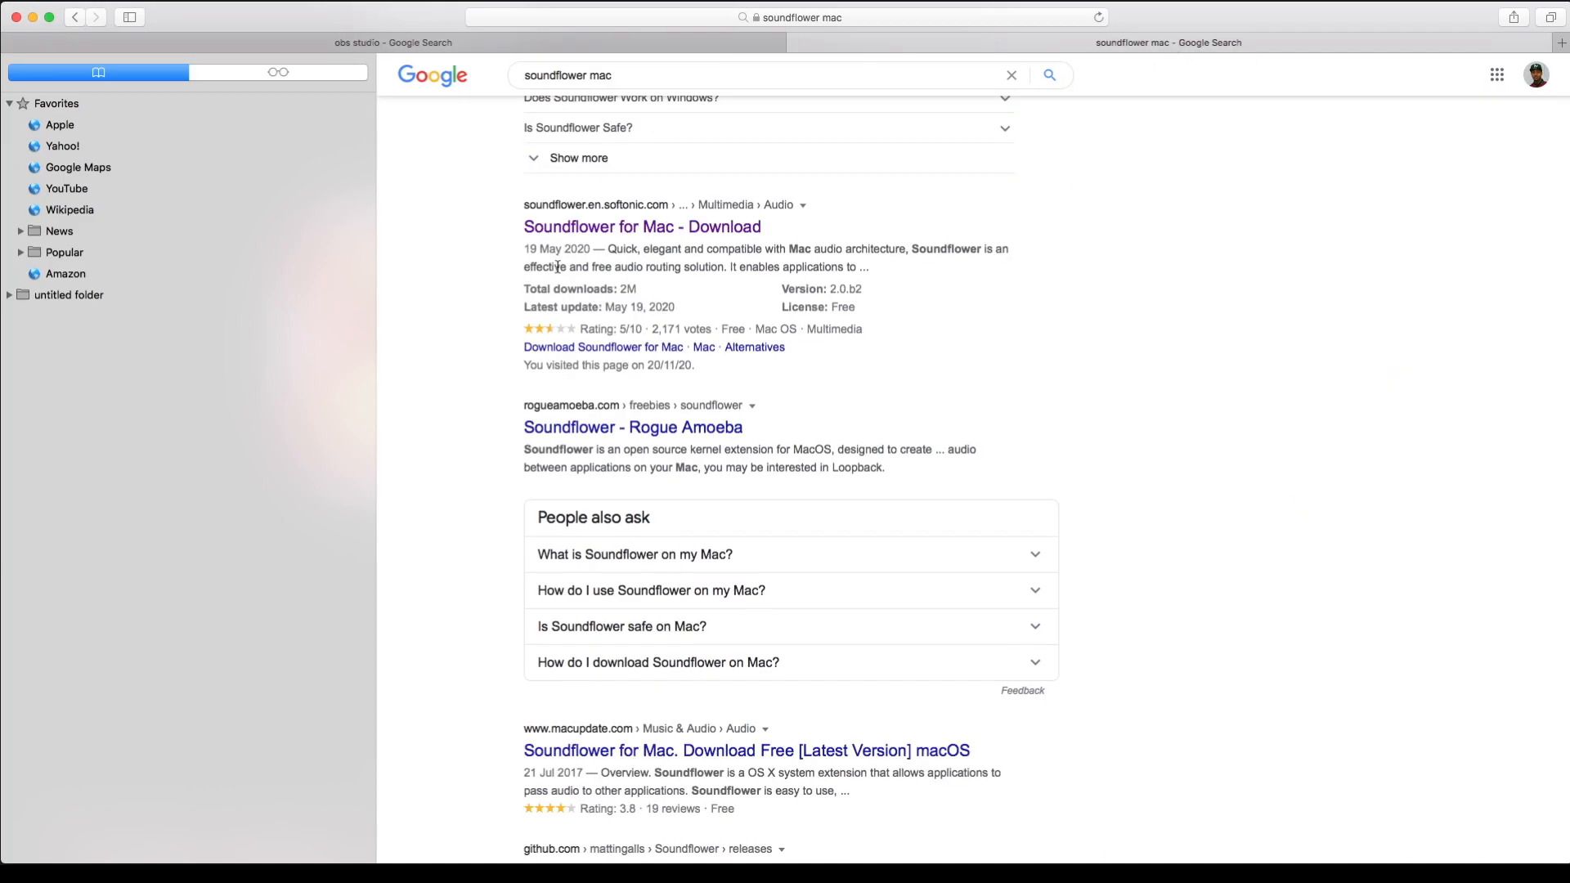
pyautogui.scroll(-3)
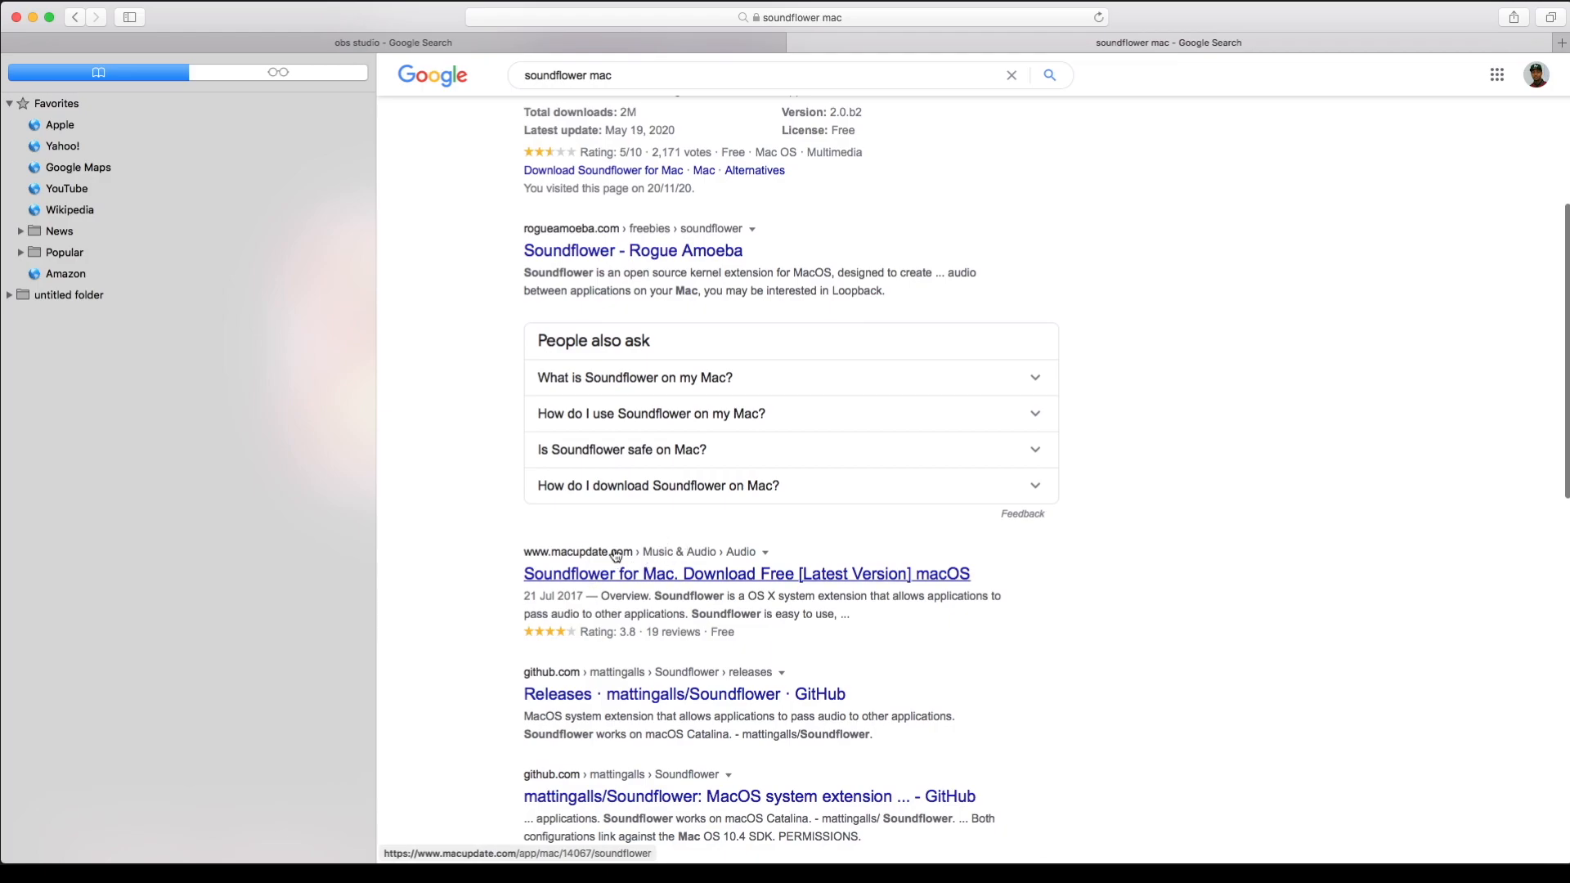
pyautogui.scroll(3)
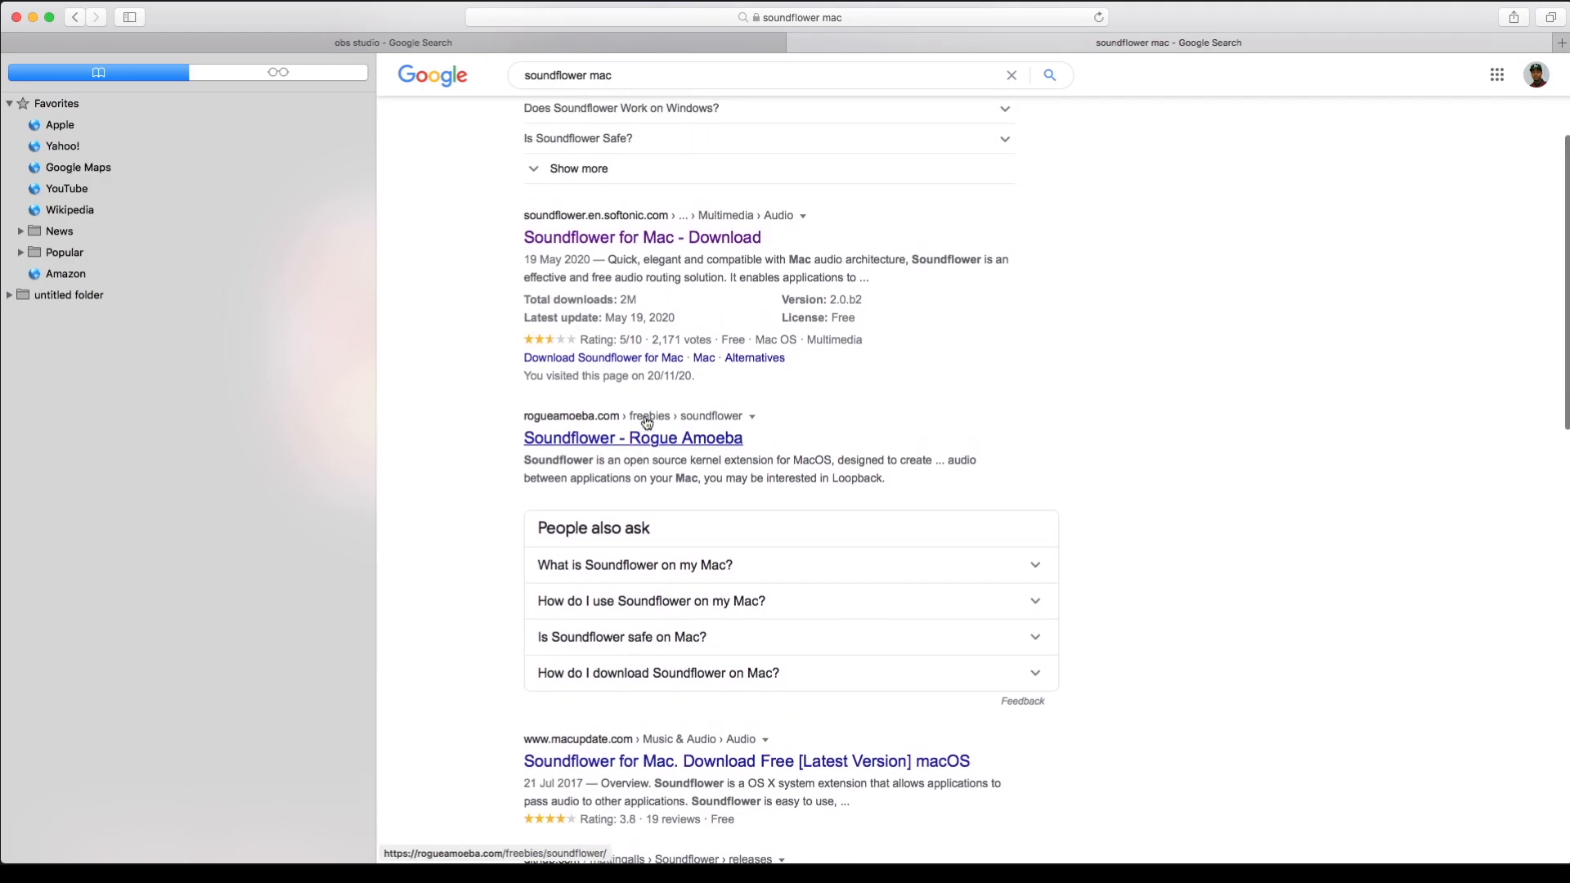
pyautogui.moveTo(844, 303)
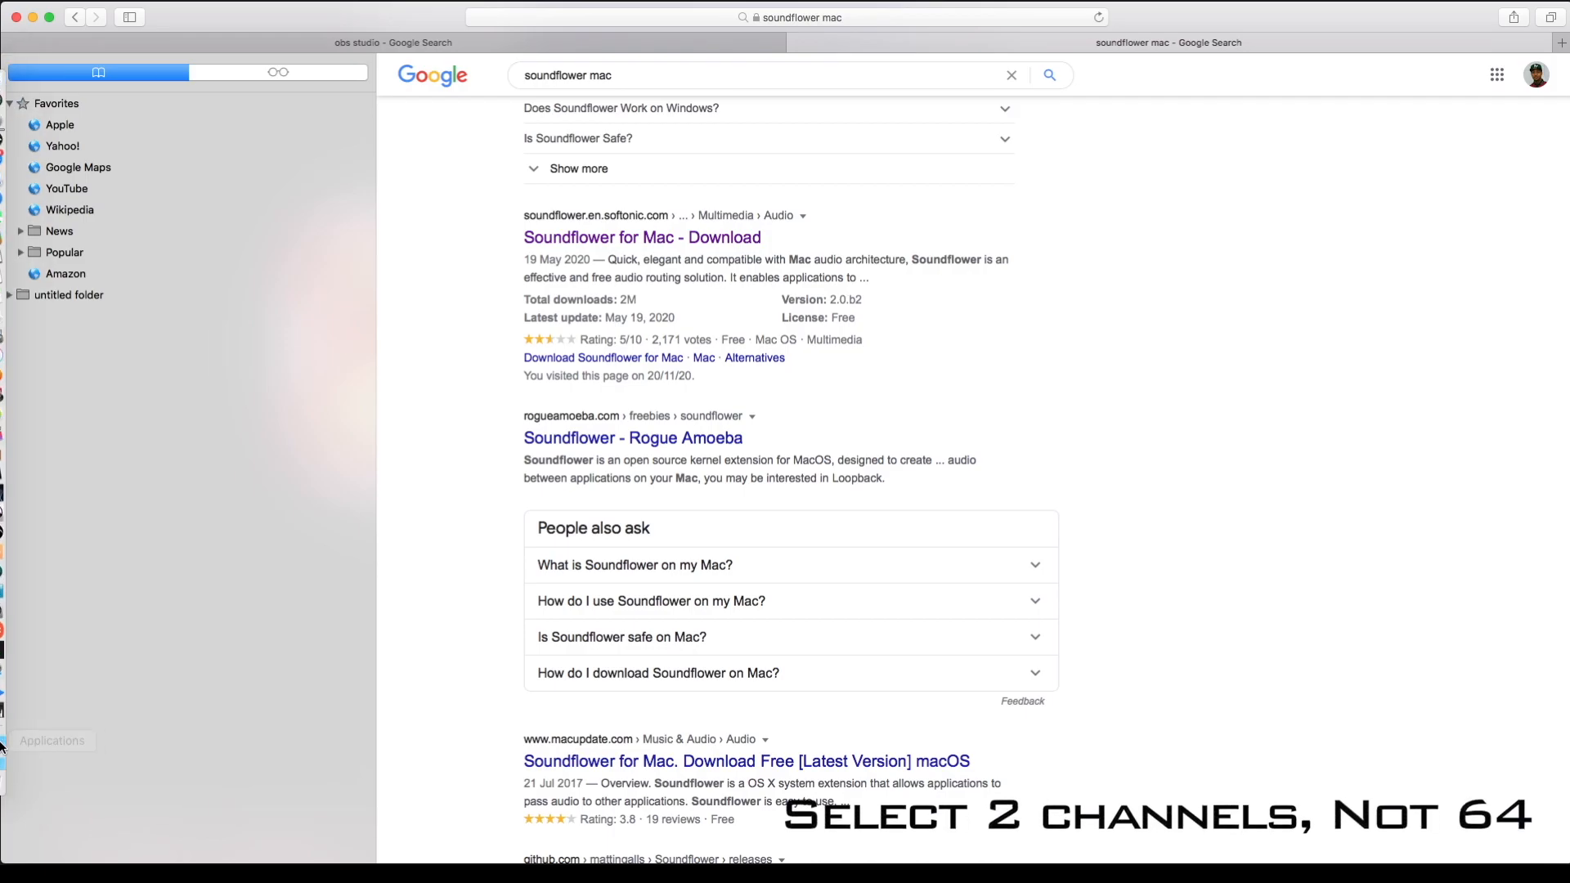
pyautogui.click(52, 740)
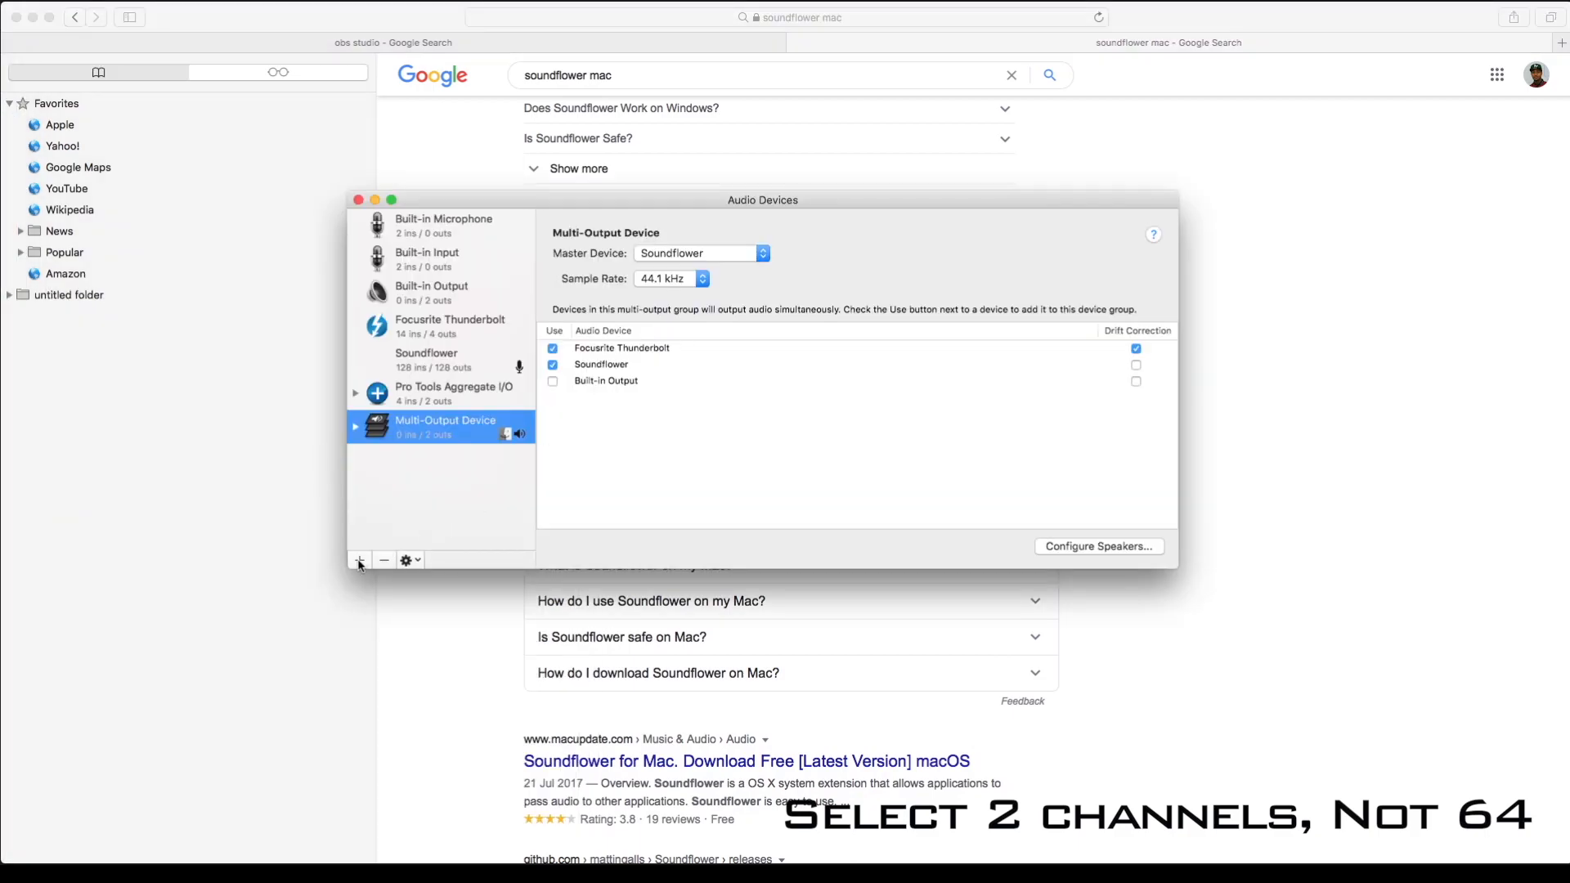
pyautogui.click(358, 560)
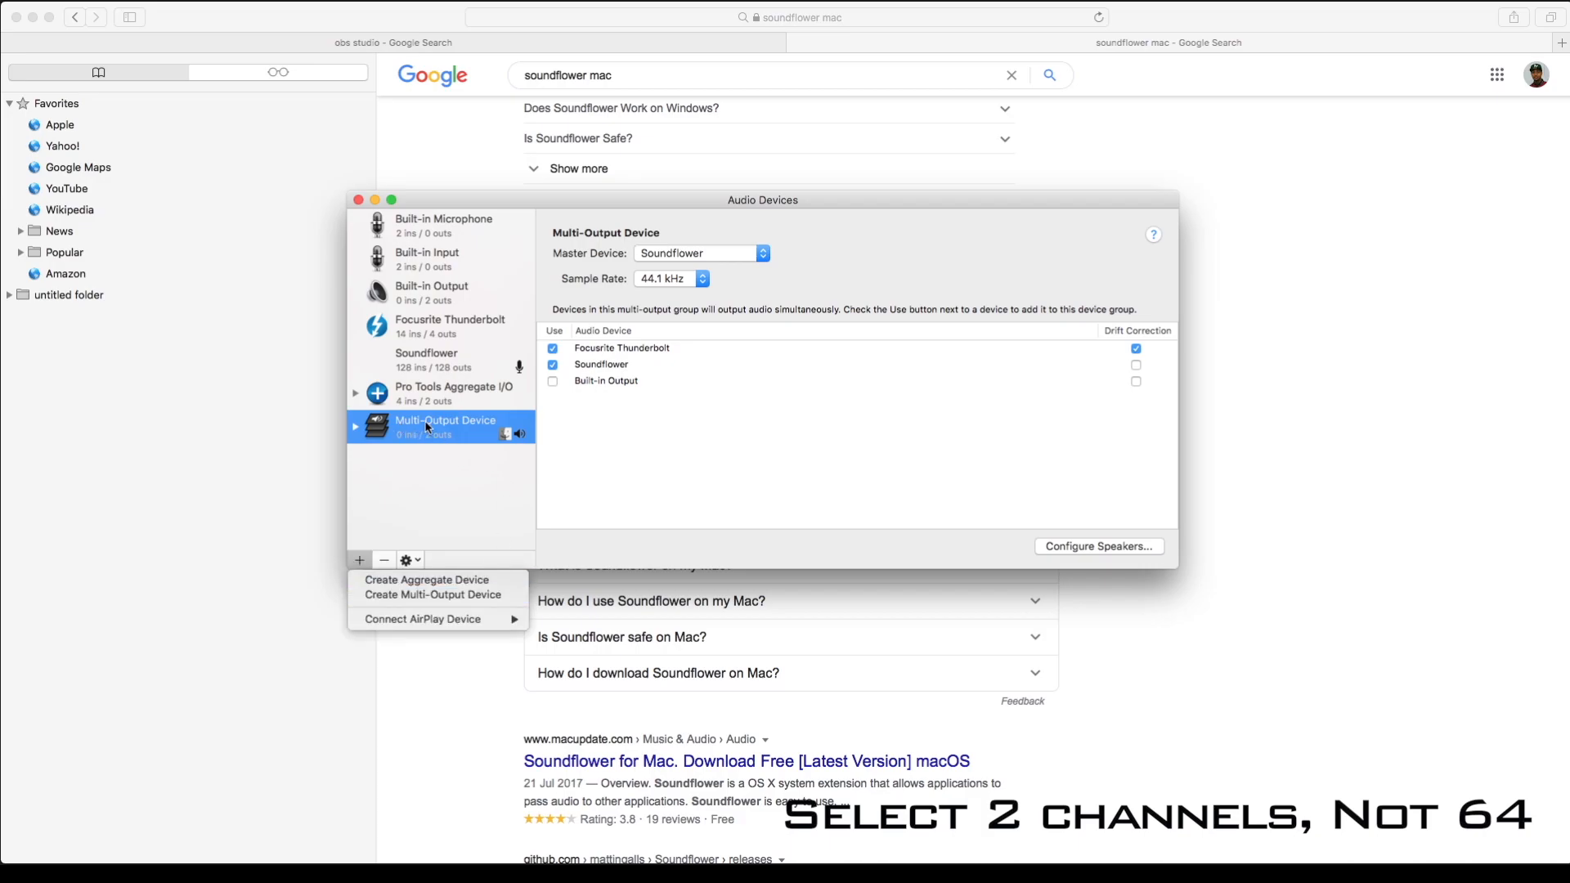
pyautogui.moveTo(432, 593)
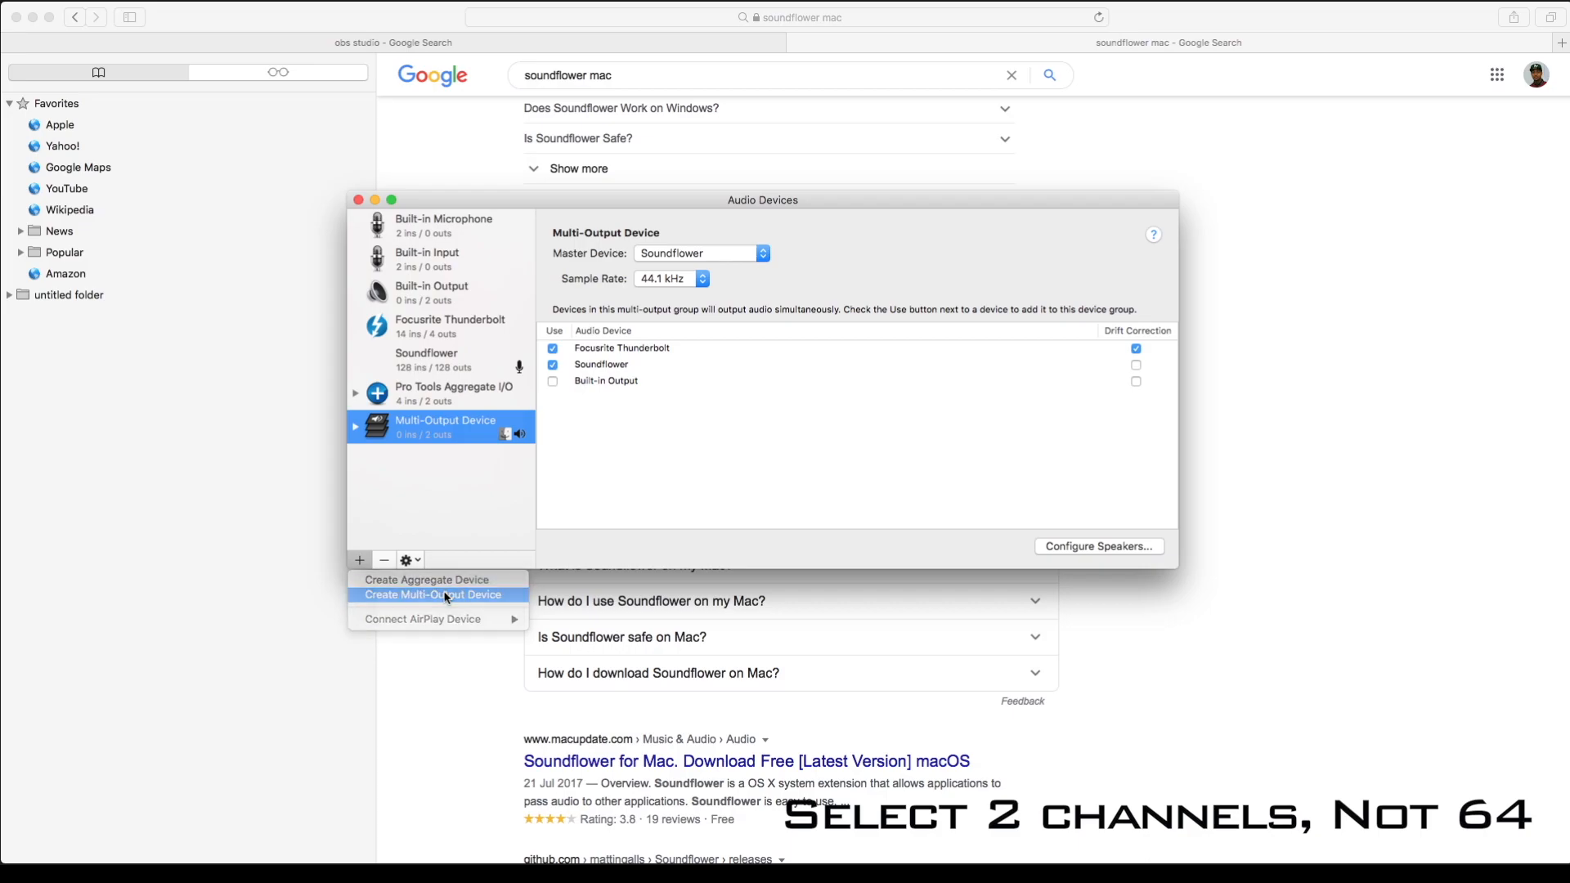
pyautogui.click(432, 594)
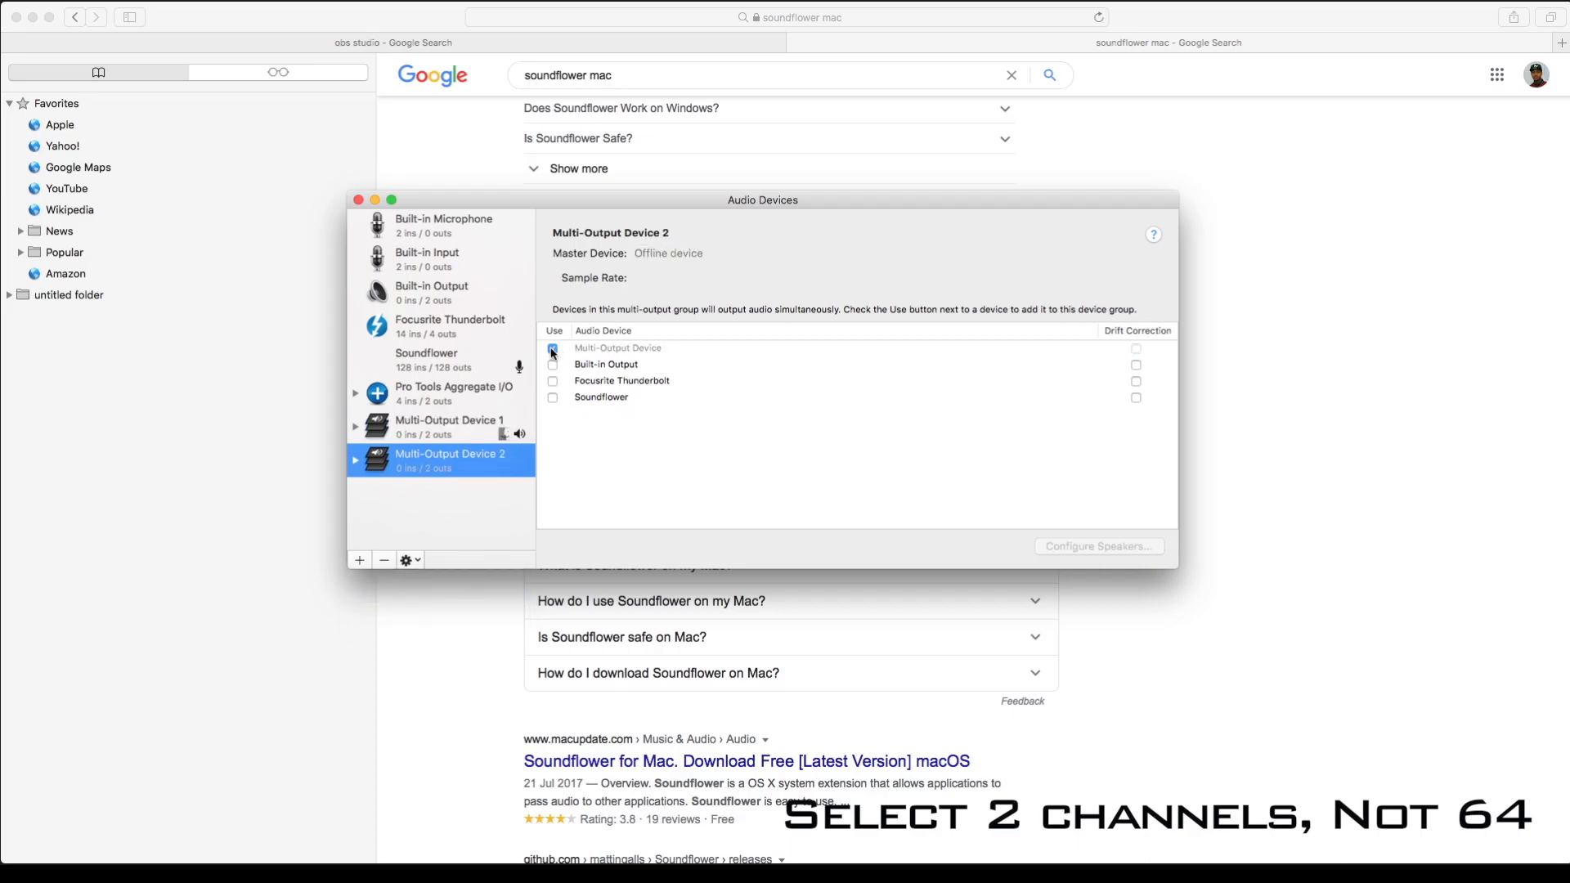
pyautogui.click(551, 348)
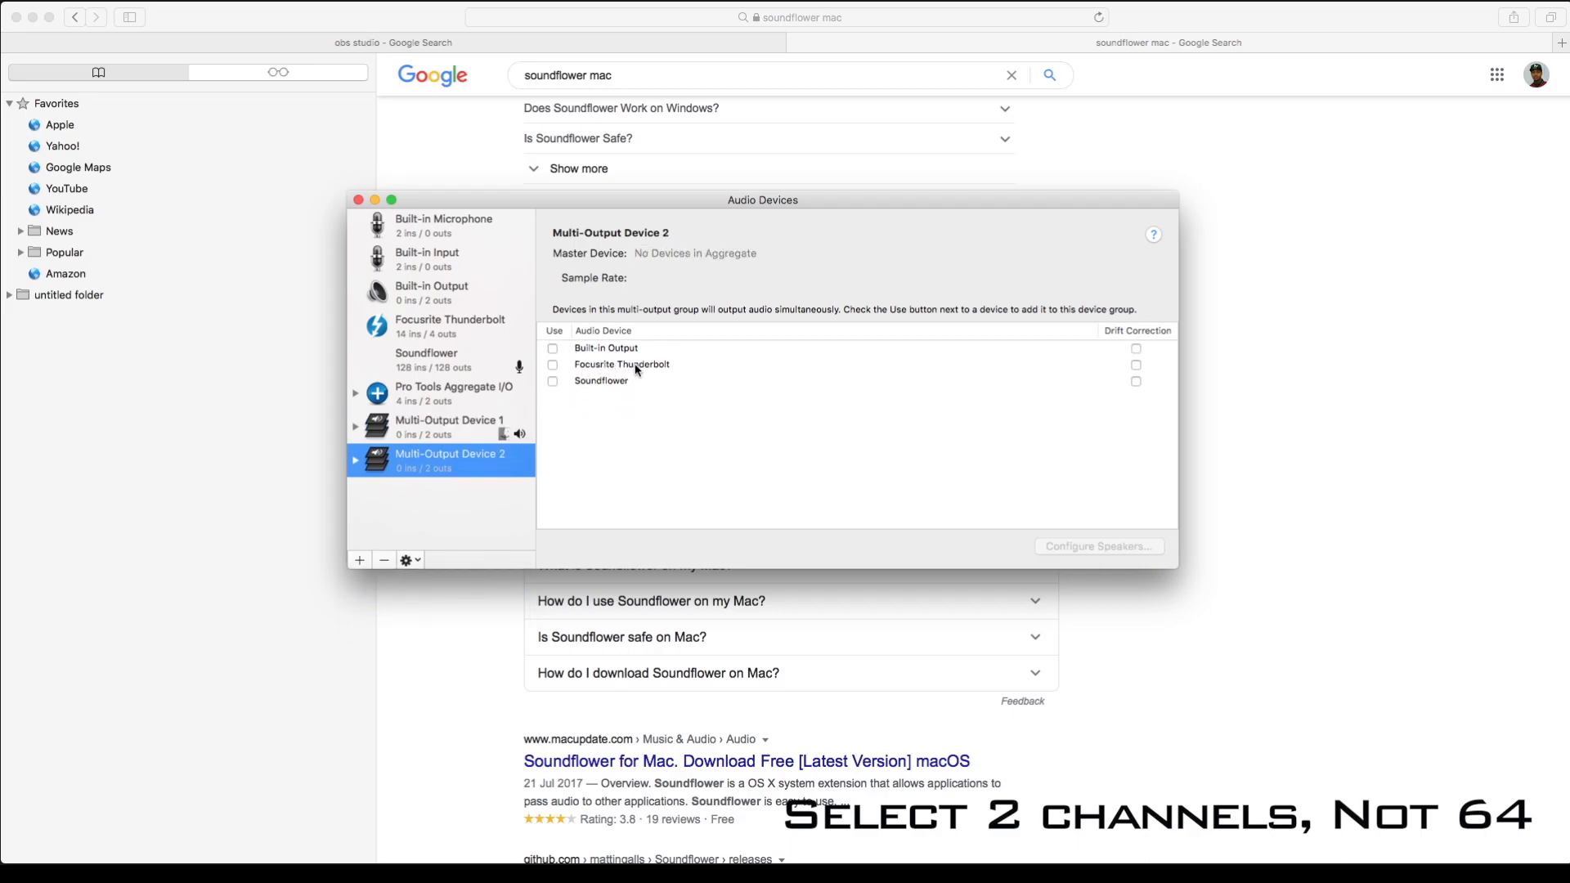
pyautogui.moveTo(458, 430)
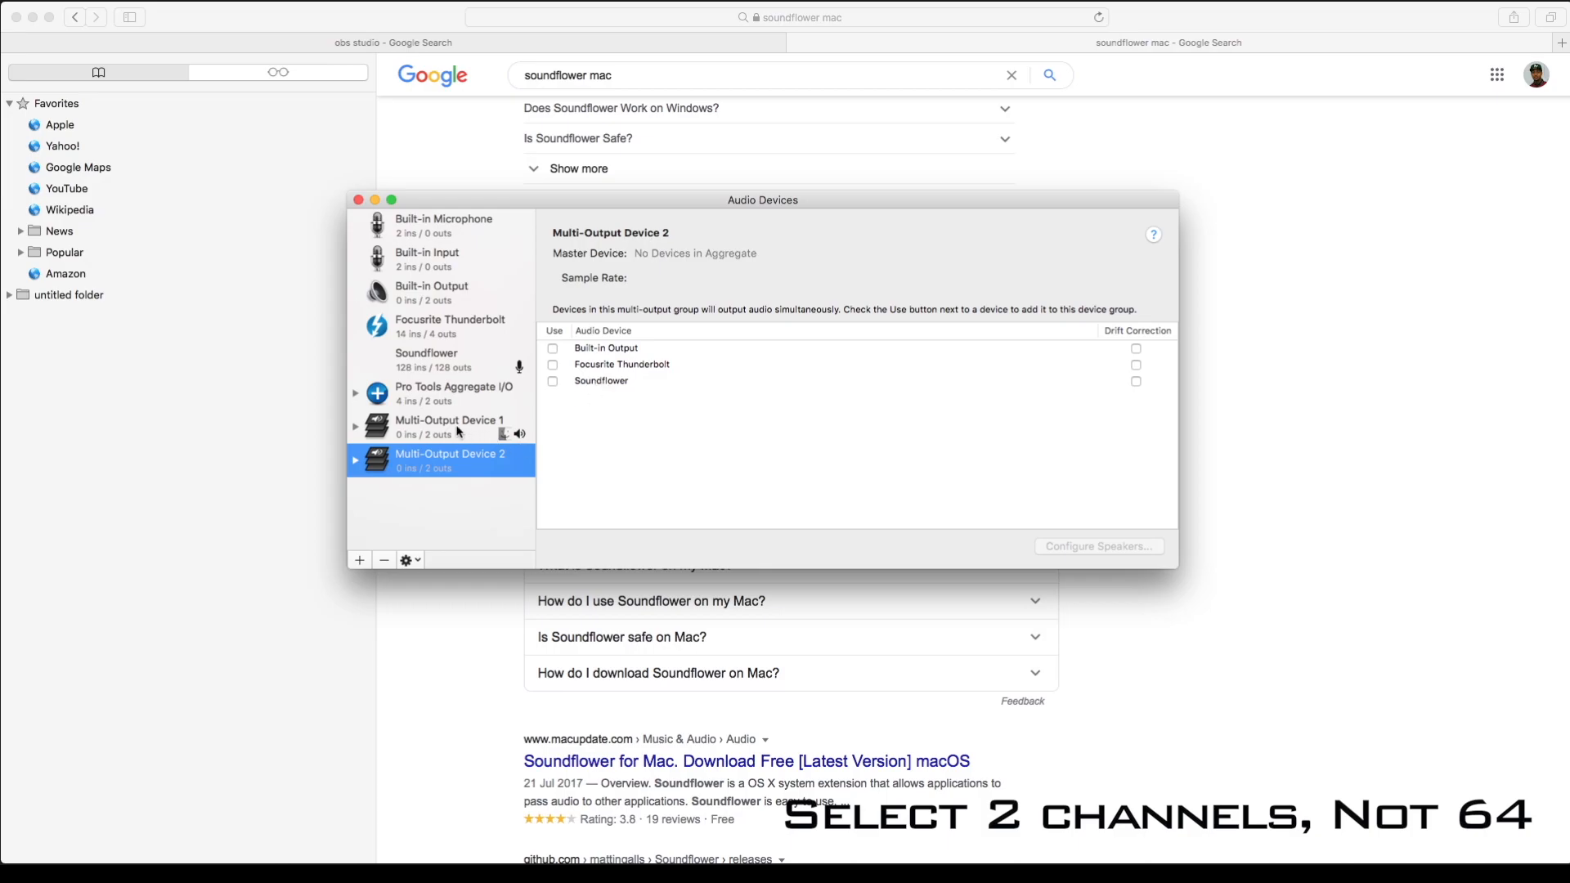
pyautogui.click(449, 426)
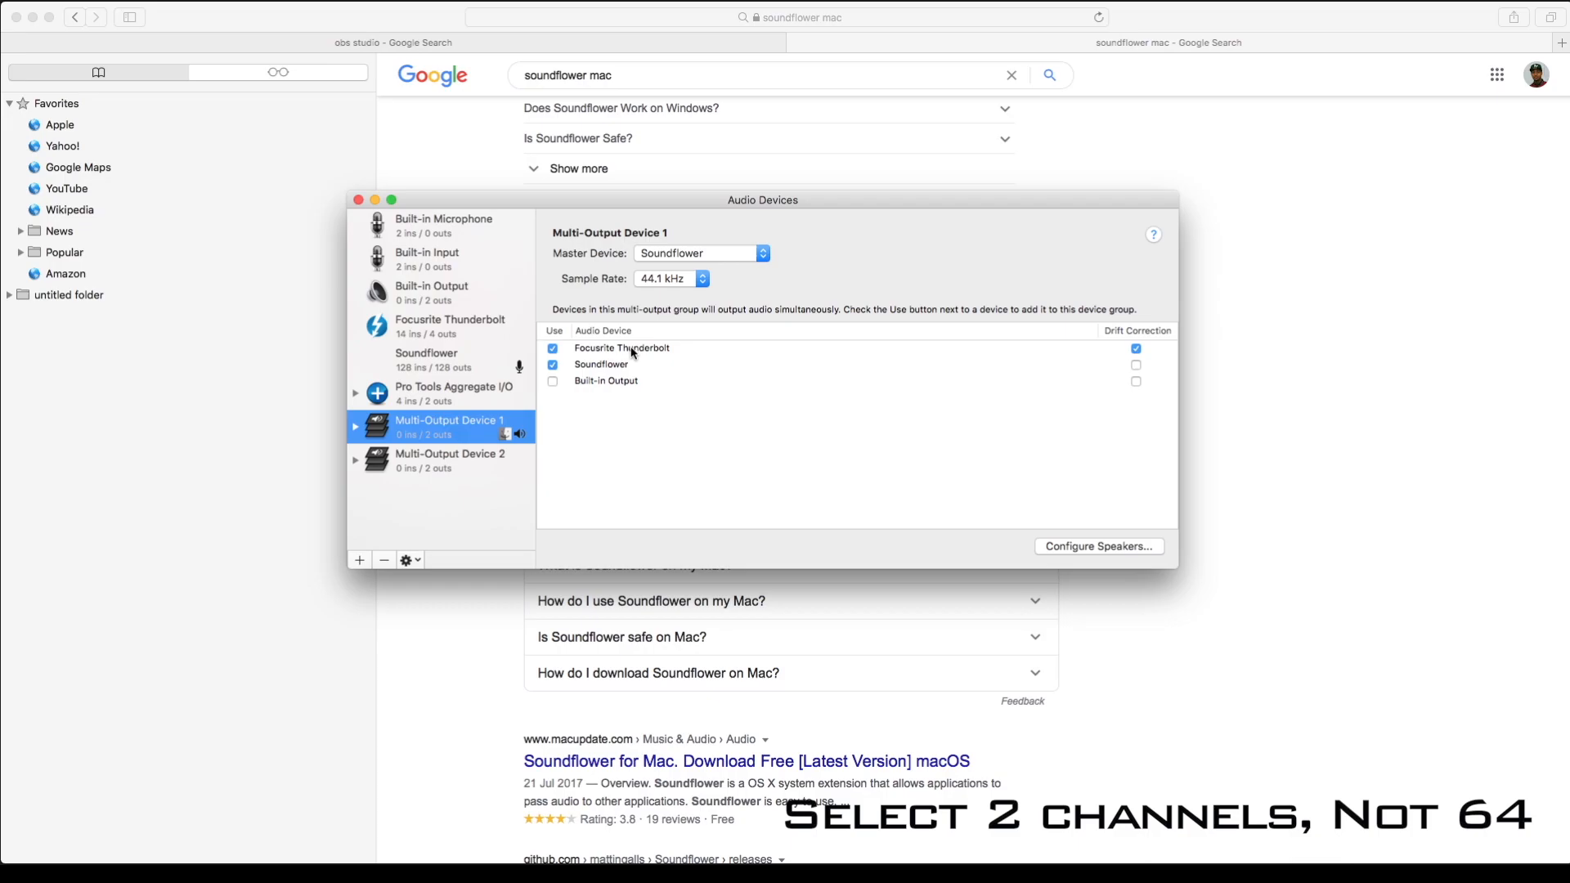
pyautogui.click(382, 560)
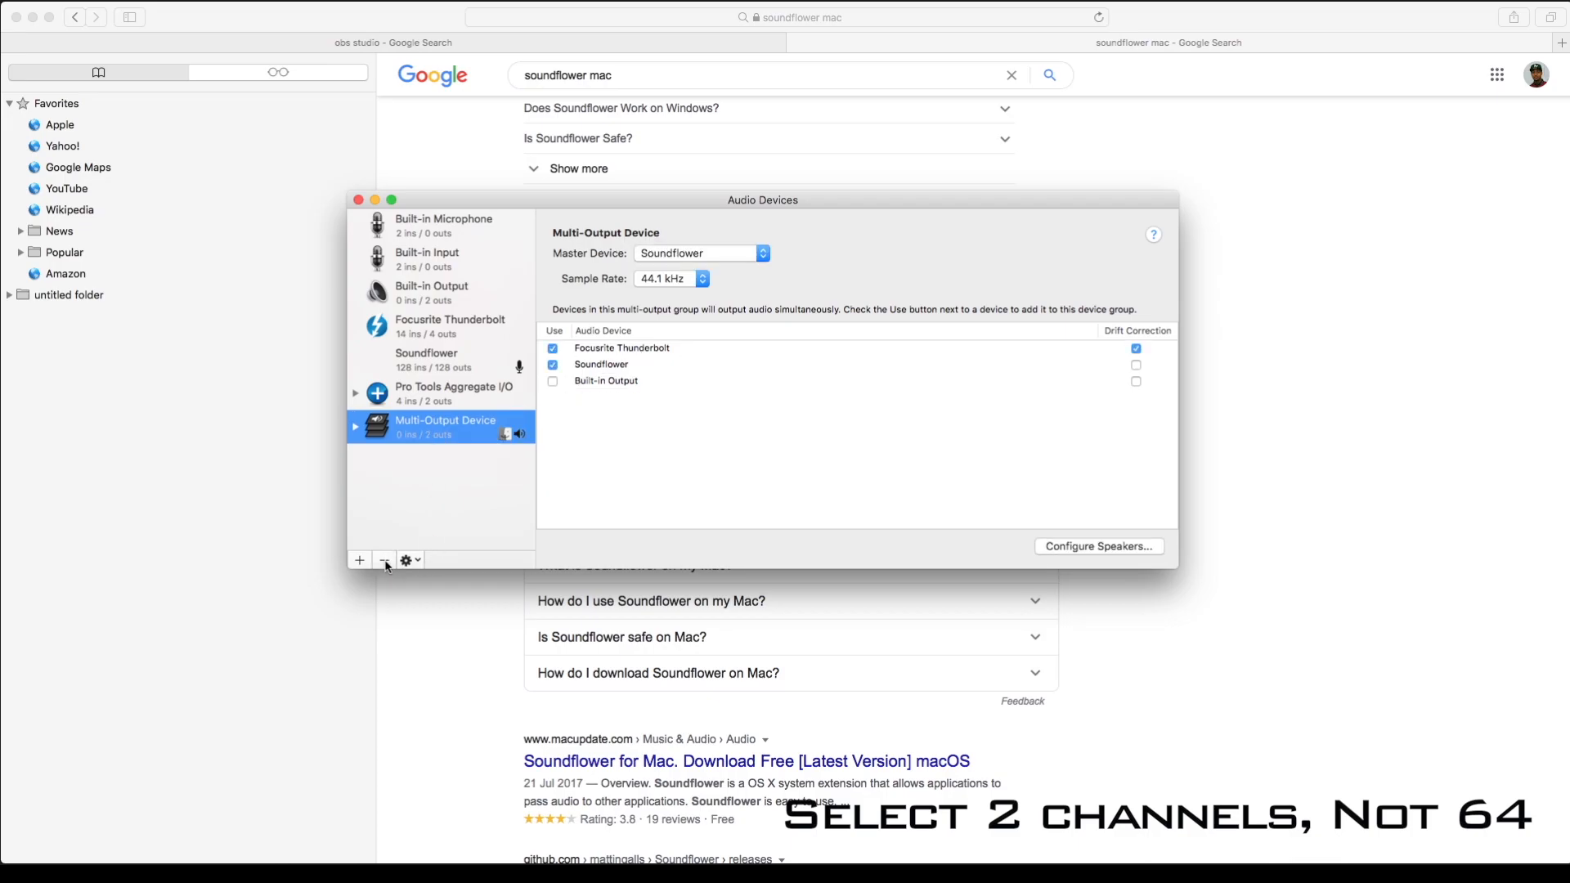
pyautogui.moveTo(581, 365)
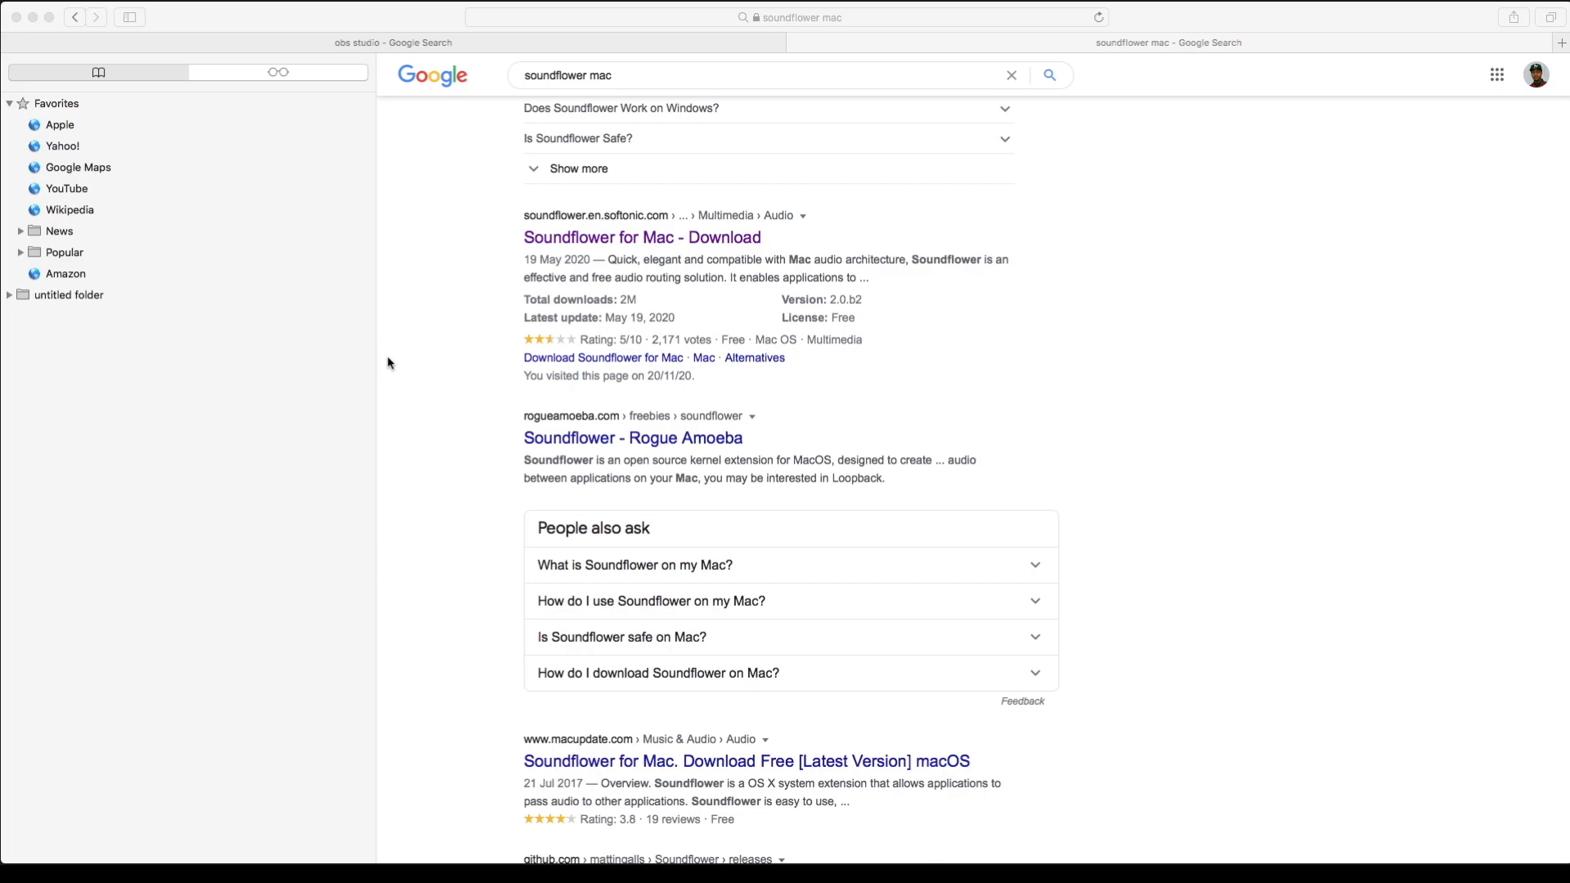
pyautogui.moveTo(14, 481)
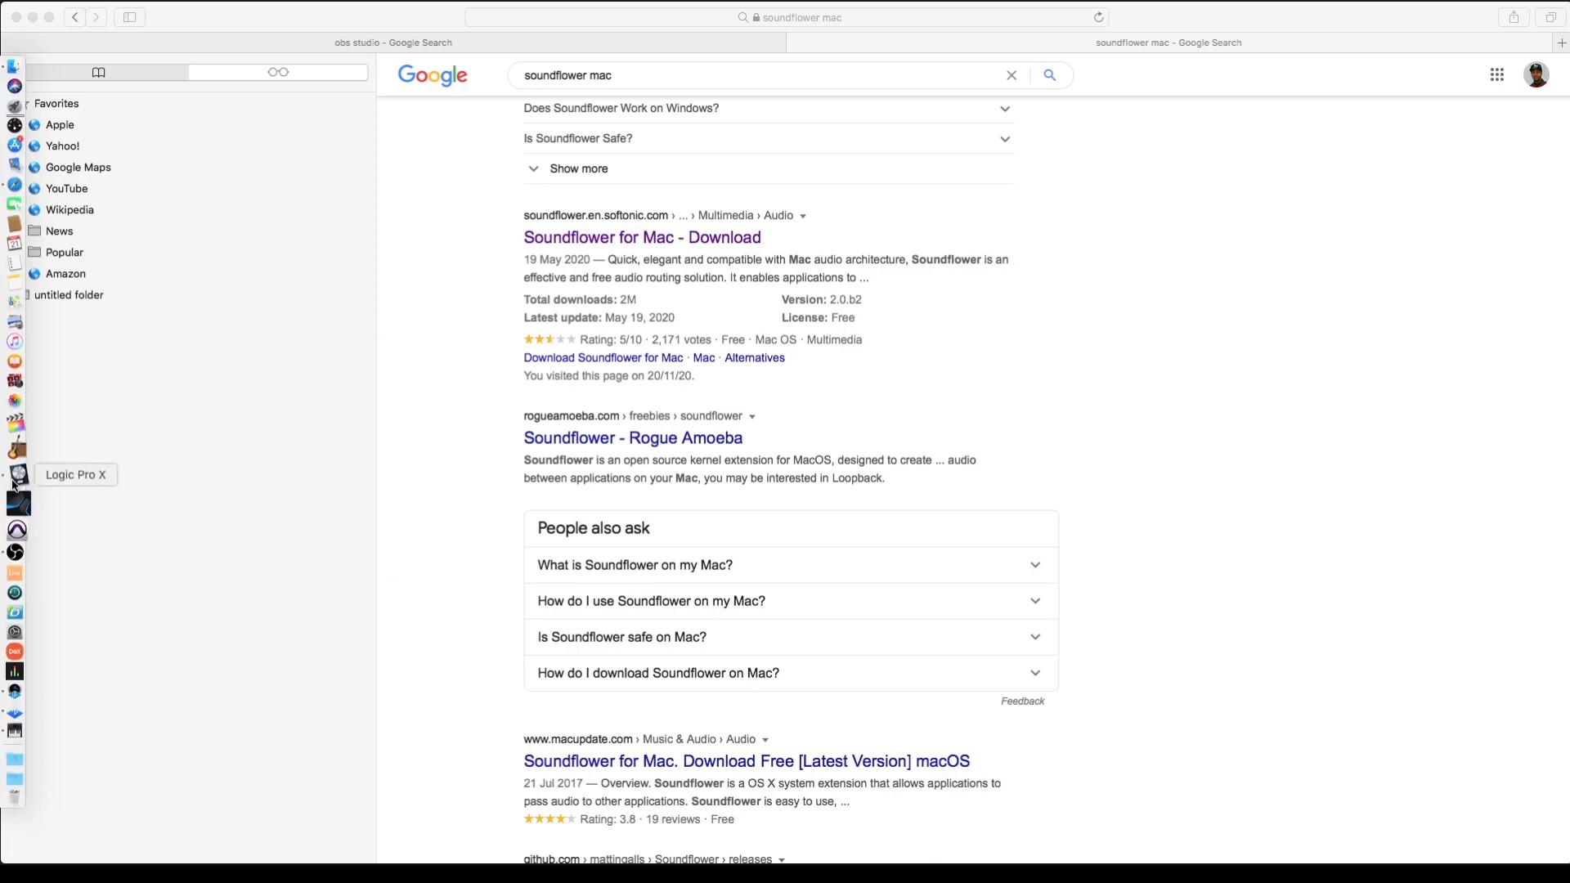
# Bring up Logic Pro X with the Zany-S.Digital Beat project and its Preferences menu.
pyautogui.click(14, 476)
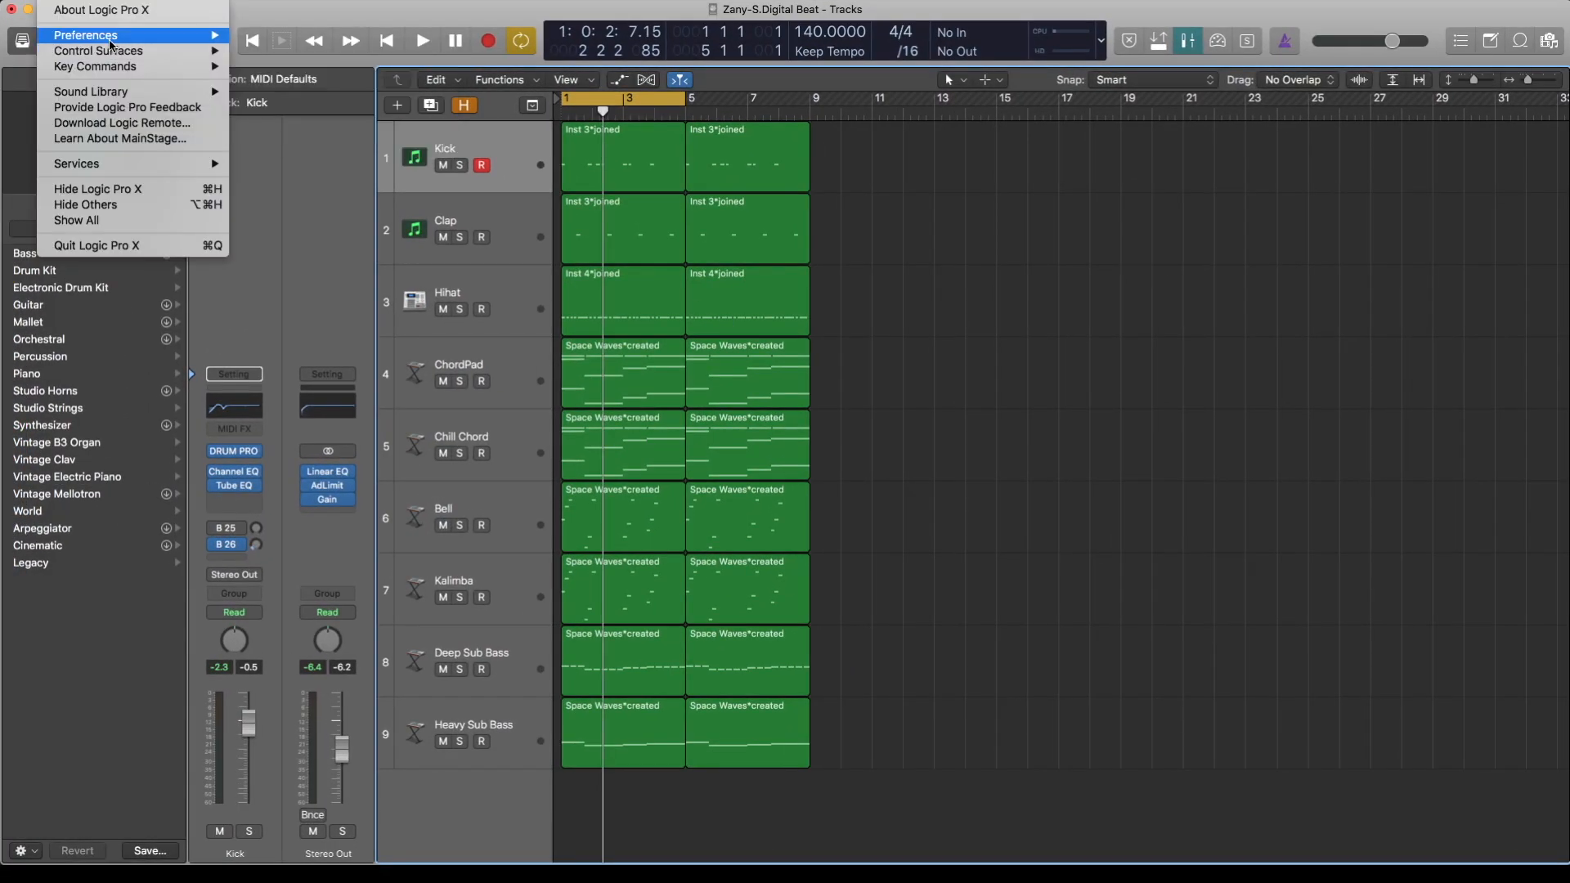
pyautogui.click(84, 35)
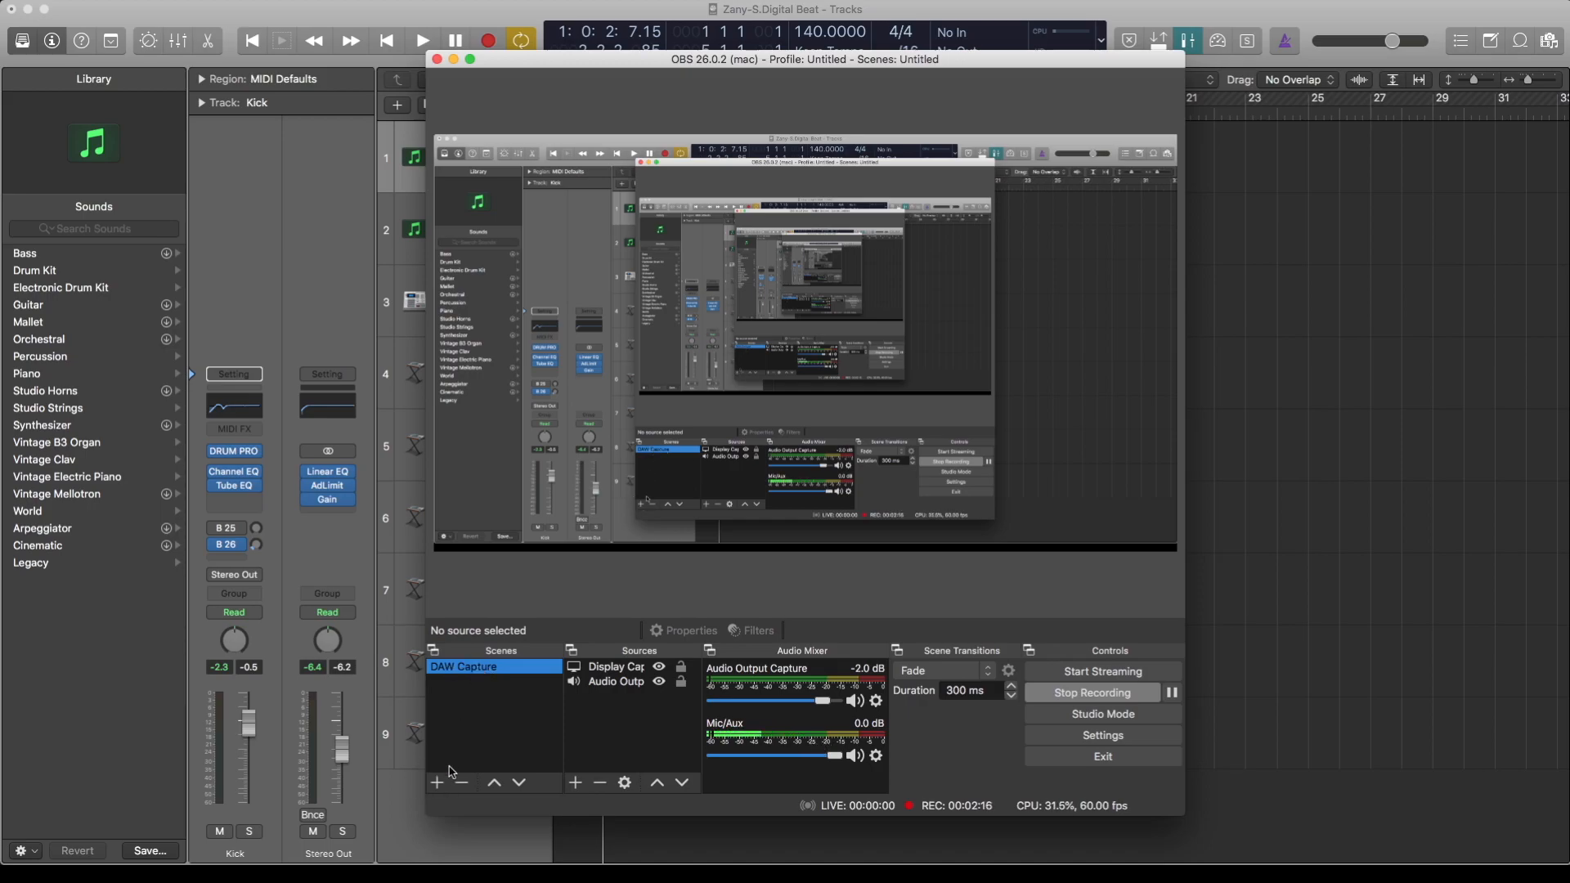
# Abandon adding a new scene and instead list the source types addable to DAW Capture.
pyautogui.click(437, 782)
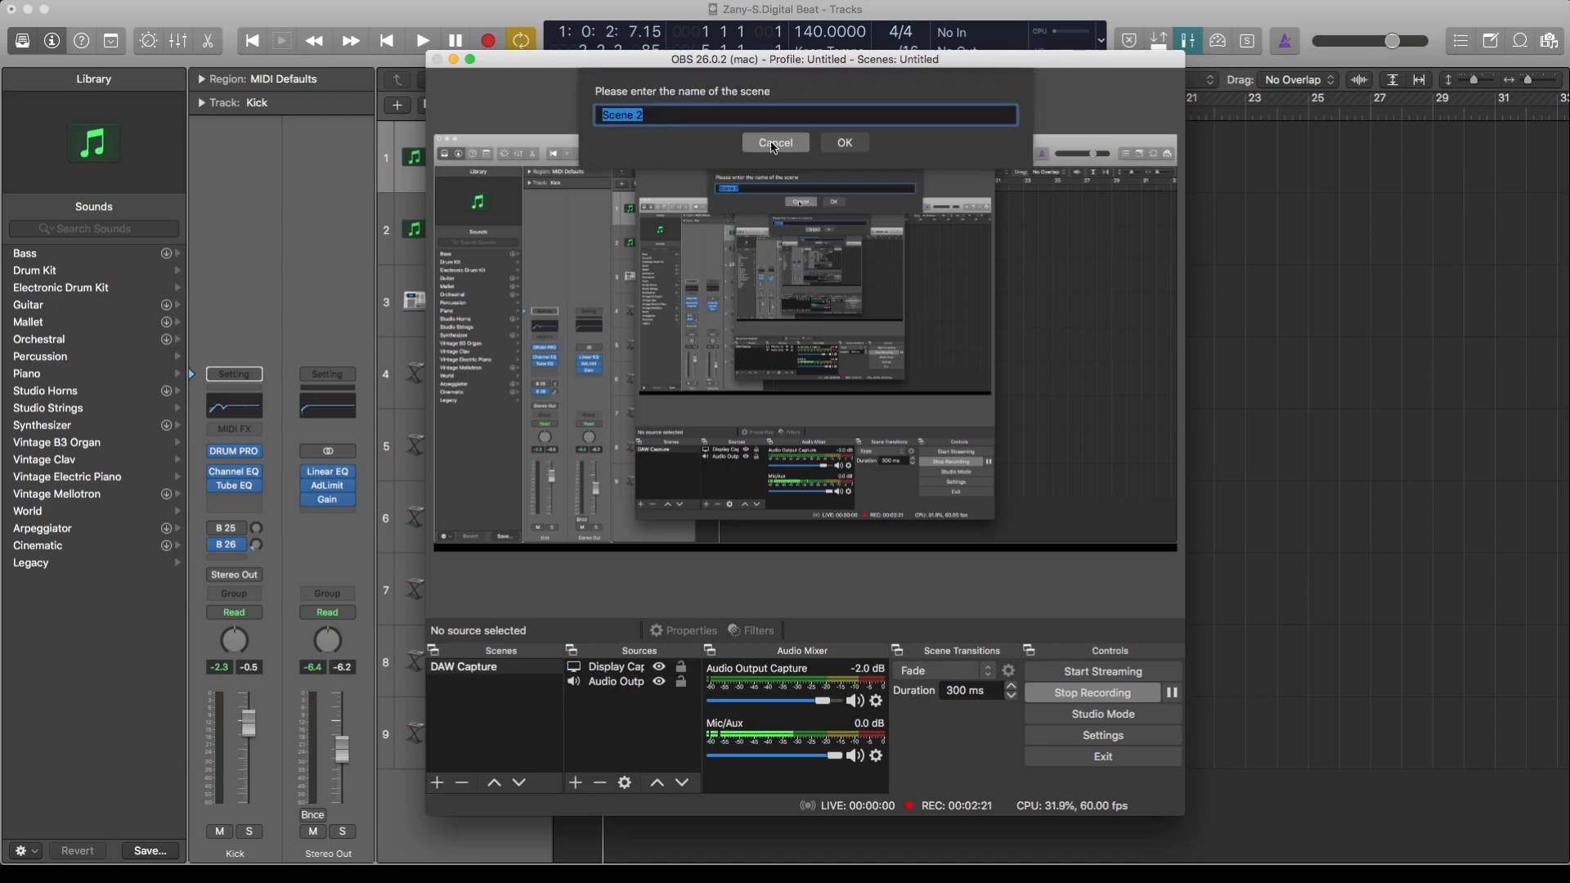
pyautogui.click(773, 143)
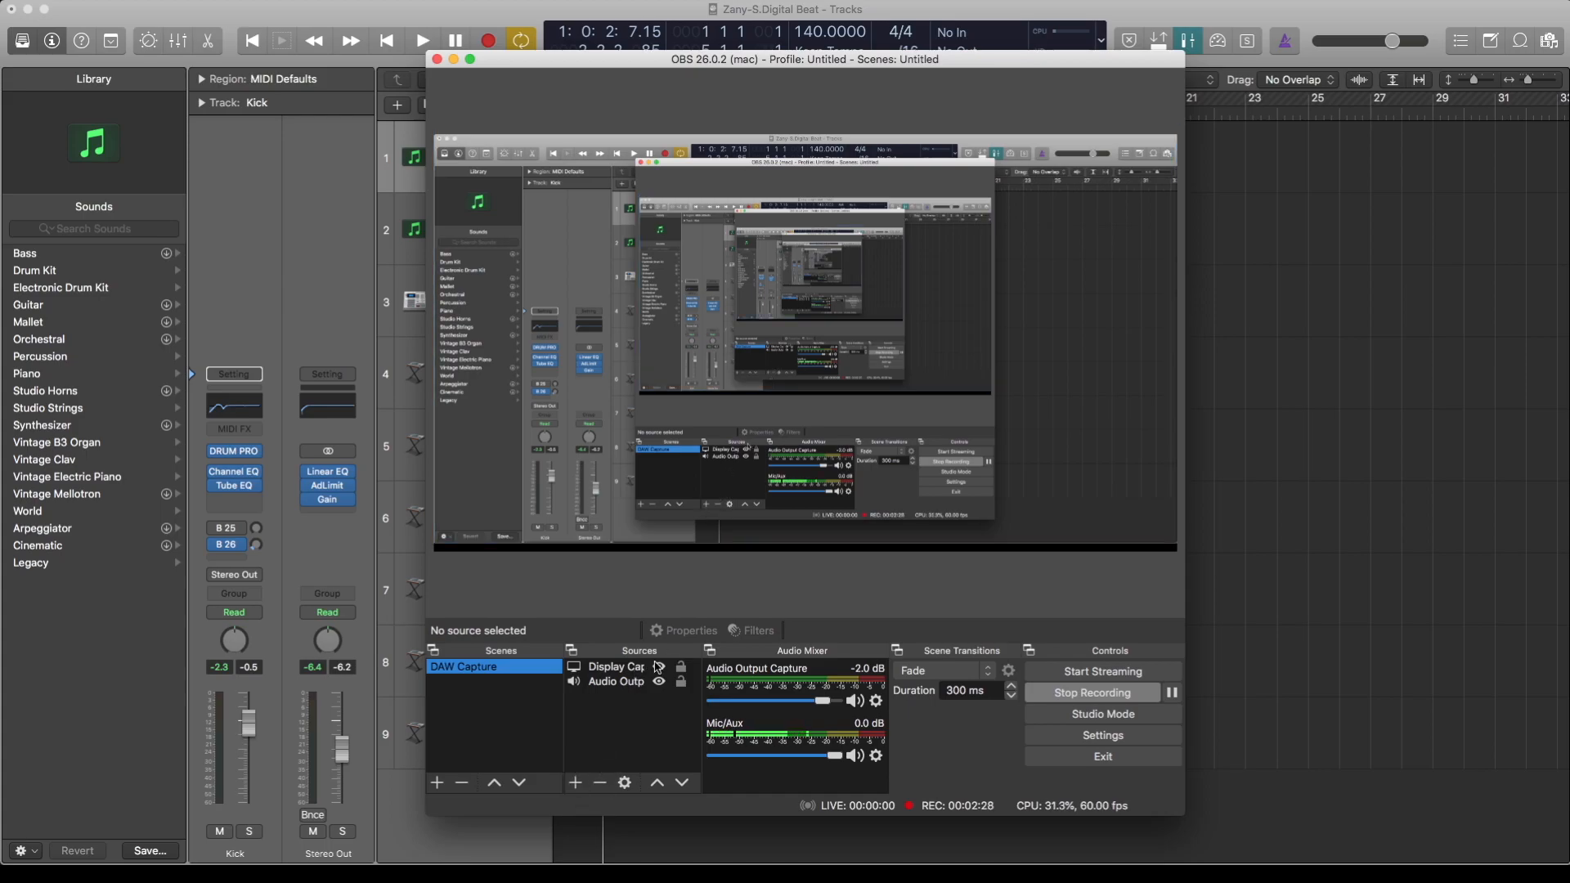
pyautogui.moveTo(574, 784)
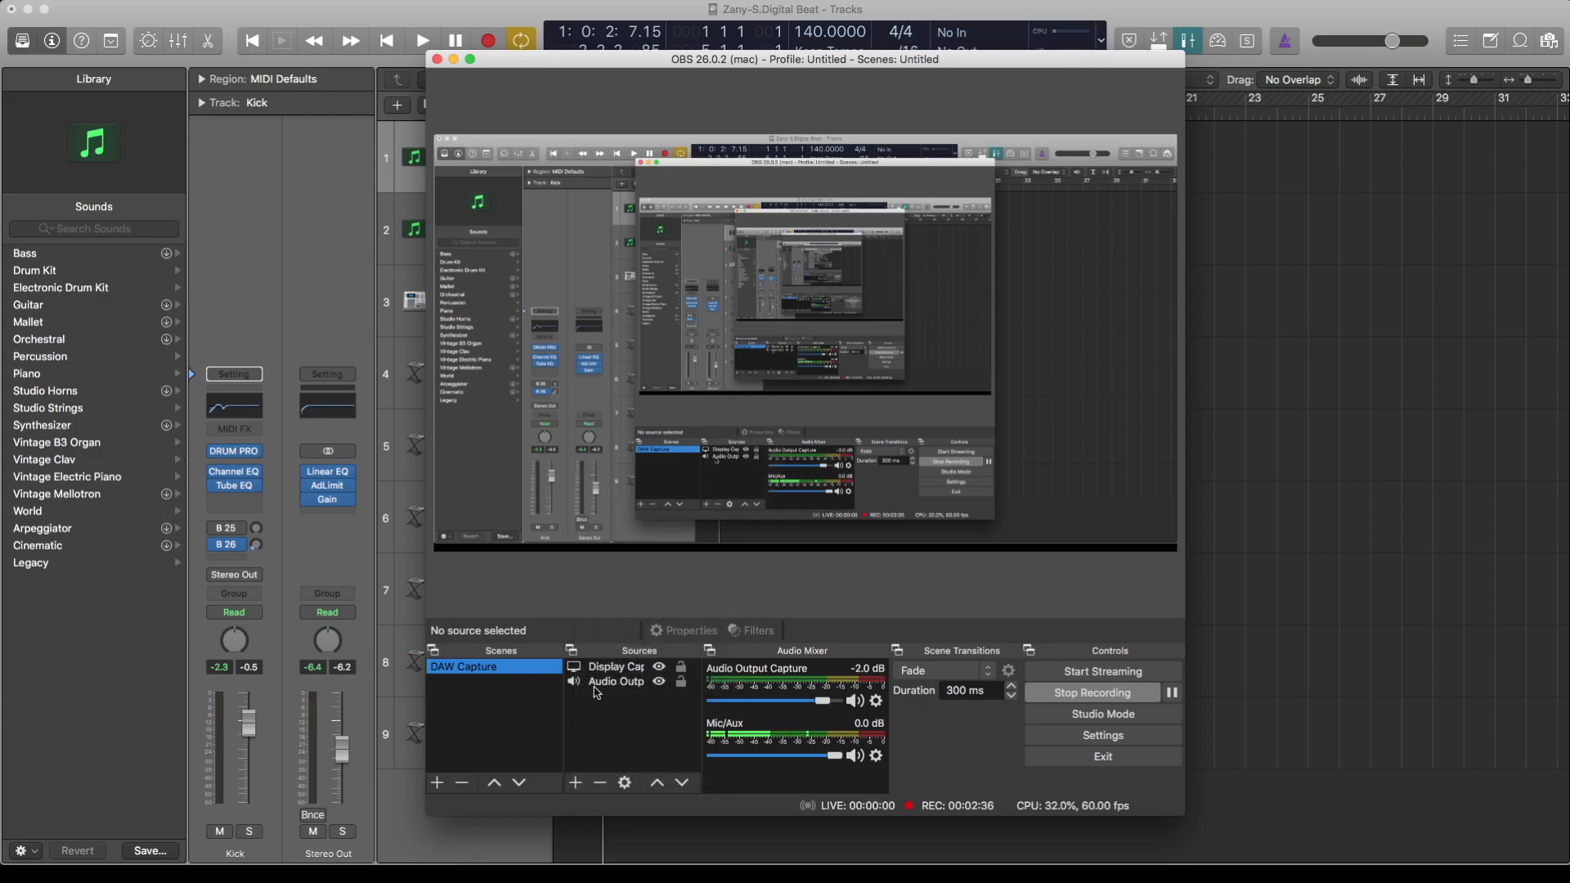
pyautogui.click(576, 783)
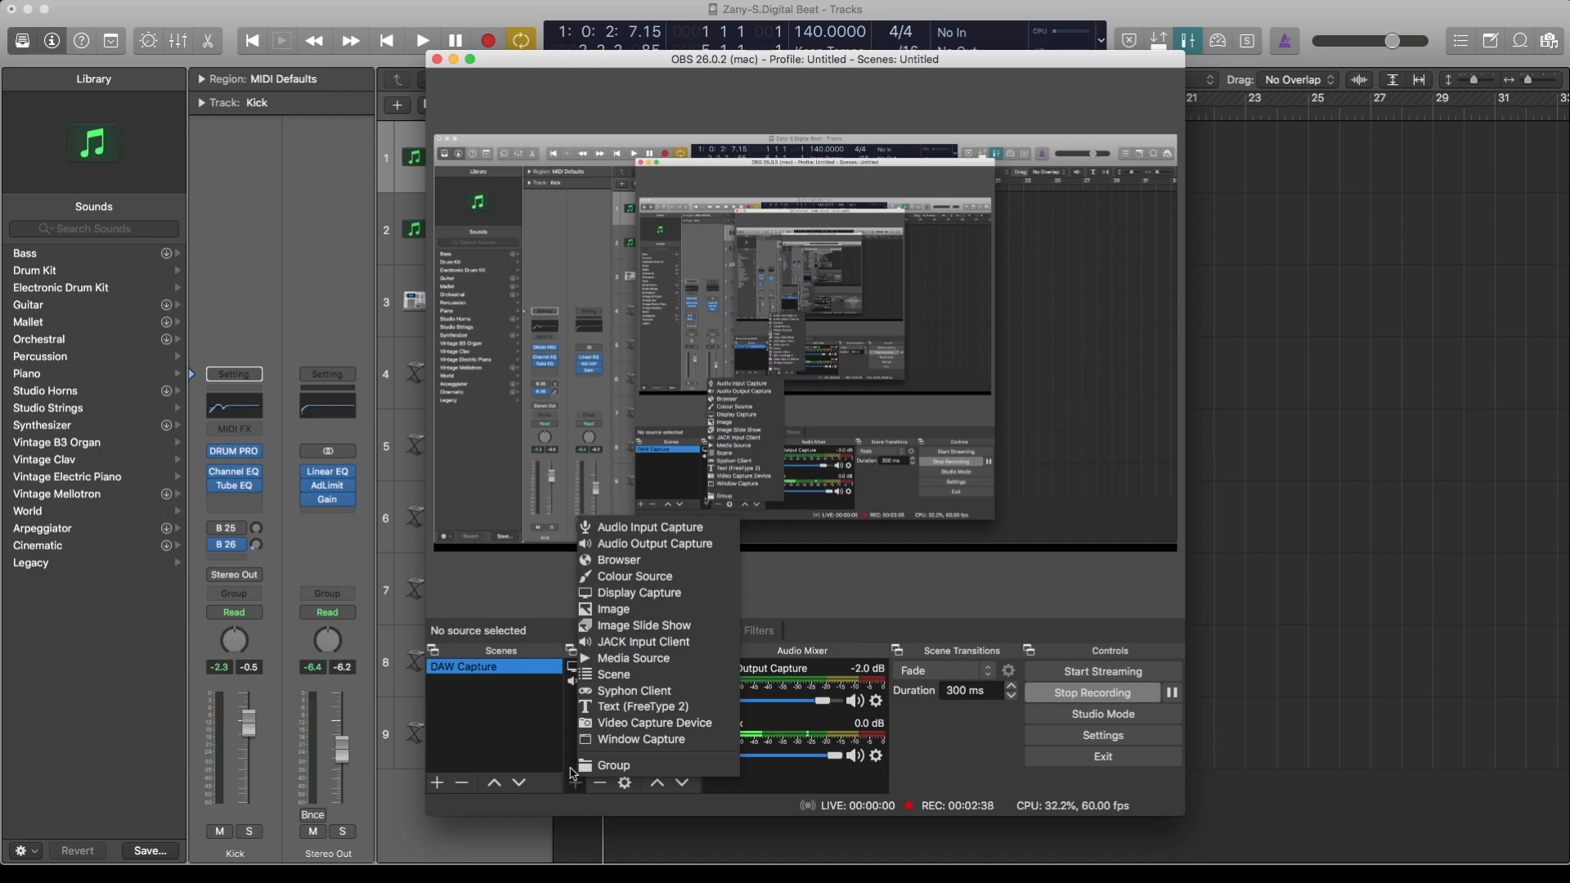
pyautogui.moveTo(618, 559)
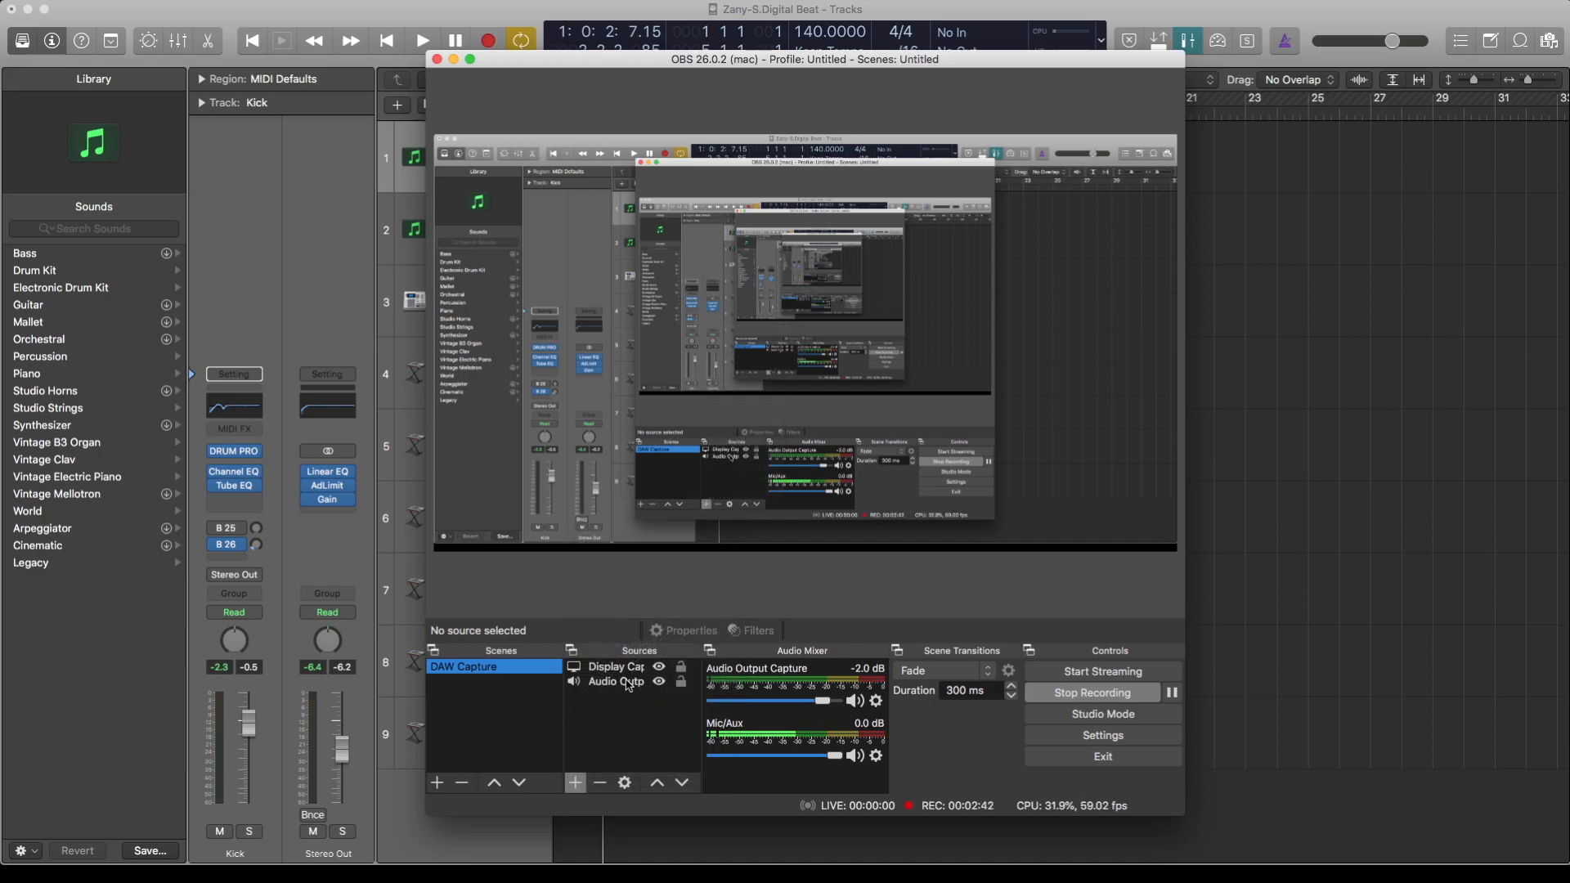
pyautogui.click(617, 668)
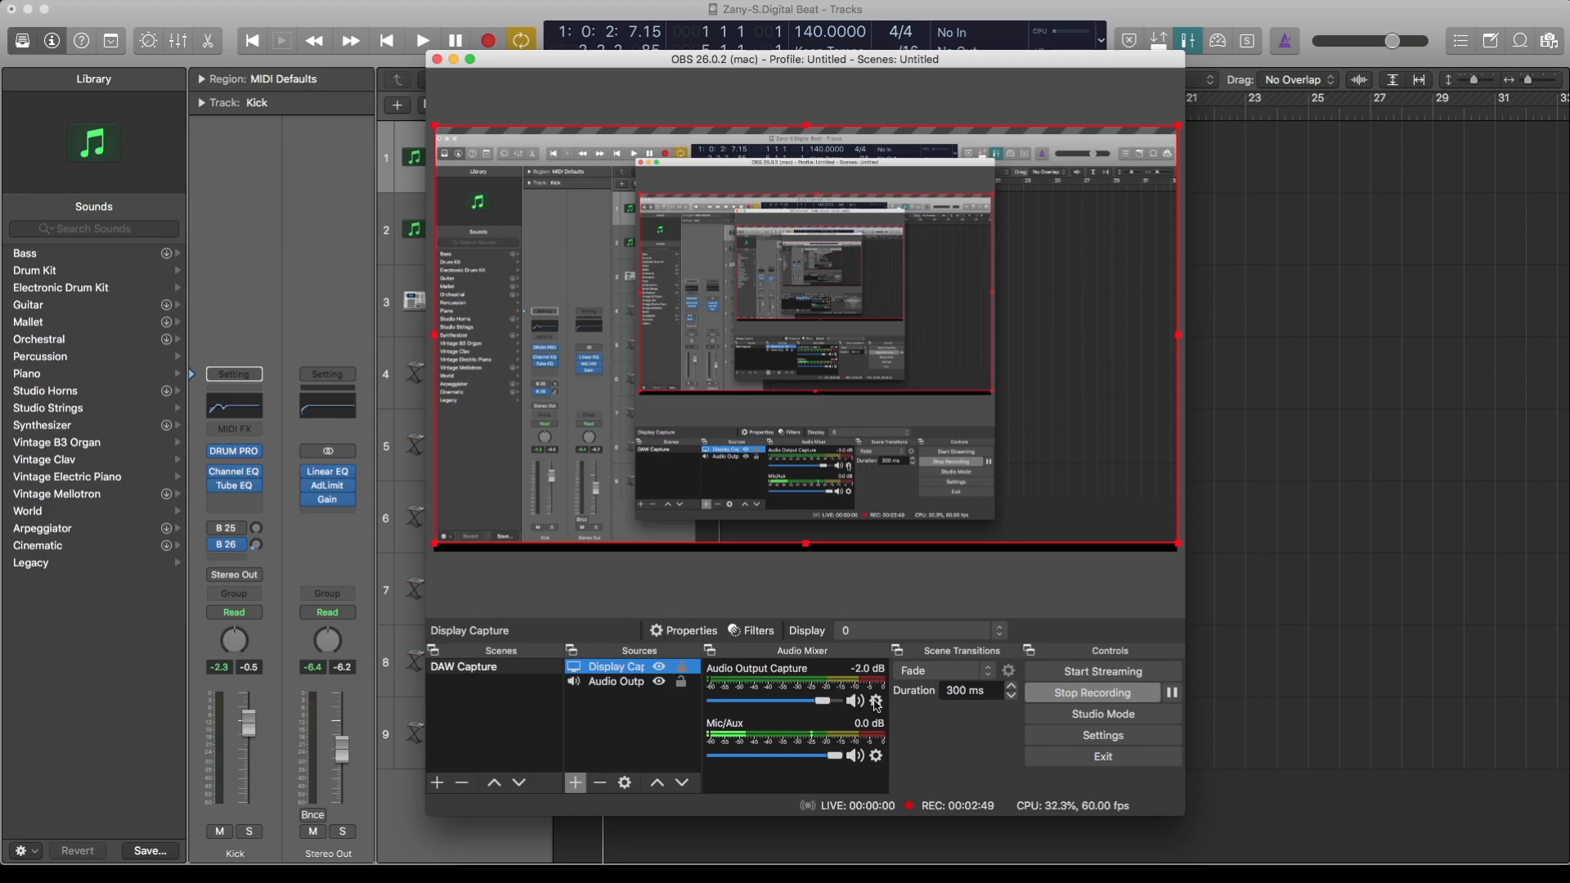
pyautogui.rightClick(875, 701)
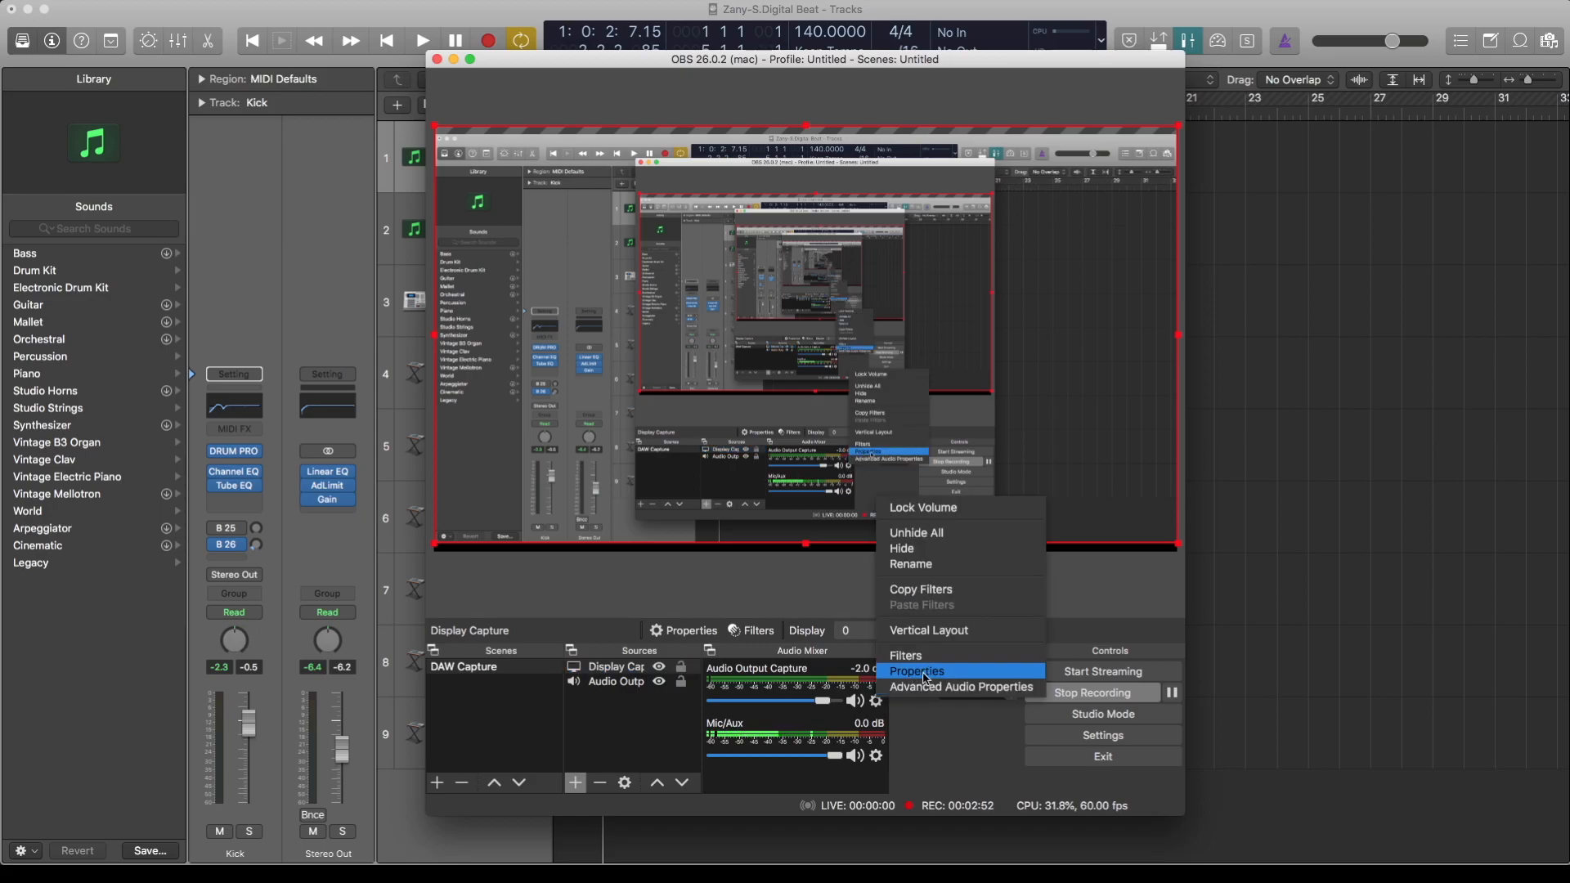
pyautogui.click(916, 670)
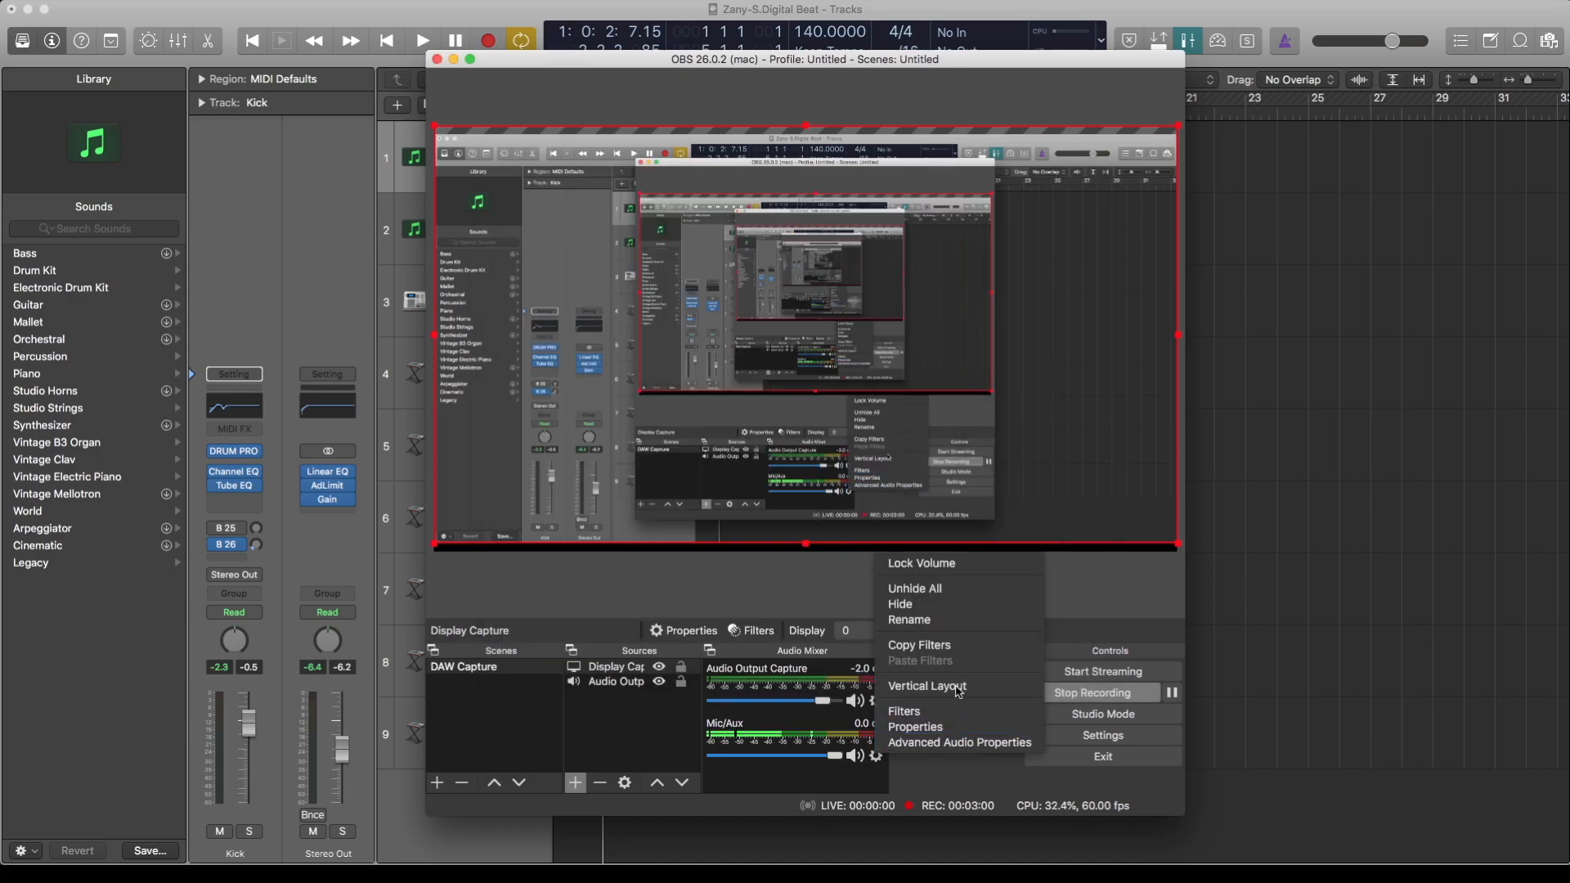
pyautogui.click(914, 727)
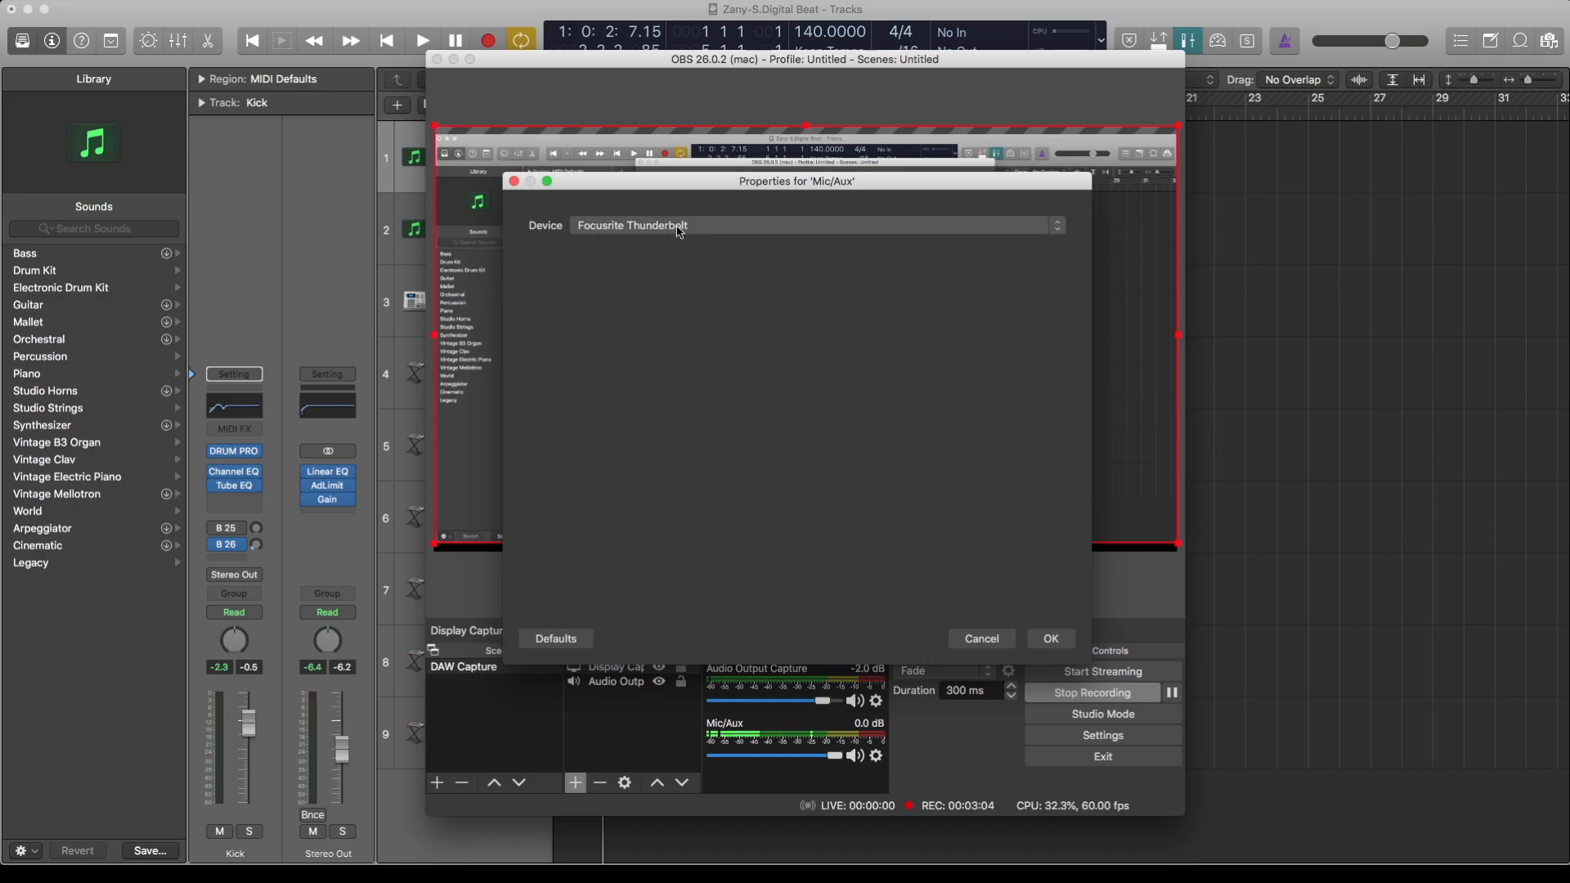
pyautogui.click(1050, 638)
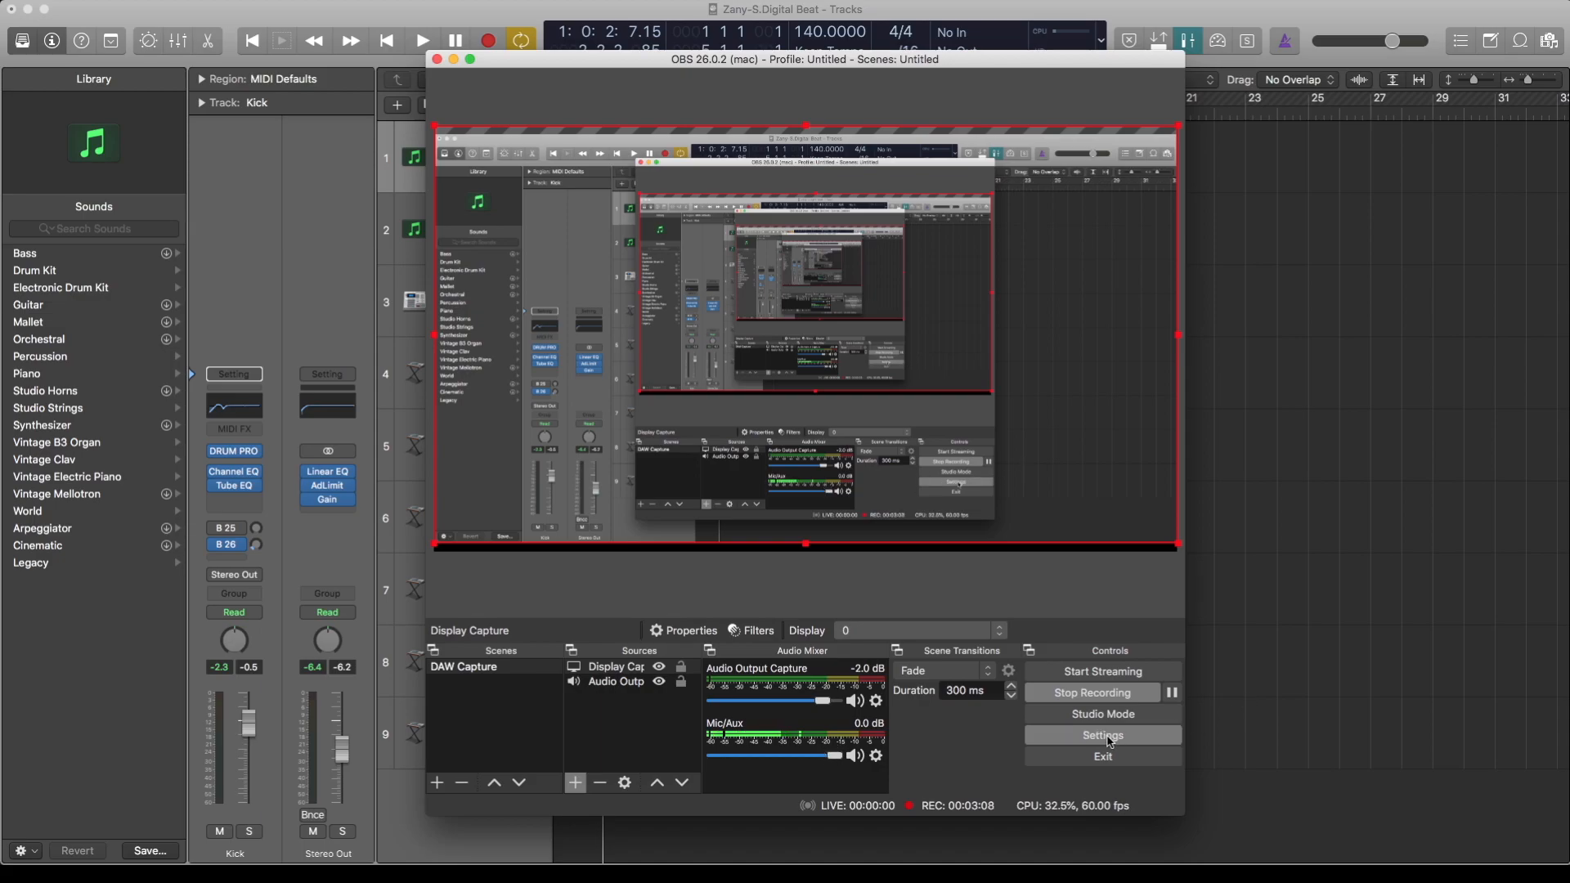
# Show the Output Recording settings with audio tracks 1 and 2 enabled for recordings.
pyautogui.click(1101, 735)
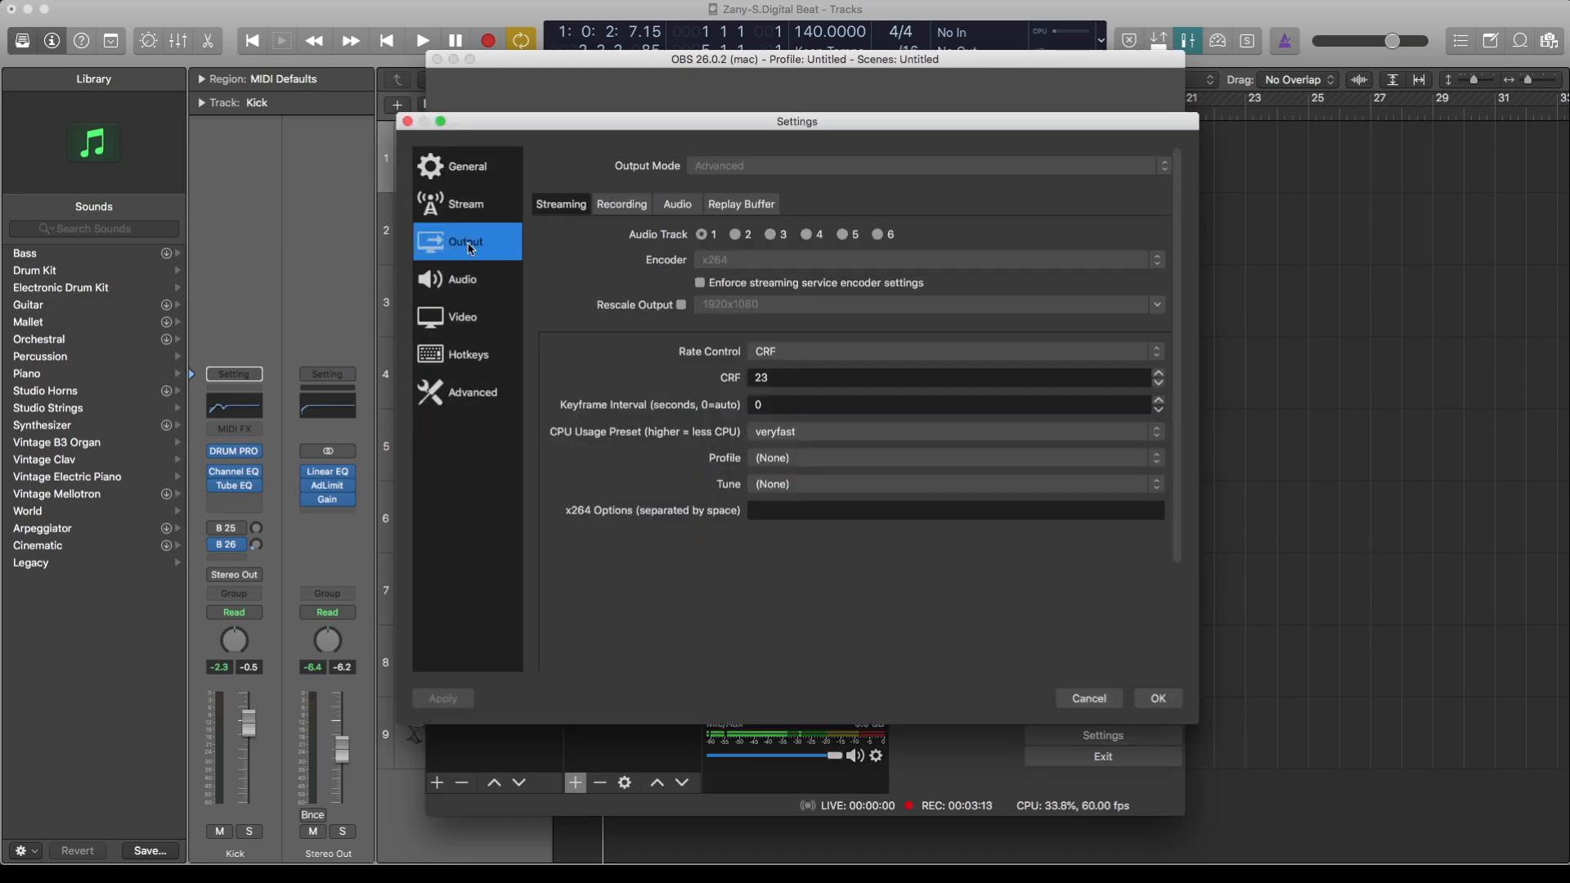
pyautogui.click(620, 205)
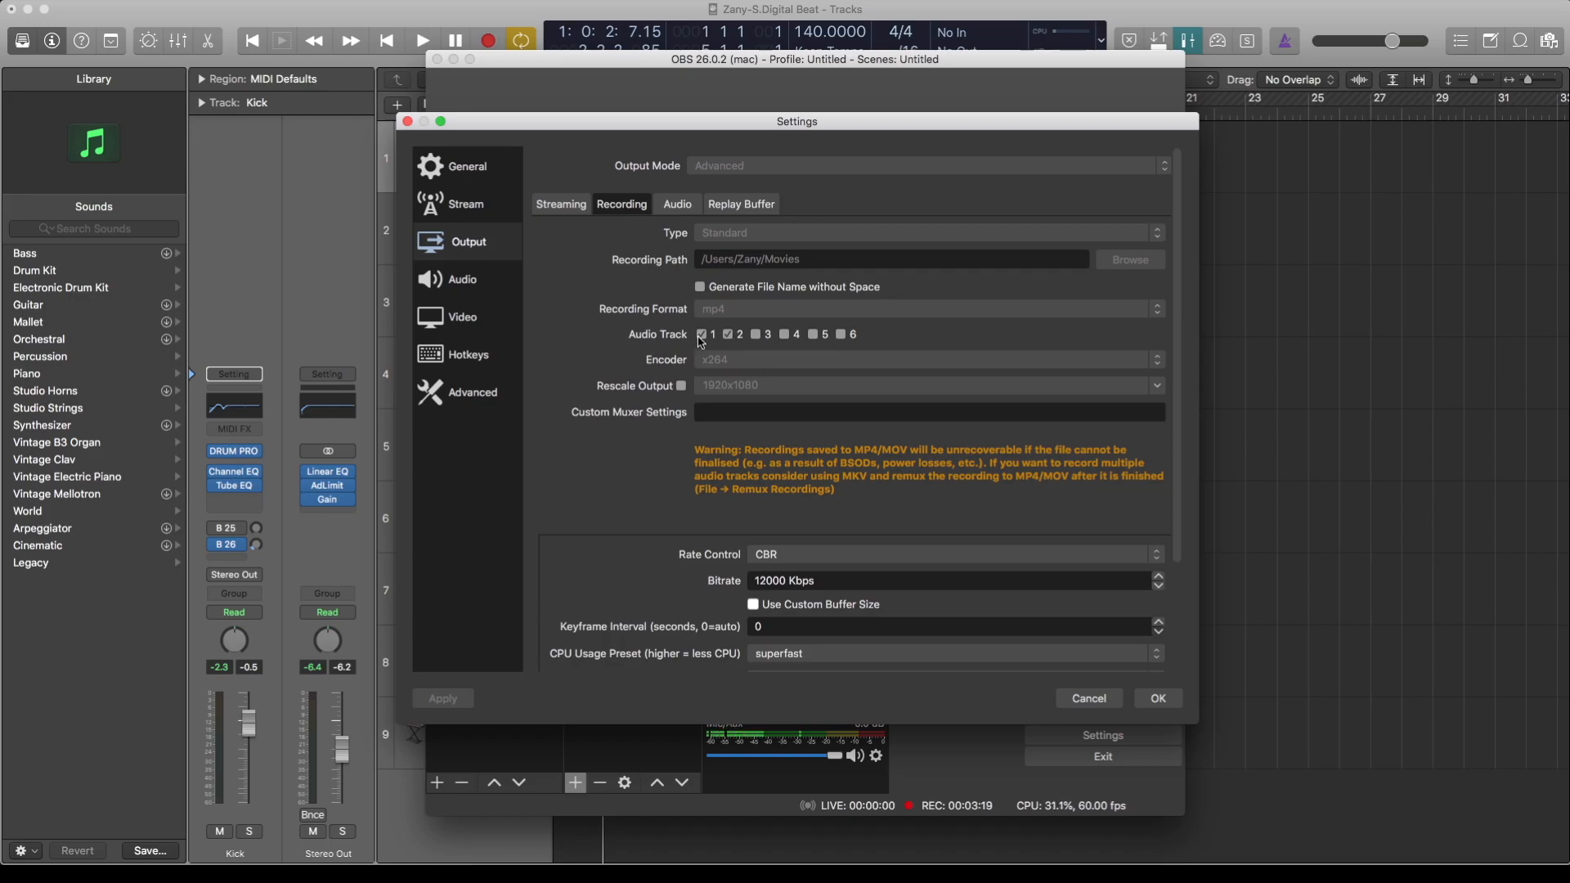
pyautogui.click(726, 334)
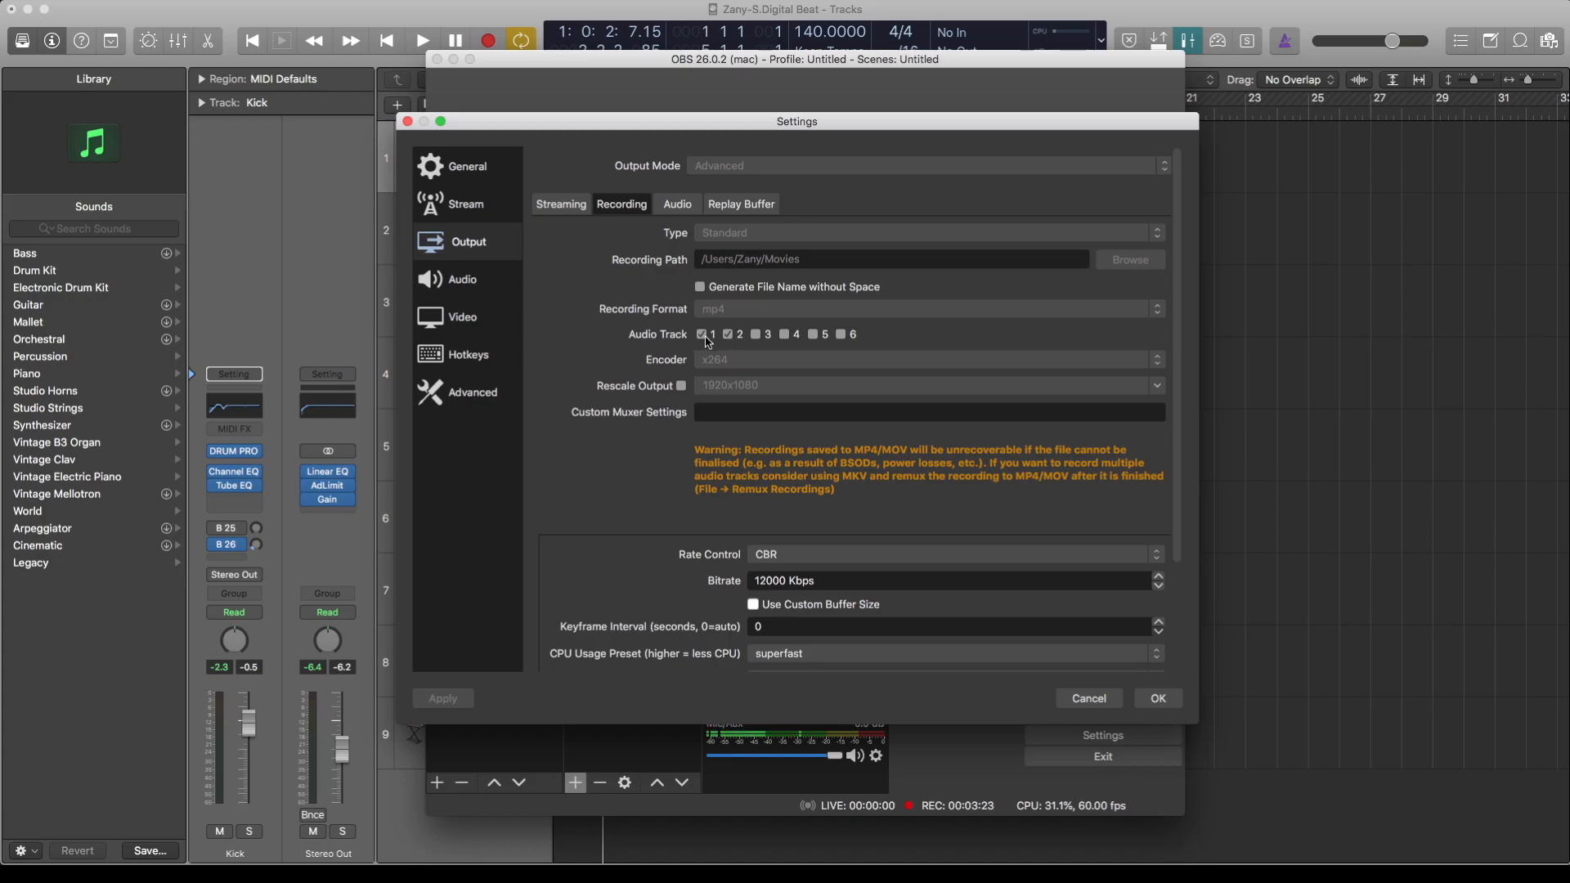
pyautogui.moveTo(787, 659)
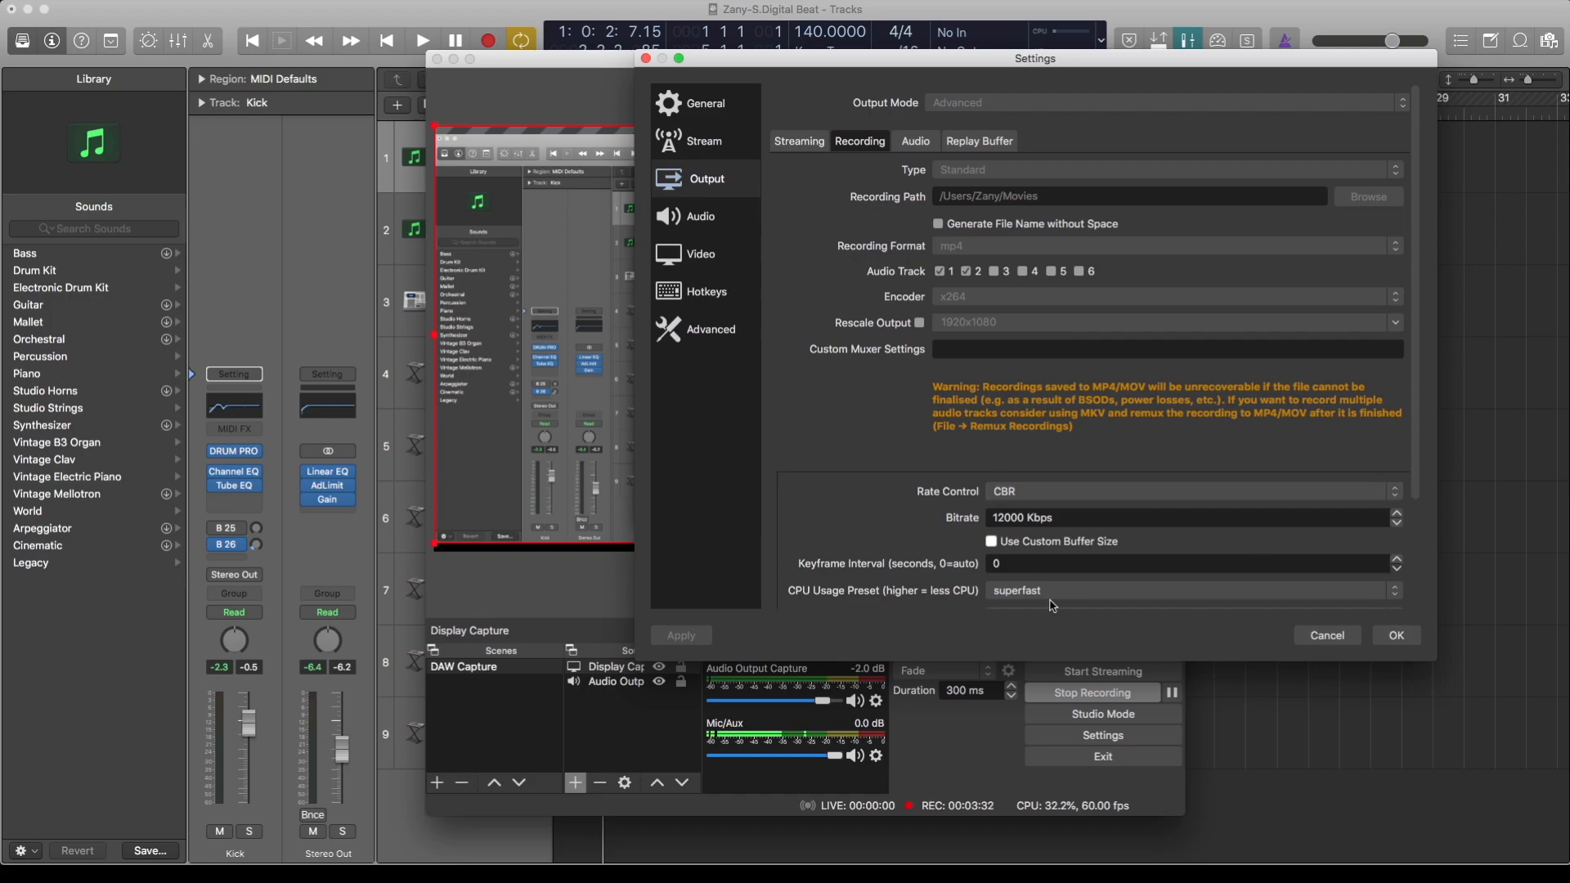
pyautogui.moveTo(706, 218)
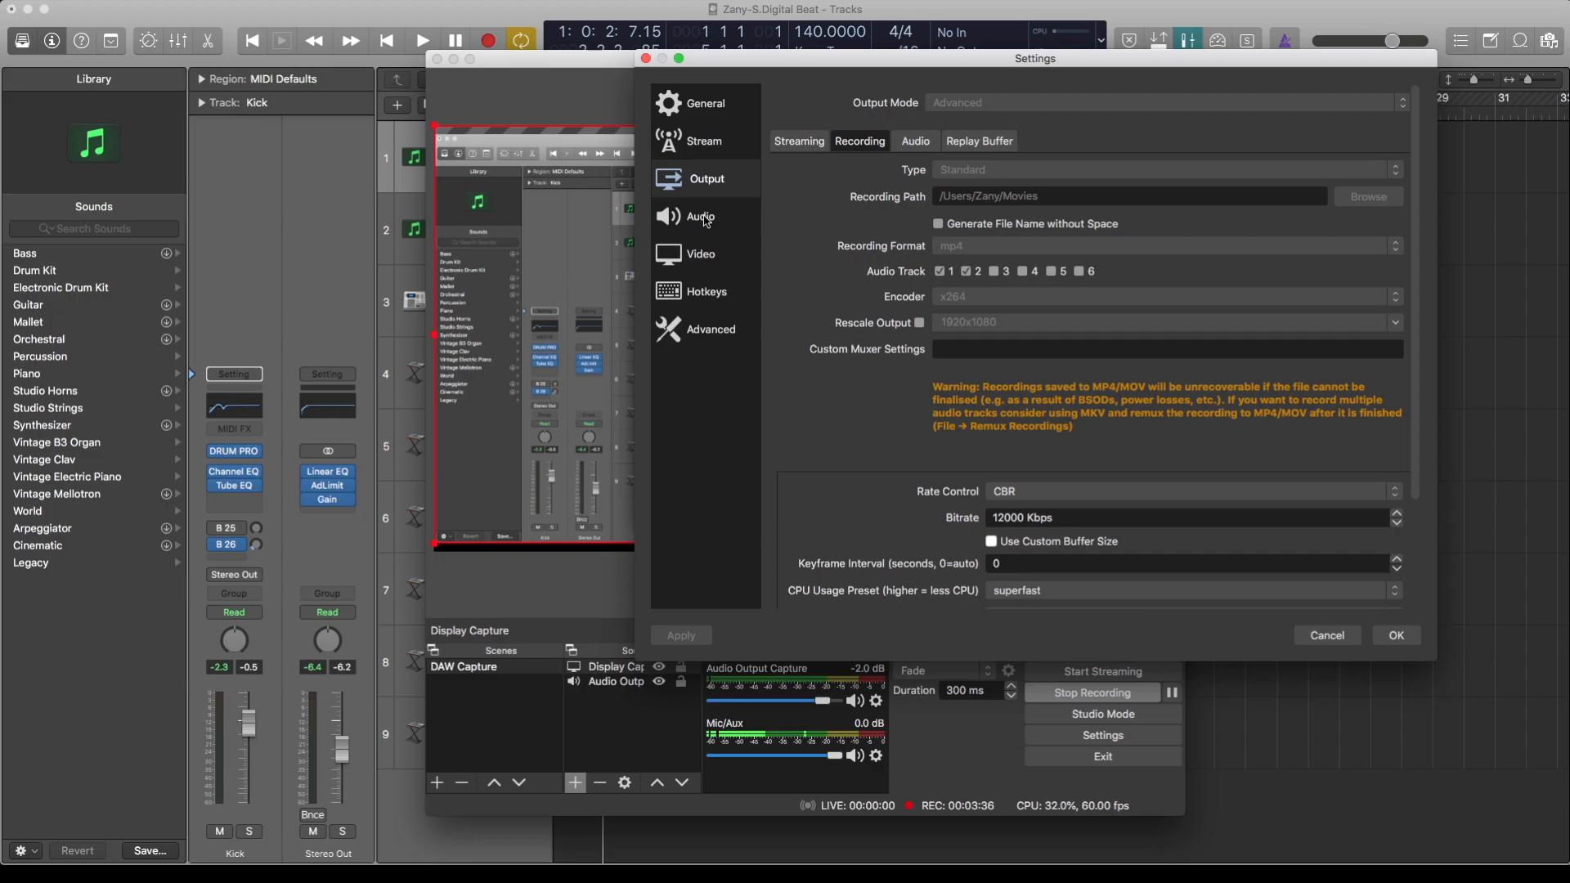
# Review the Focusrite mic on Audio and 1920x1080 on Video, then confirm the settings.
pyautogui.click(702, 216)
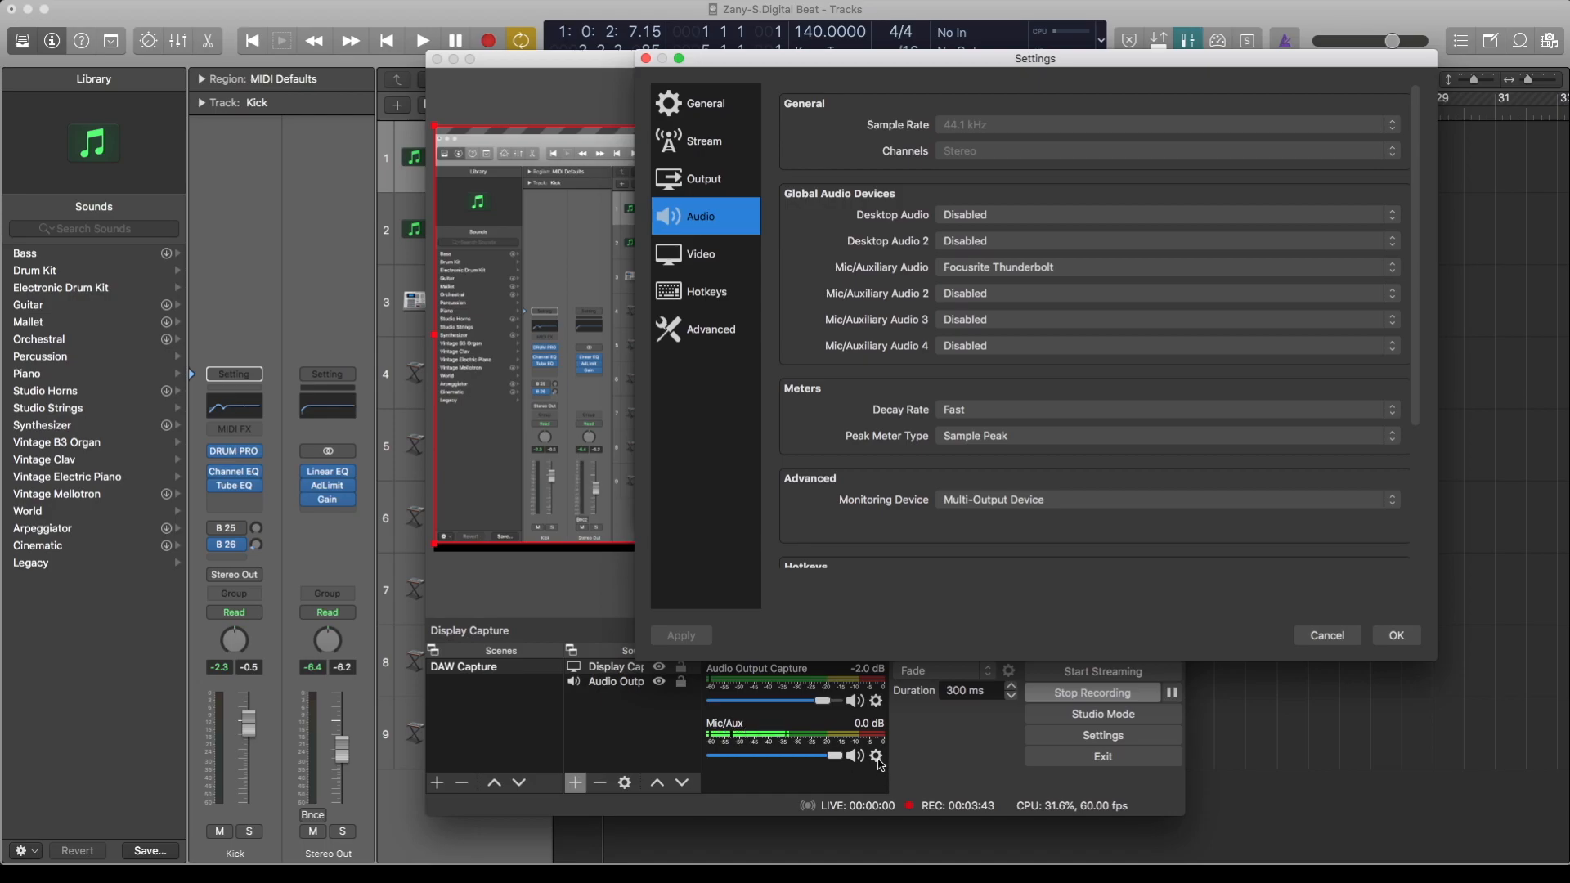
pyautogui.moveTo(996, 280)
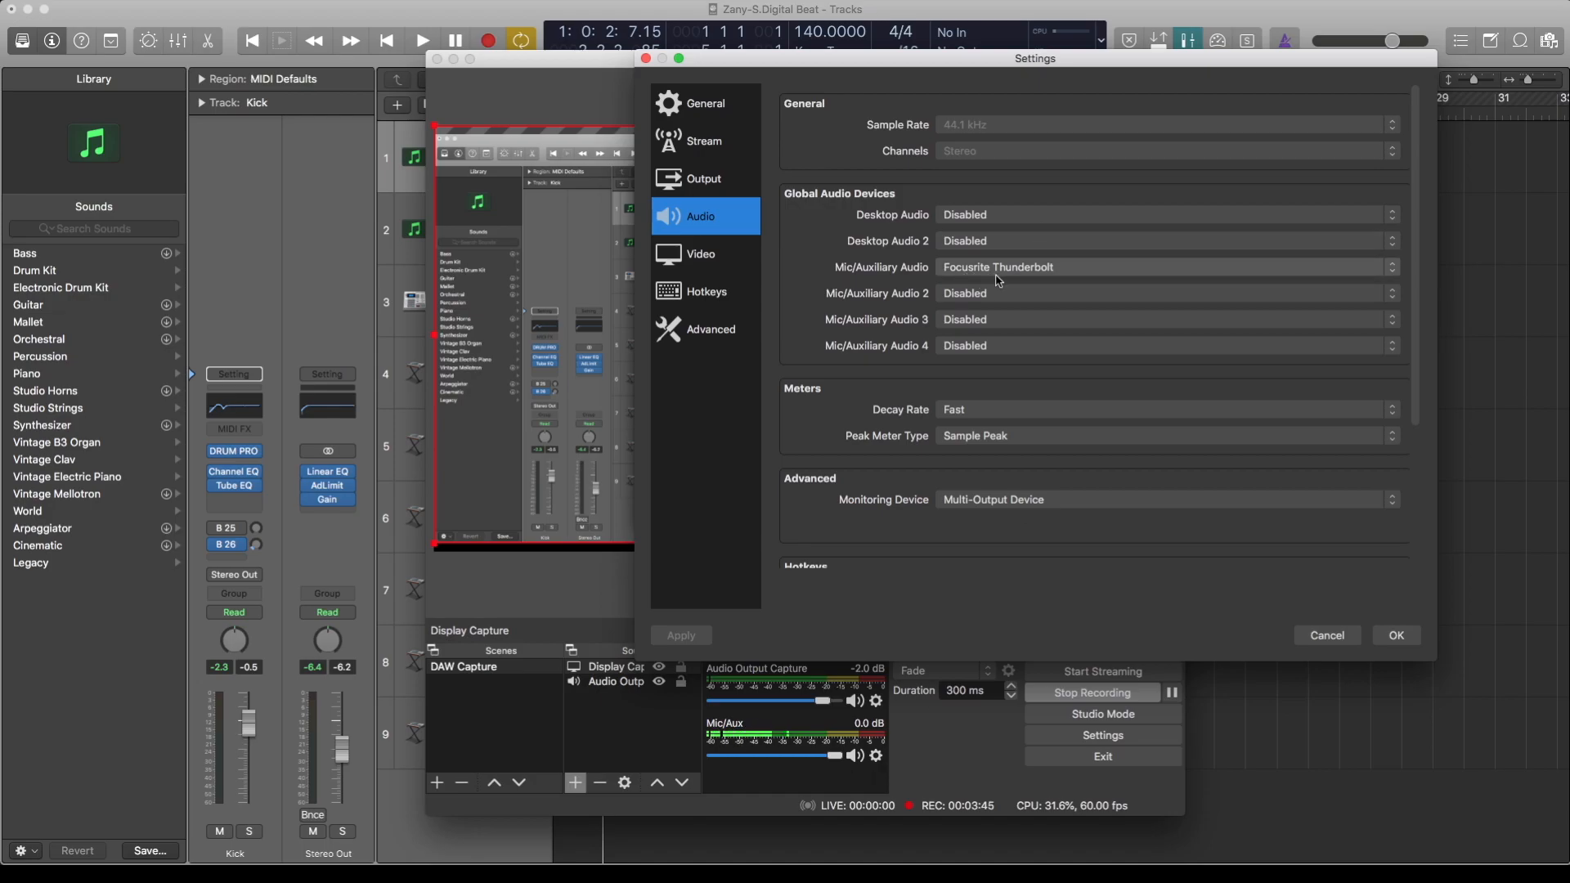
pyautogui.click(702, 254)
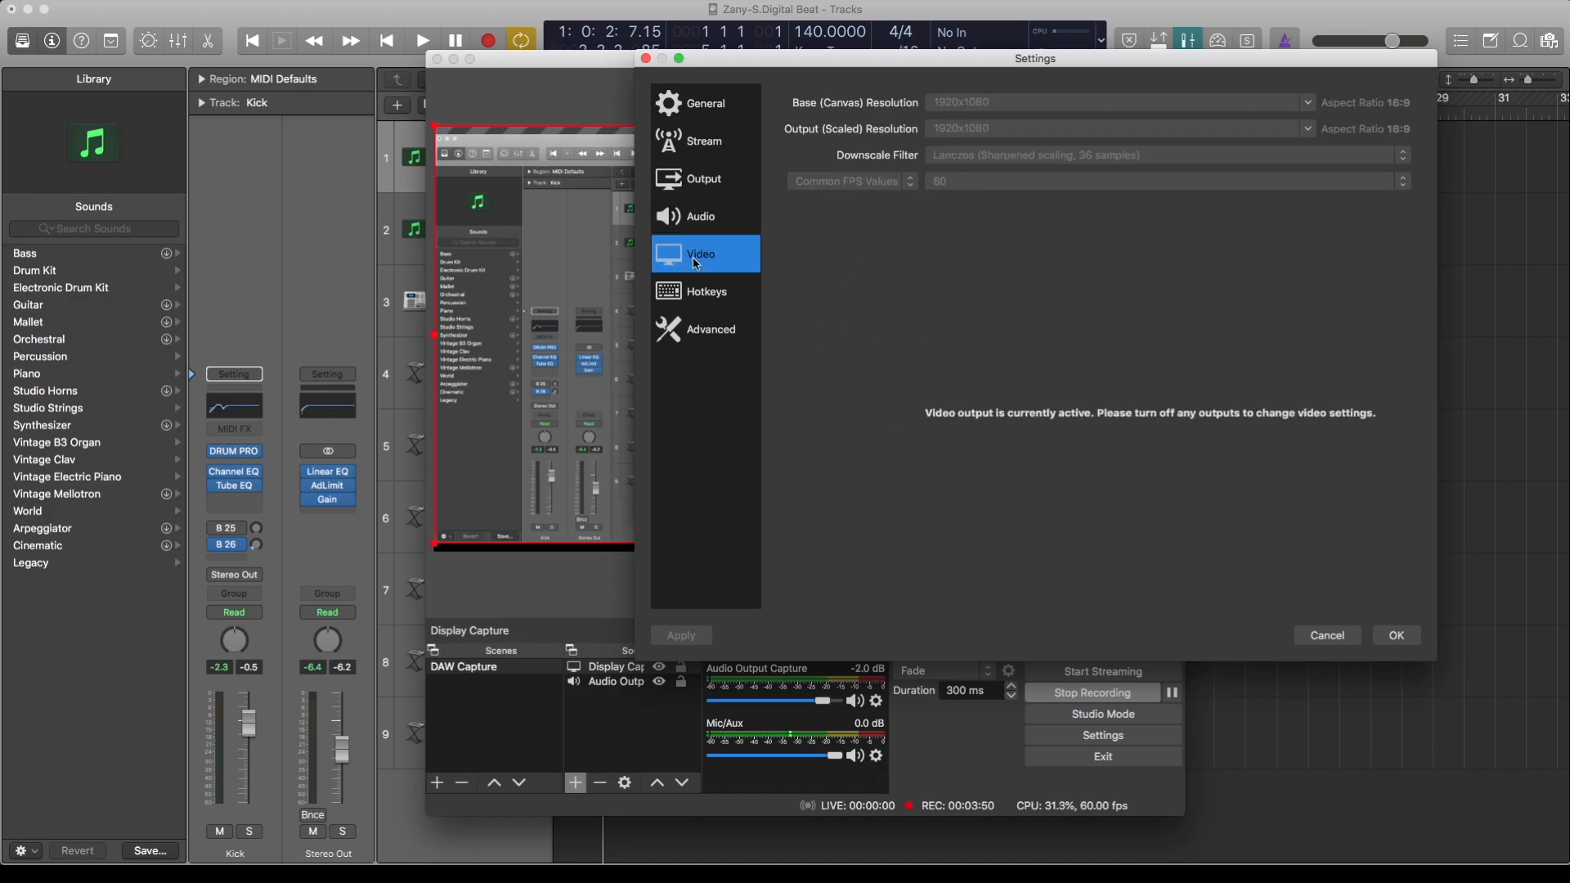
pyautogui.moveTo(943, 116)
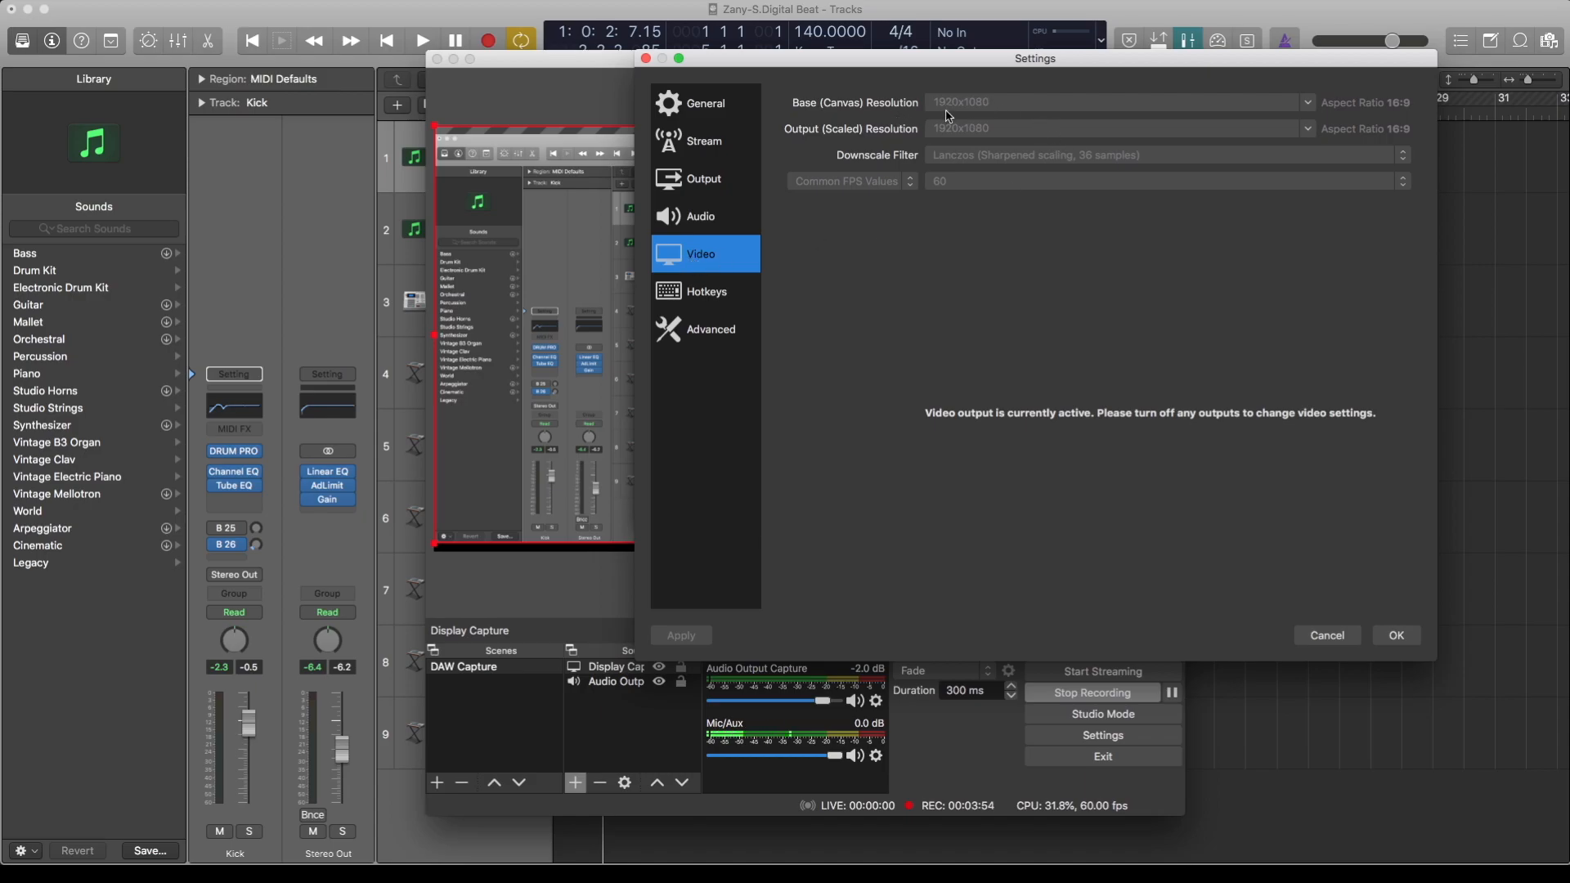
pyautogui.moveTo(1380, 123)
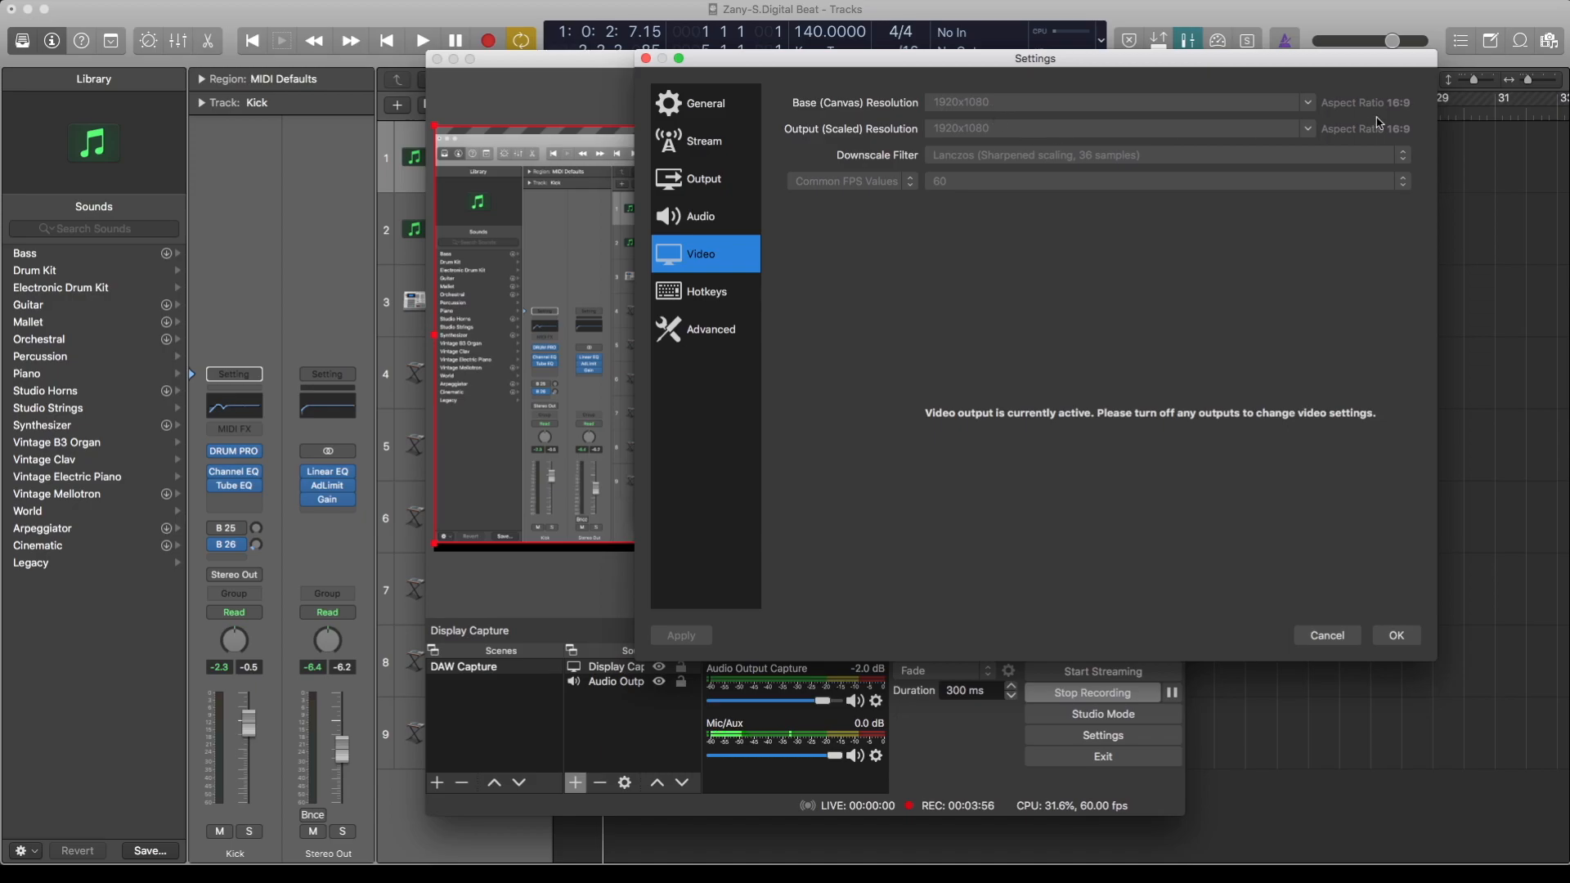
pyautogui.moveTo(926, 226)
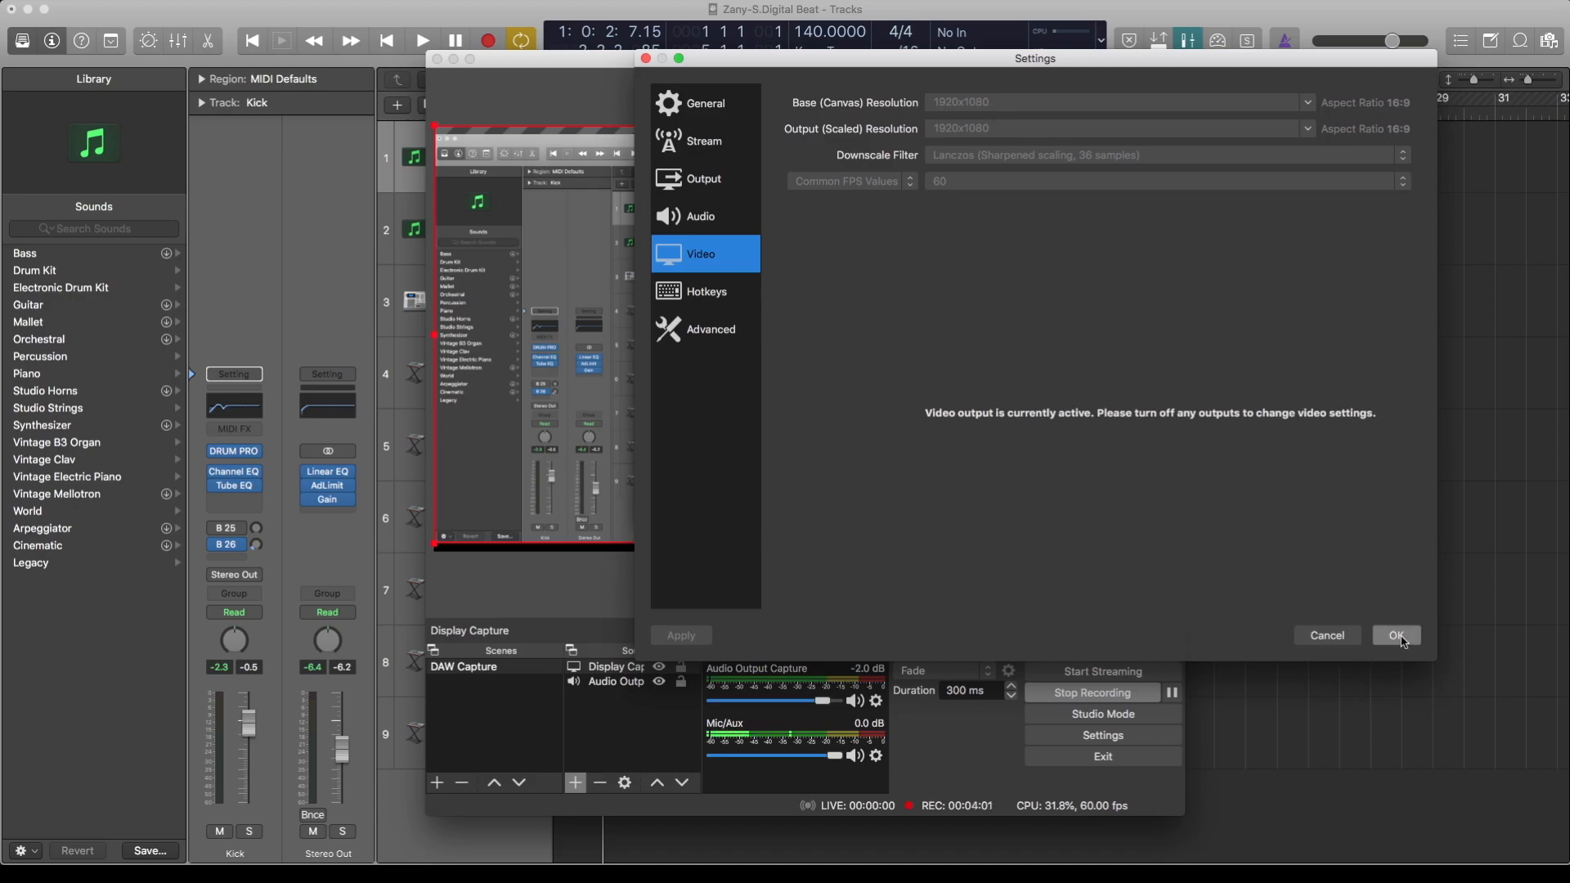
pyautogui.click(1396, 634)
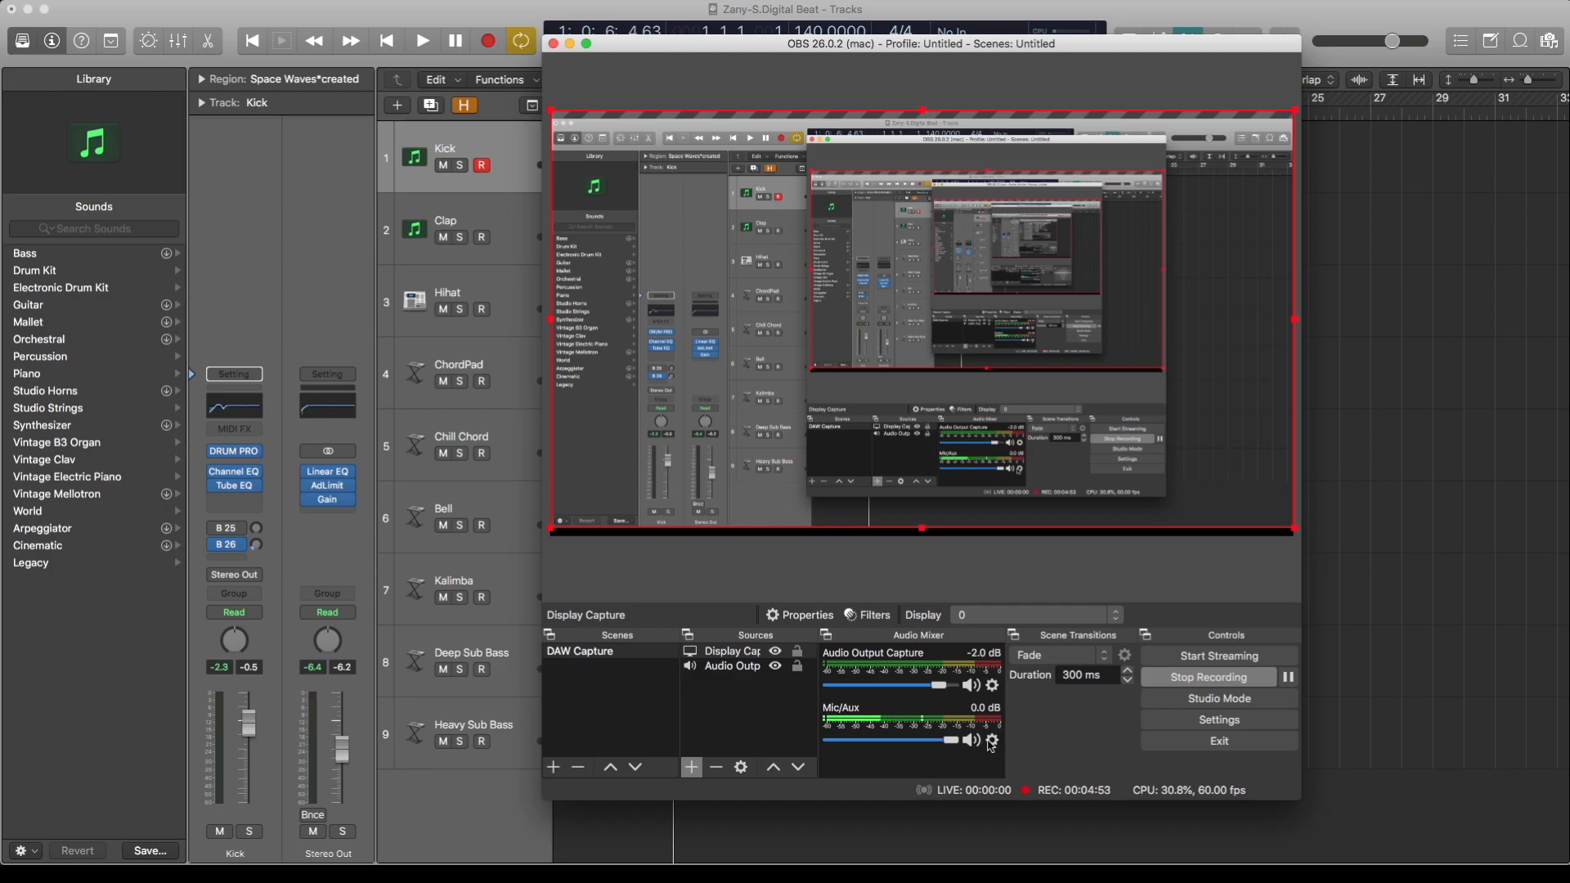
# In Advanced Audio Properties set Mic/Aux mono on track 2, Audio Output stereo on track 1.
pyautogui.rightClick(991, 741)
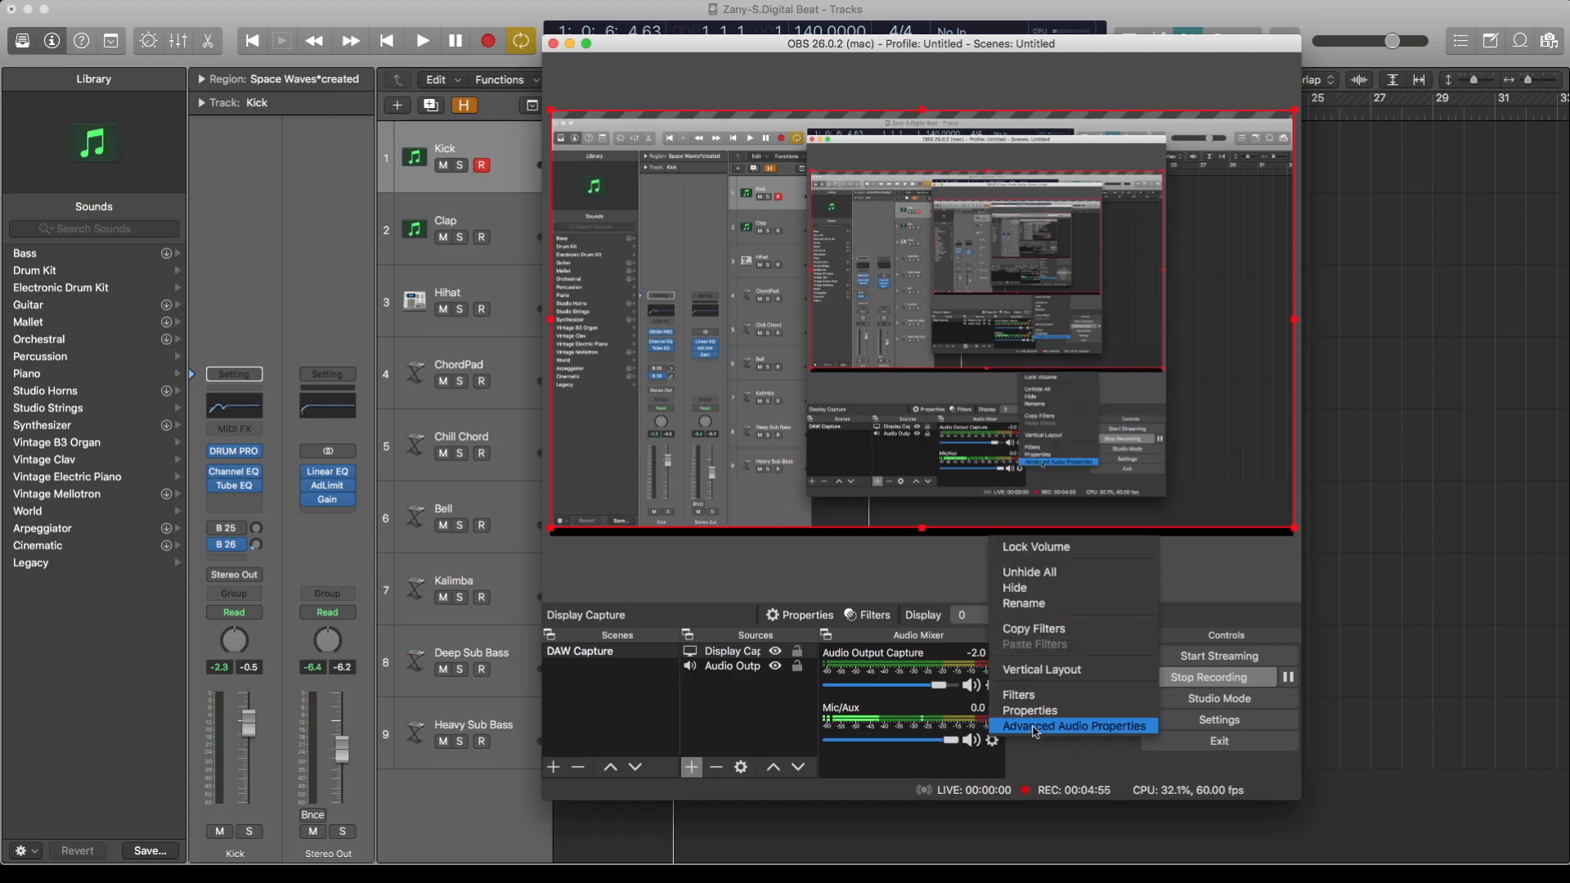
pyautogui.click(1075, 727)
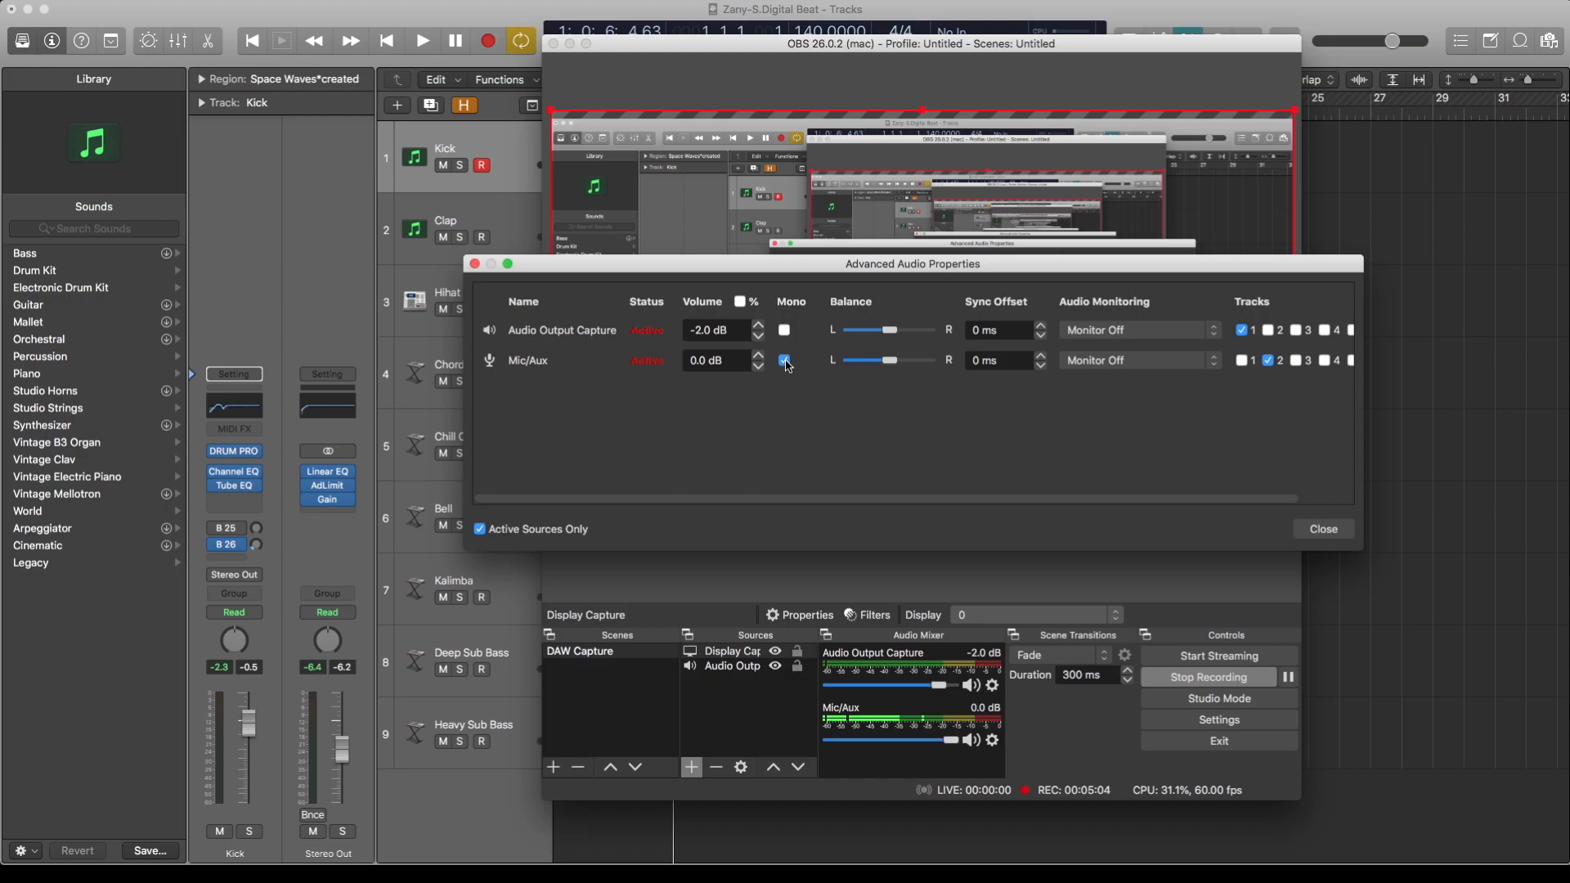
pyautogui.click(783, 360)
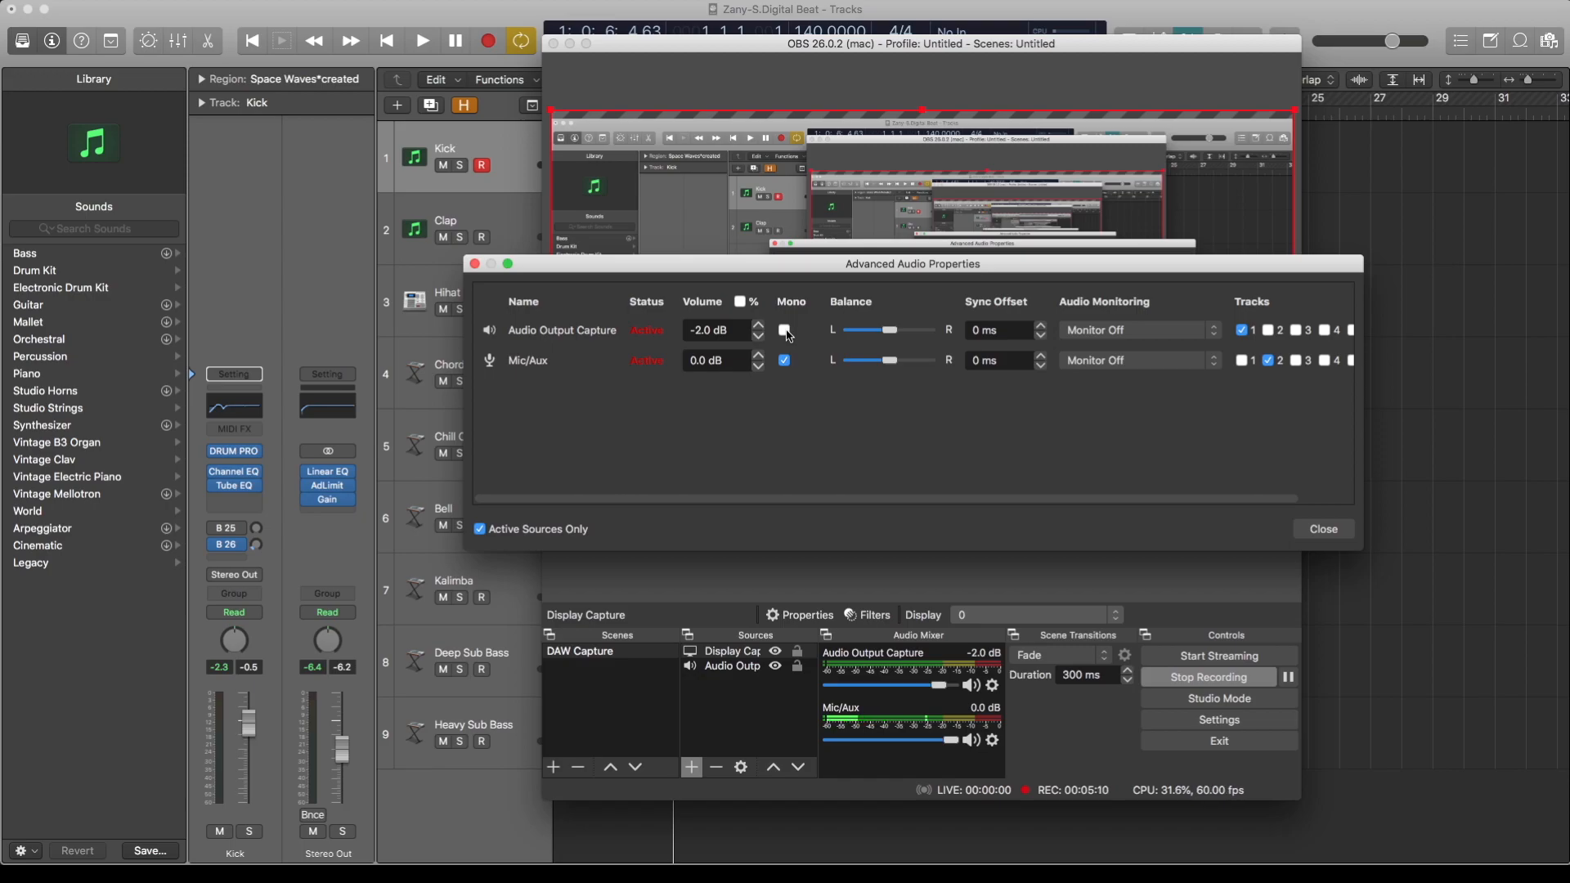
pyautogui.moveTo(783, 335)
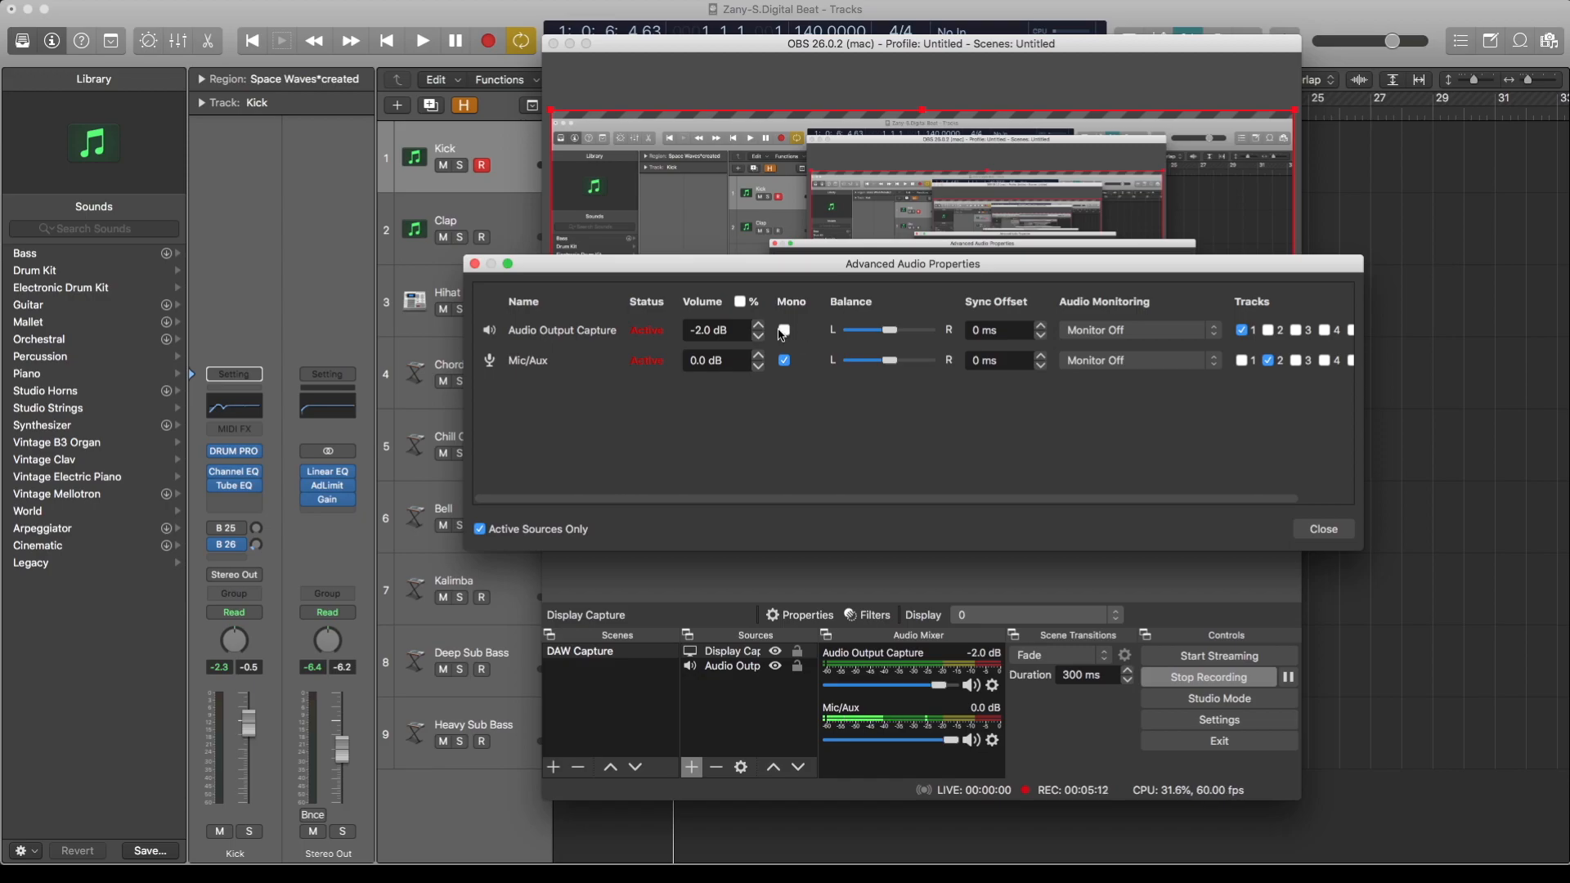
pyautogui.click(783, 329)
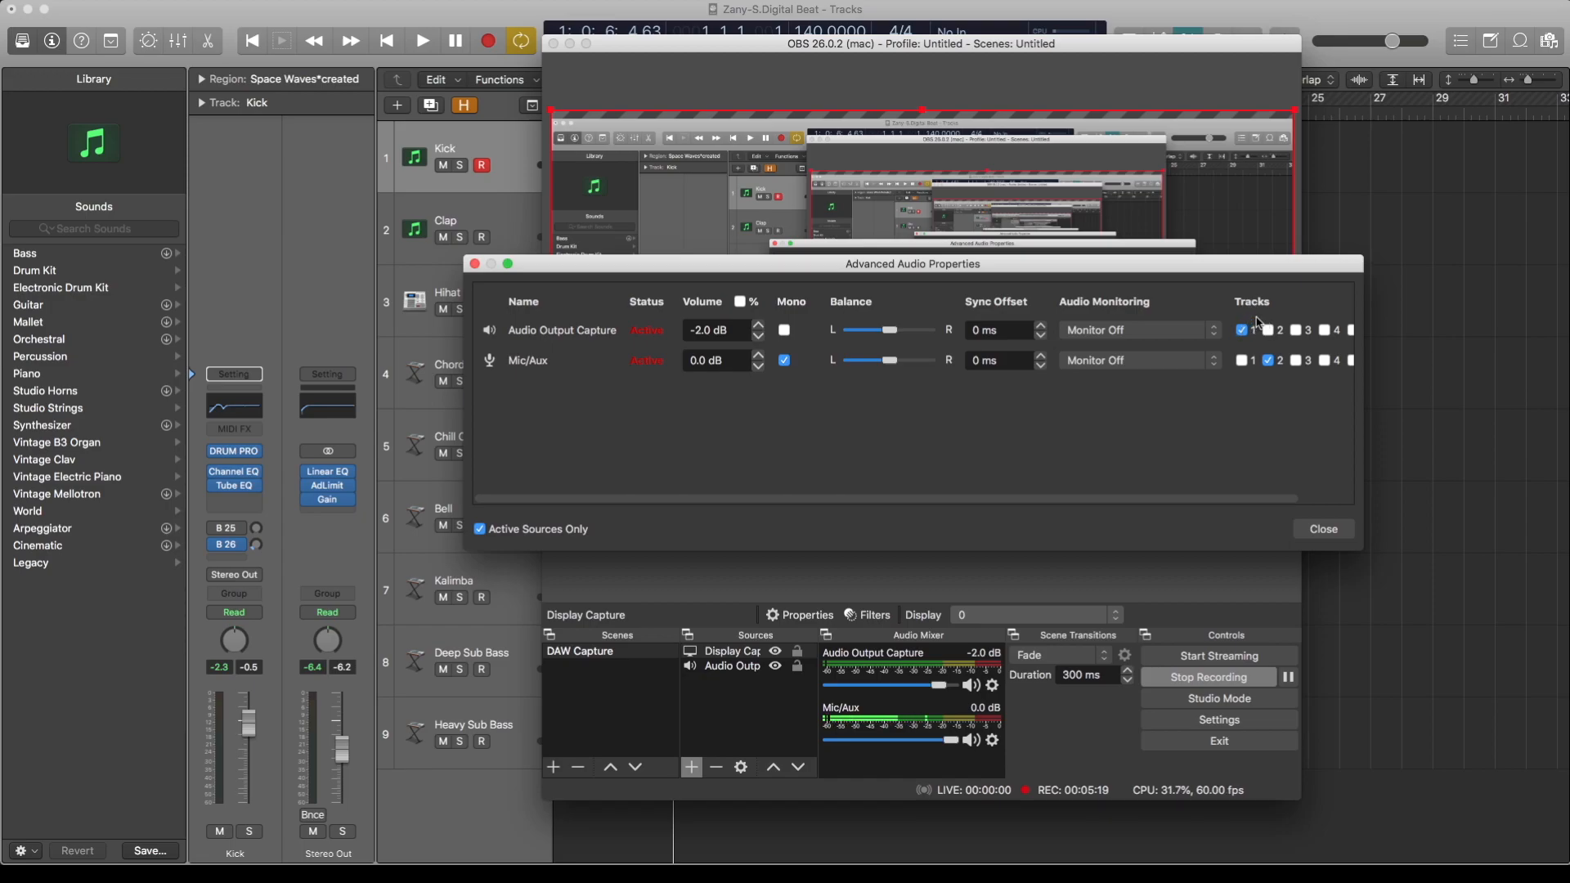
pyautogui.moveTo(1277, 371)
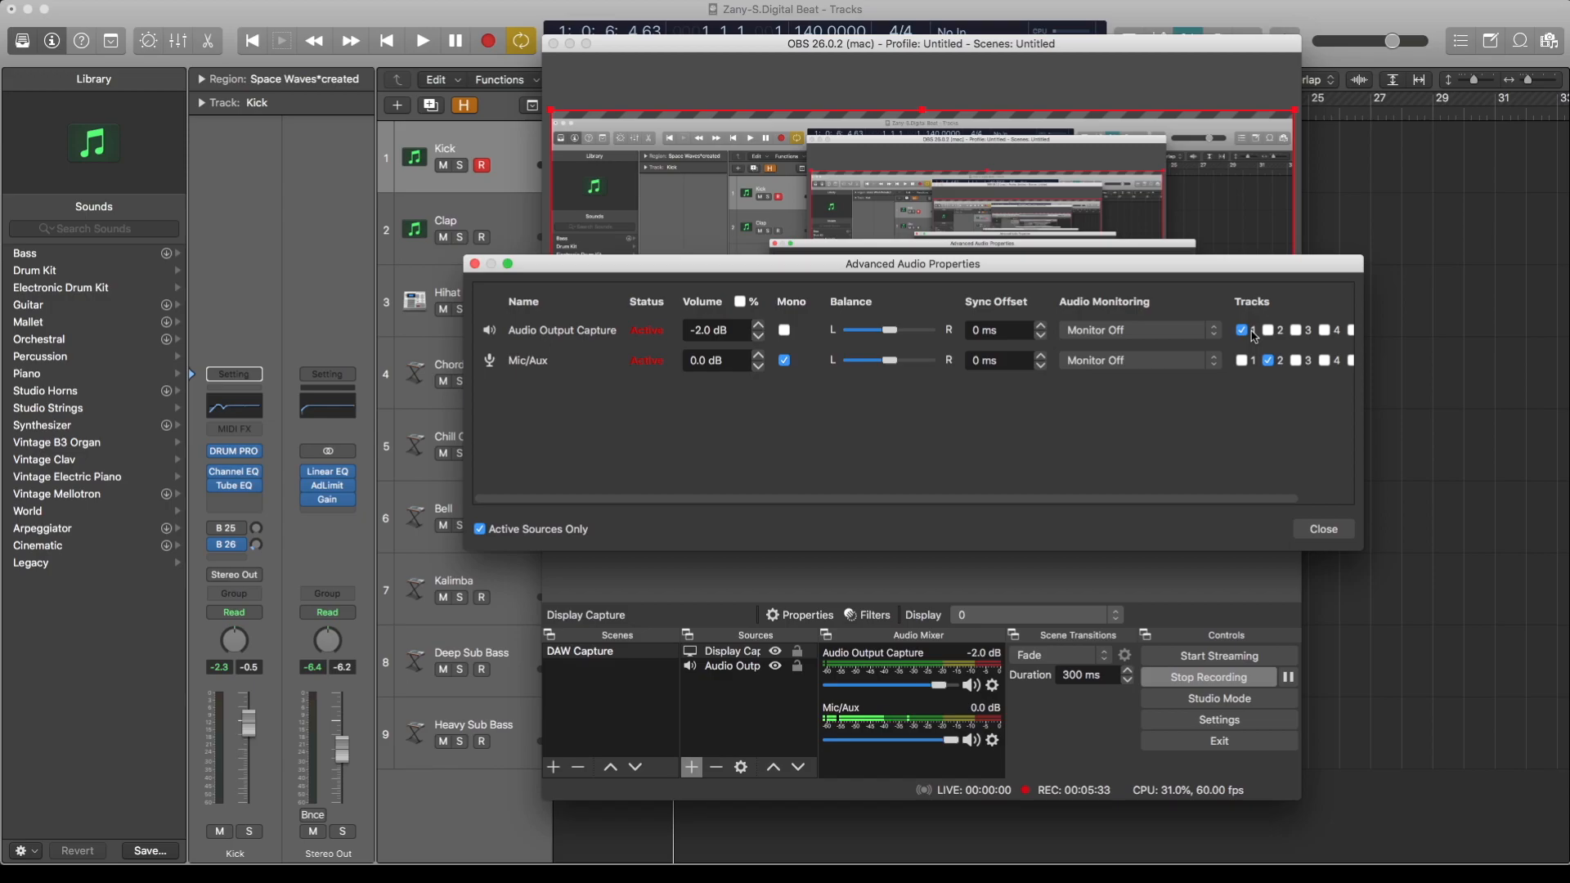
pyautogui.moveTo(1260, 343)
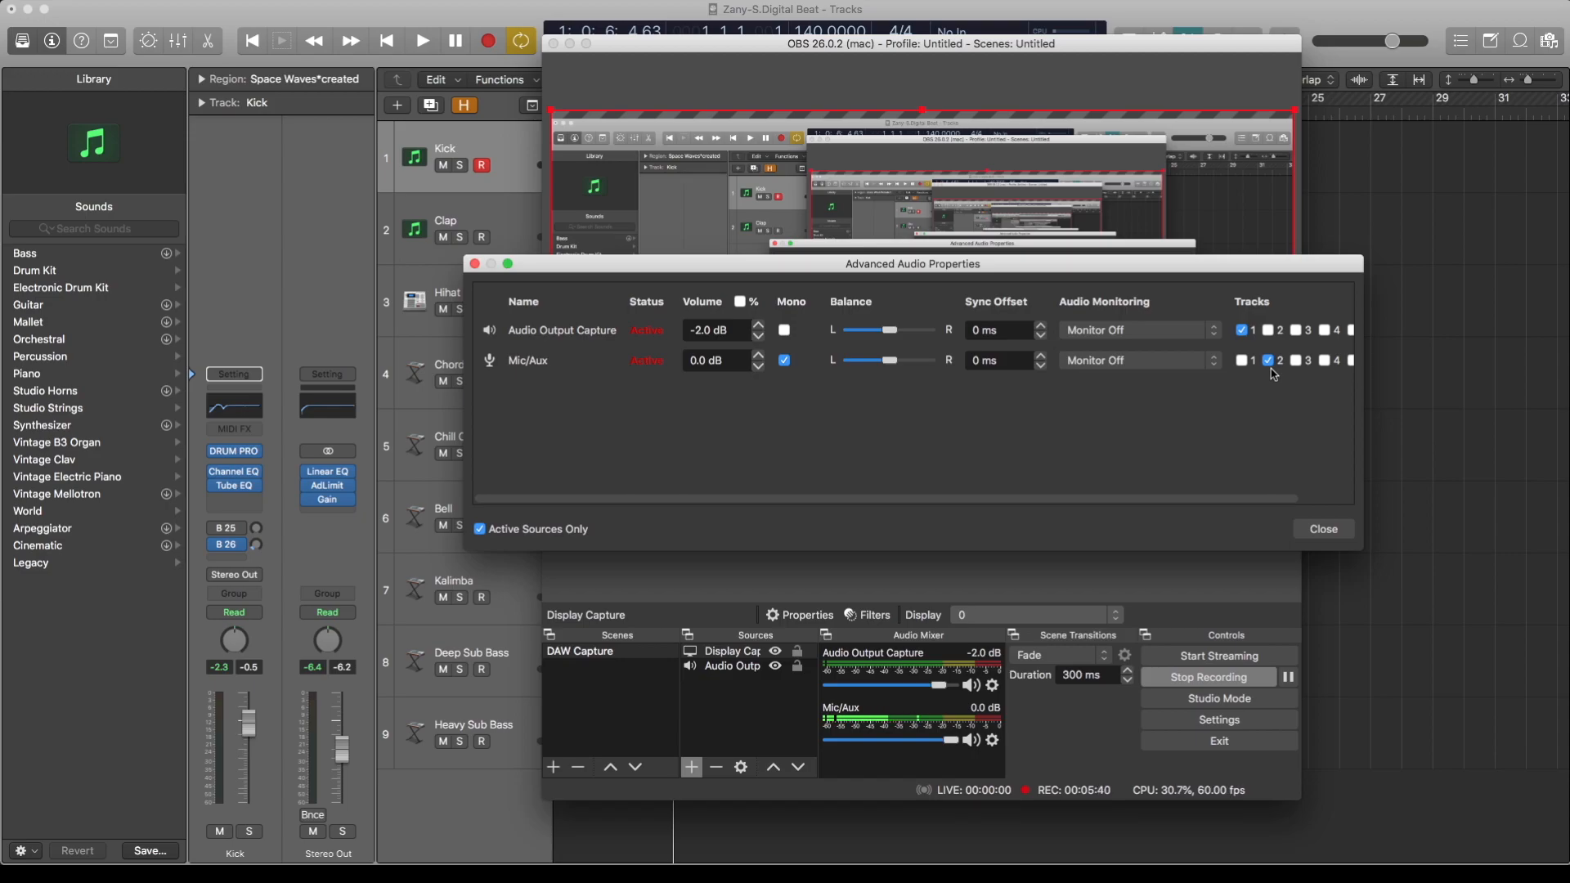
pyautogui.click(1322, 529)
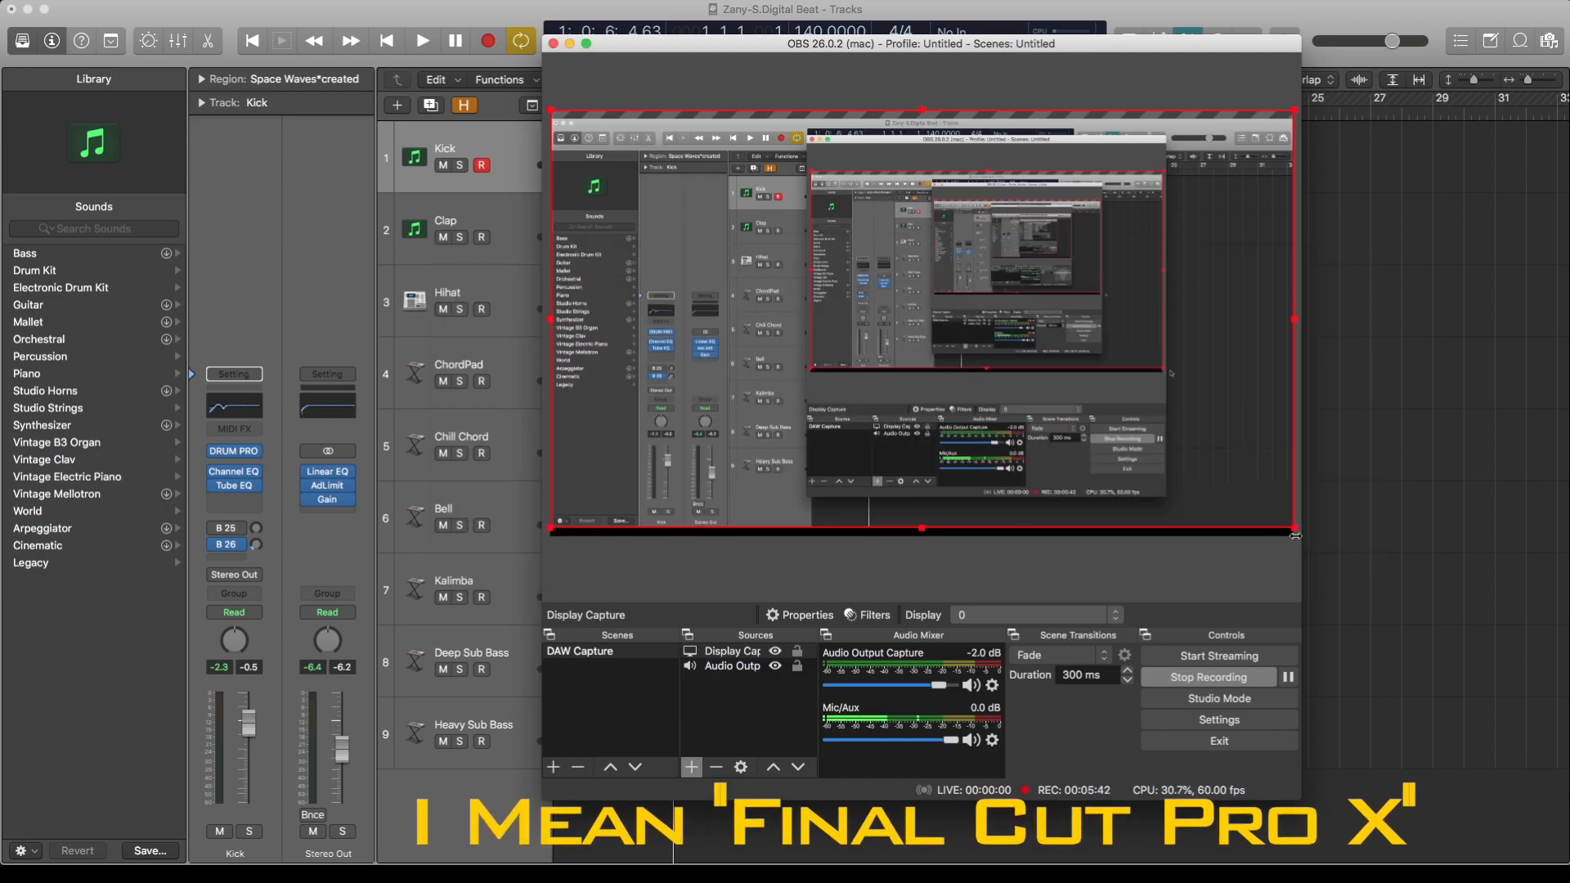